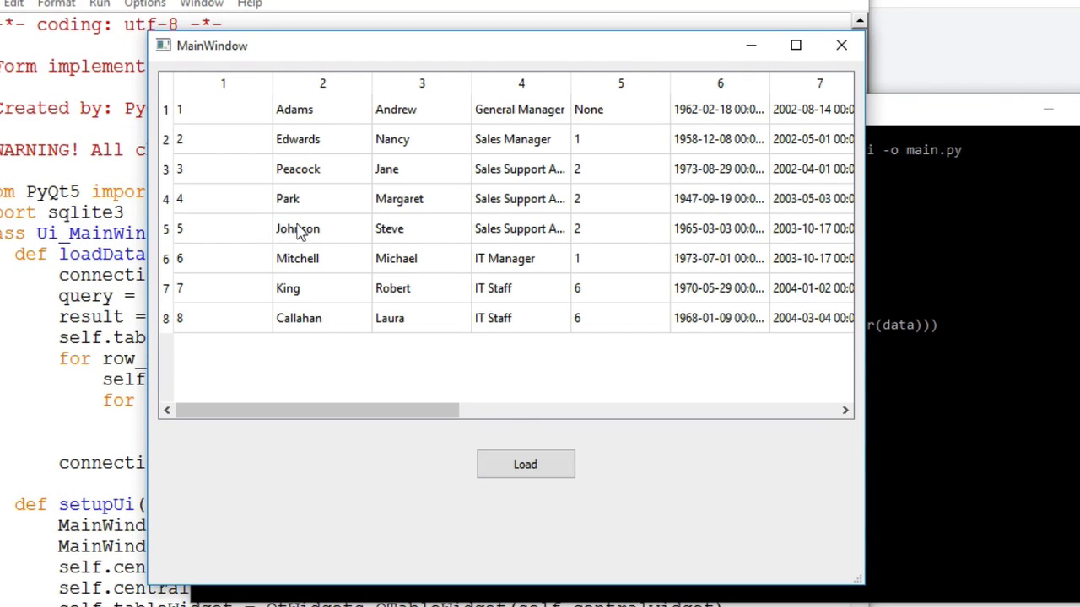
Scroll the app's table right and back to review all columns of the eight employee records.
left_click_drag(312, 410, 552, 410)
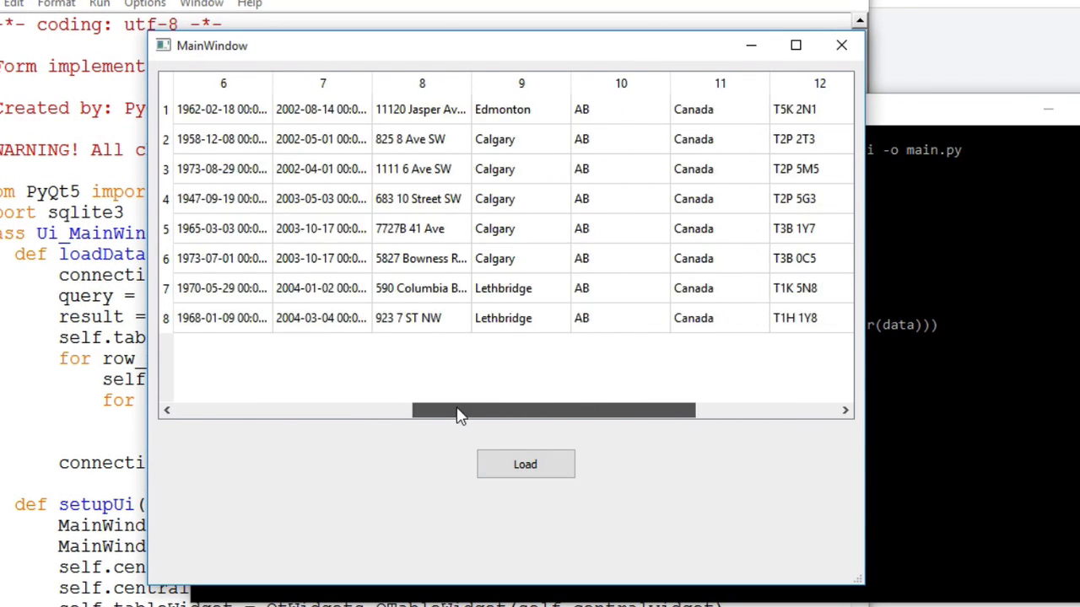
left_click_drag(548, 410, 320, 410)
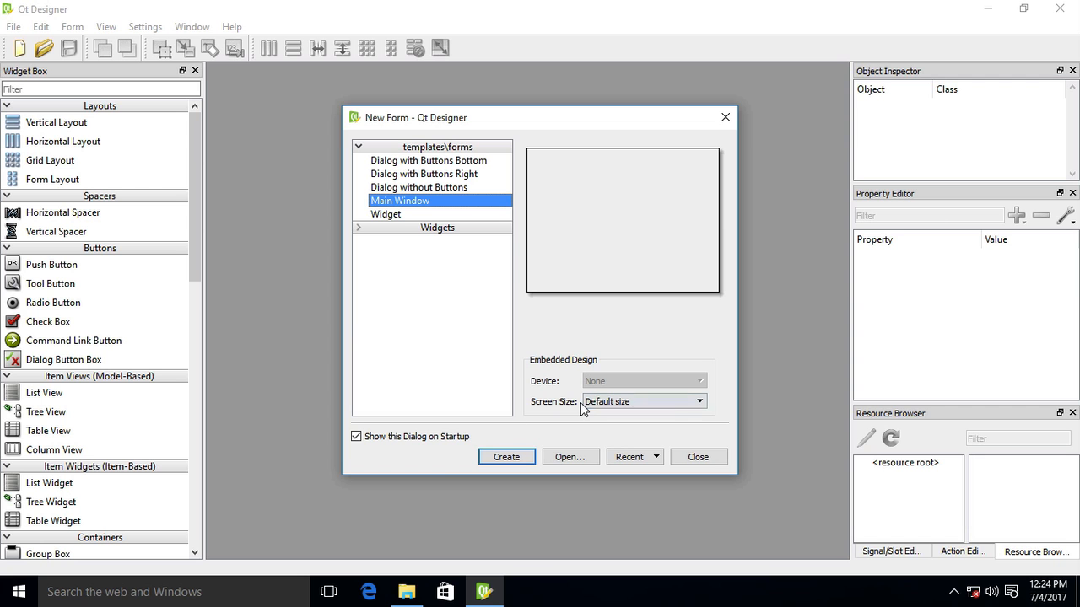
Create a Main Window form with a table widget at top-left, stretched across the upper area.
left_click(506, 456)
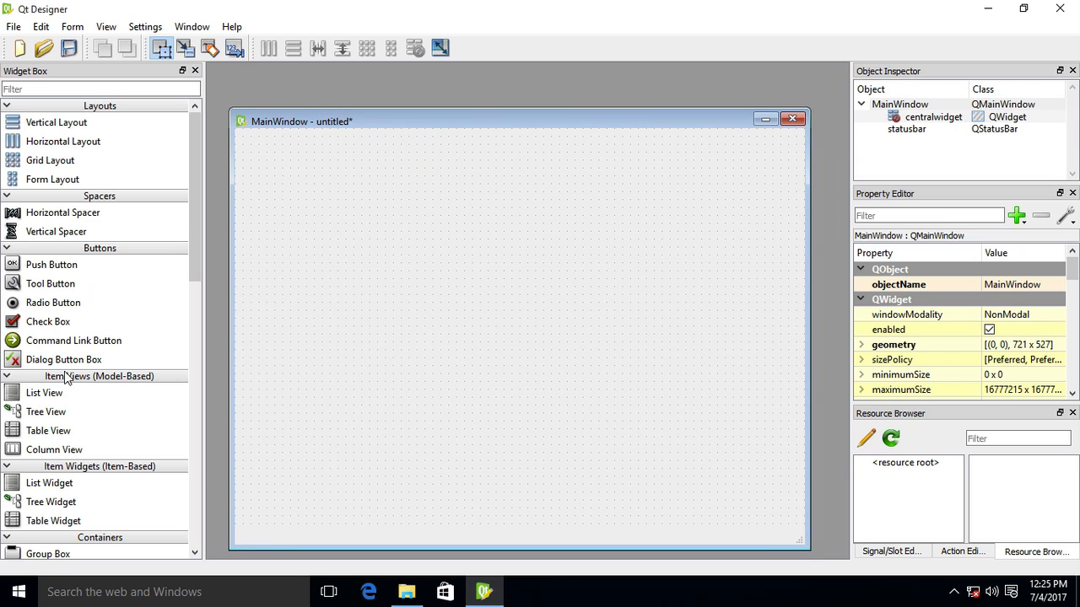
scroll("down", 3)
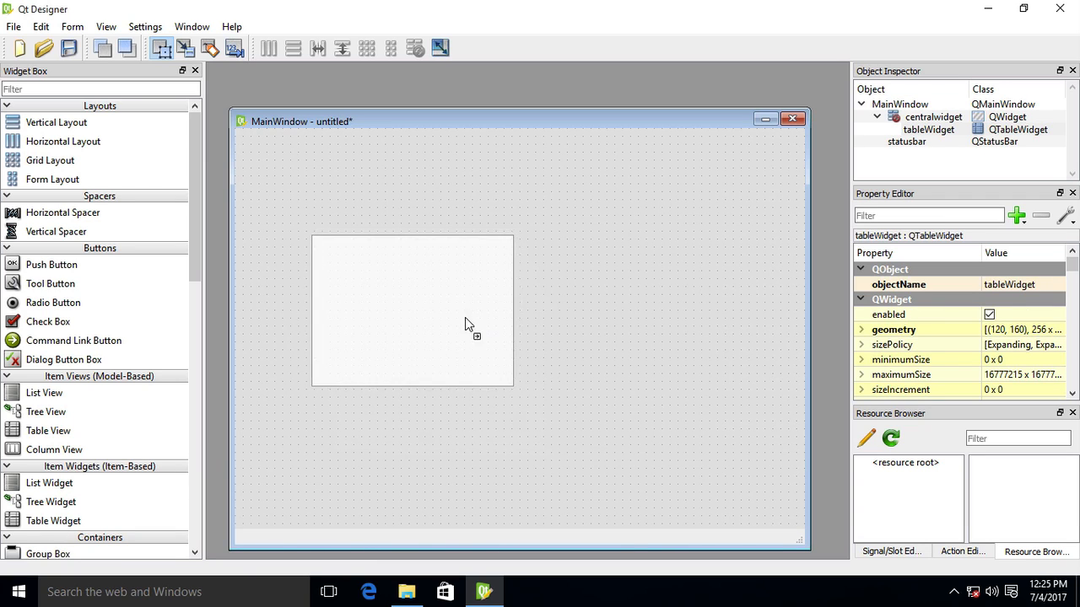
left_click_drag(412, 309, 344, 211)
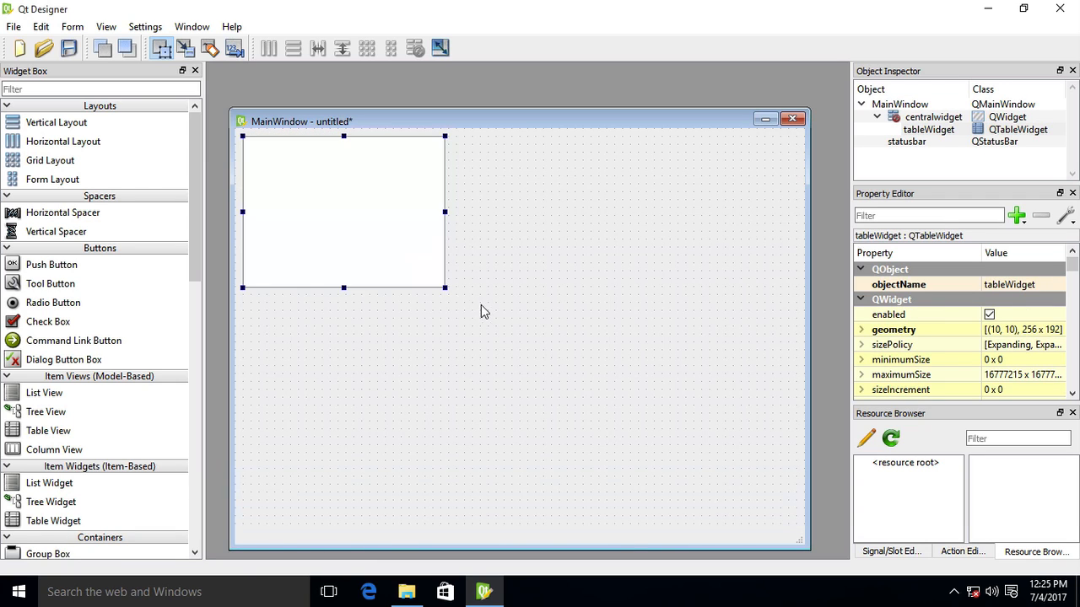
left_click_drag(445, 287, 796, 414)
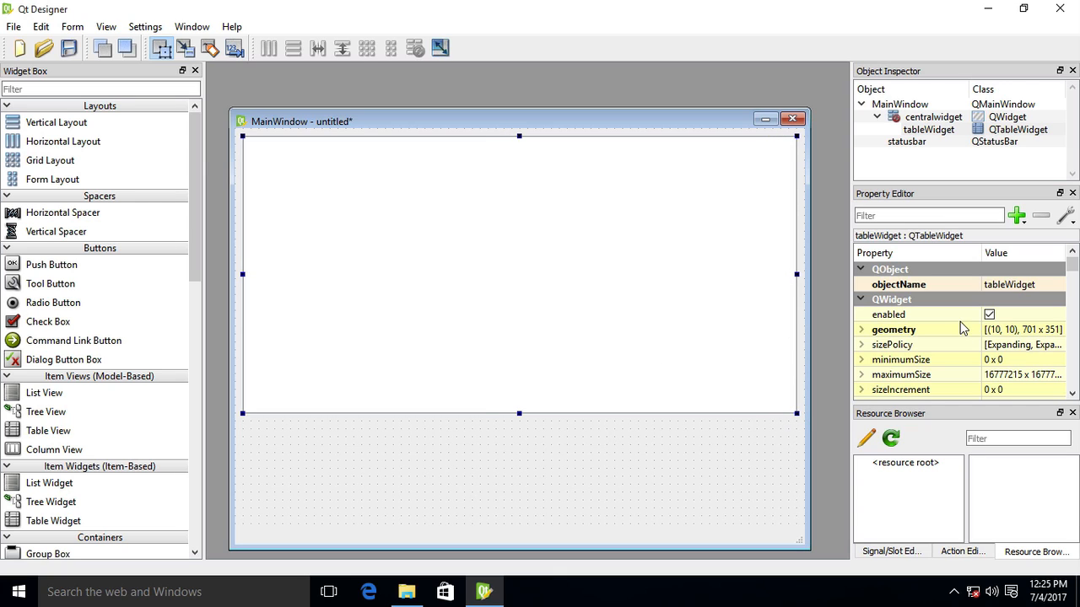
Set the table widget's rowCount to 5 and columnCount to 14 in the Property Editor.
scroll("down", 3)
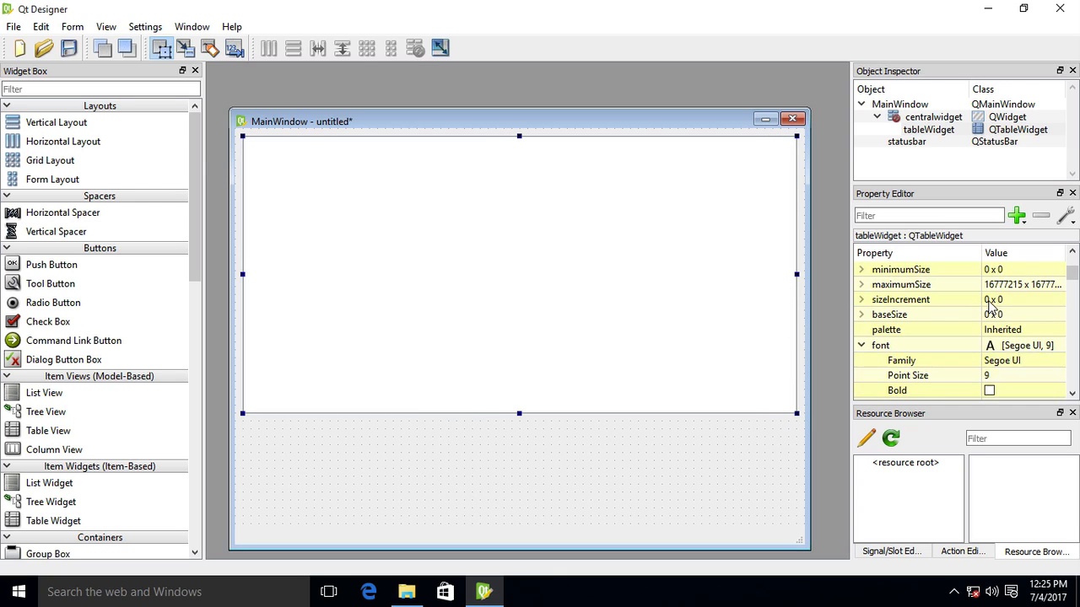
scroll("down", 3)
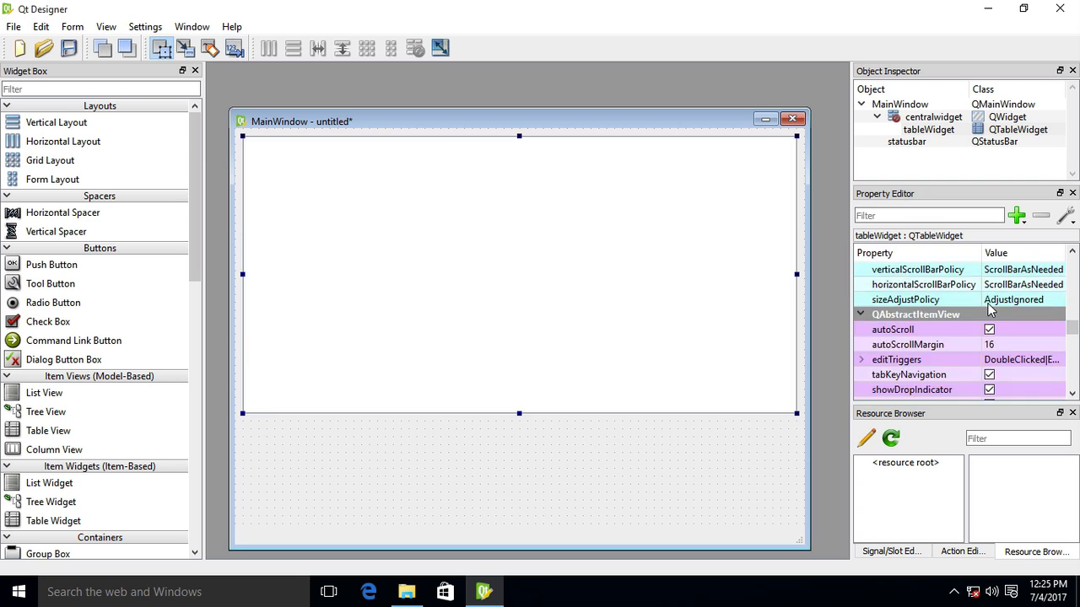
scroll("down", 3)
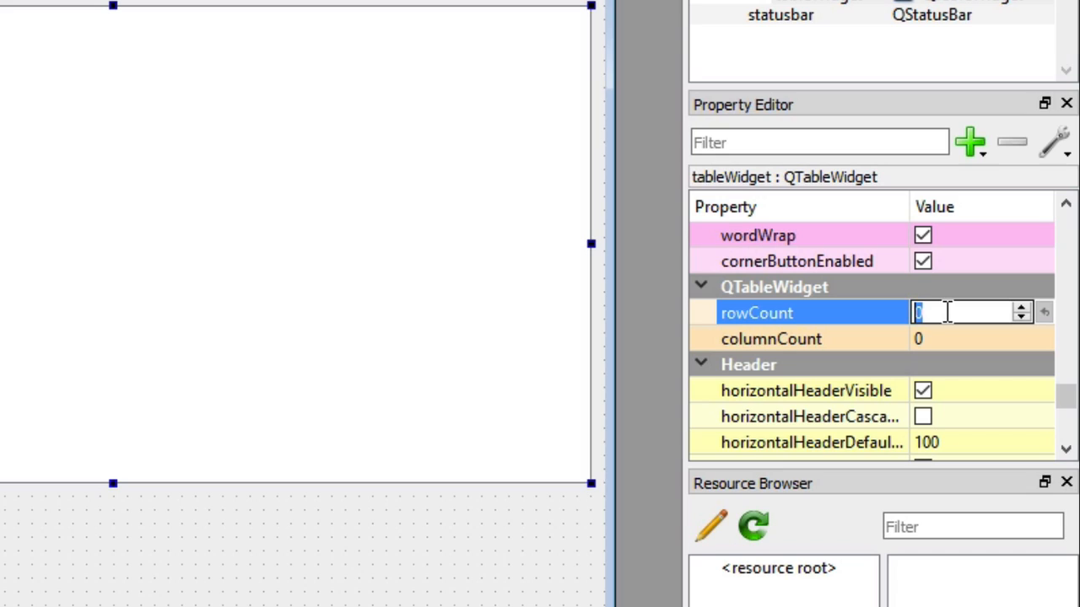
type("5")
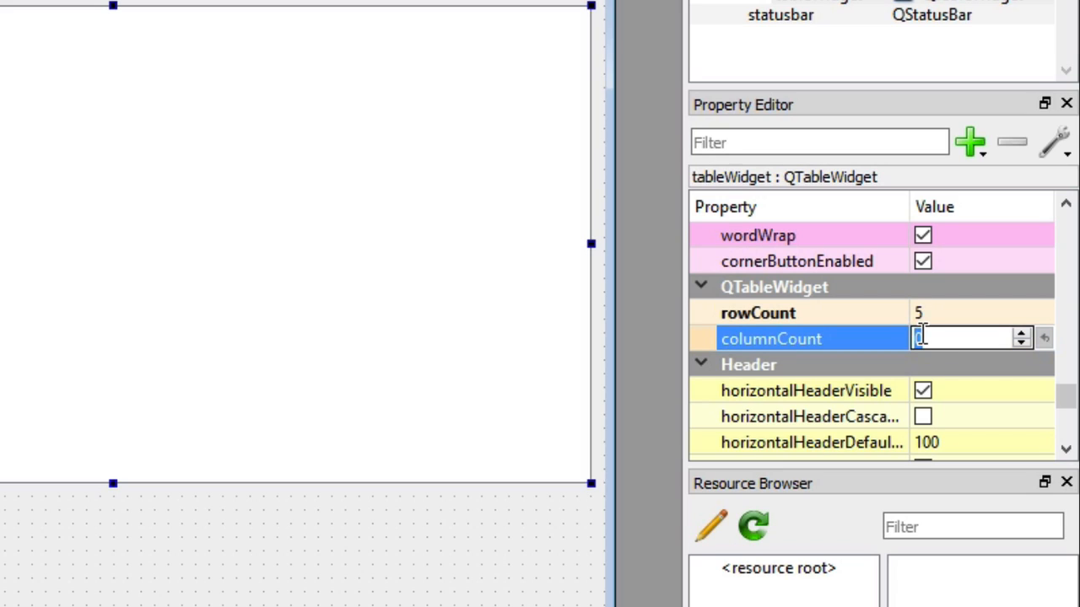
type("1")
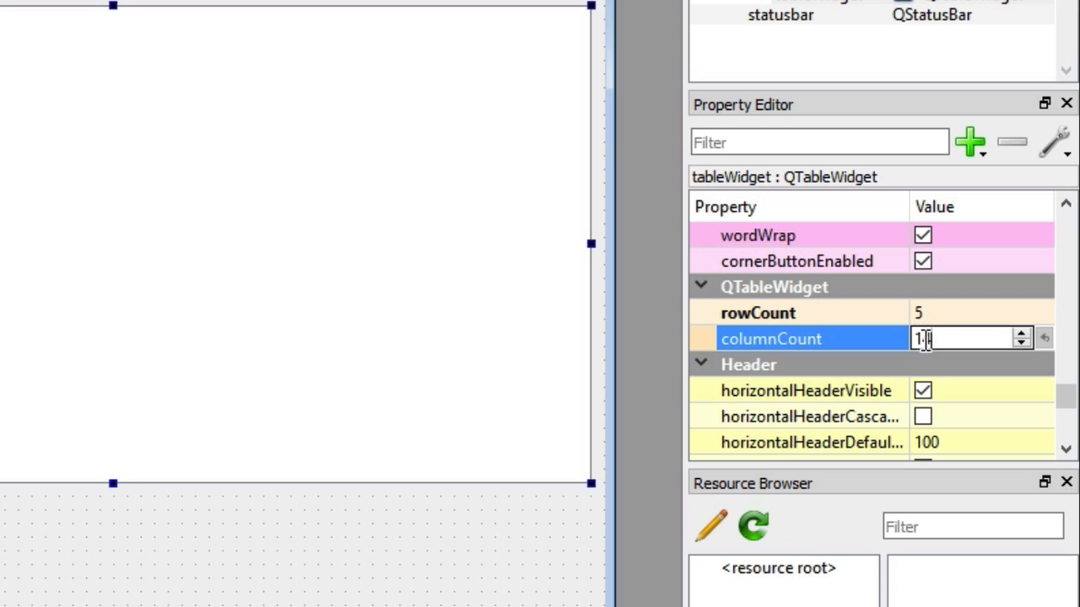
type("14")
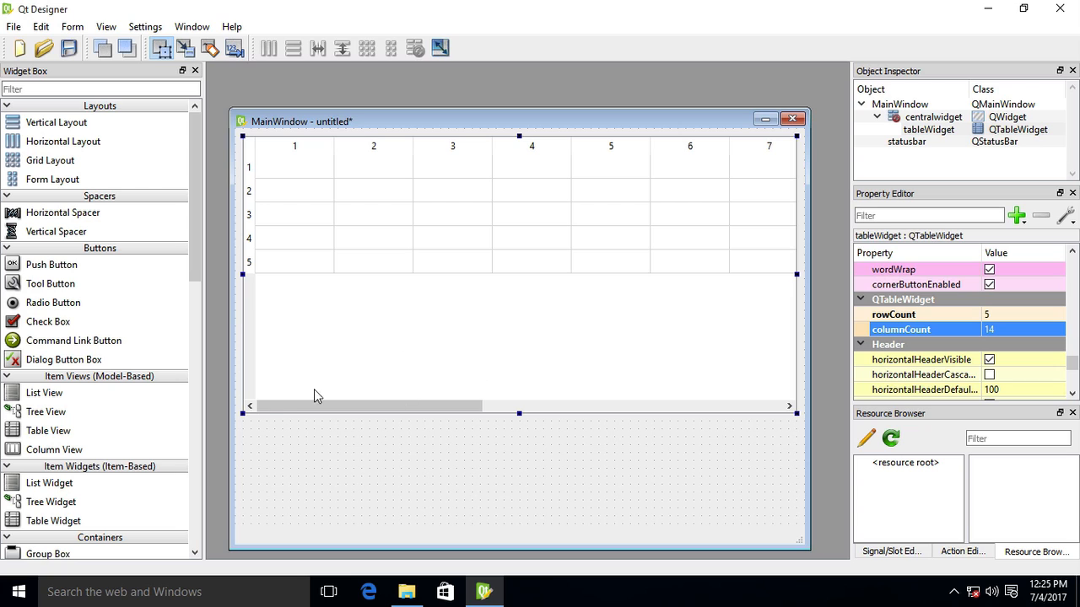
mouse_move(52, 264)
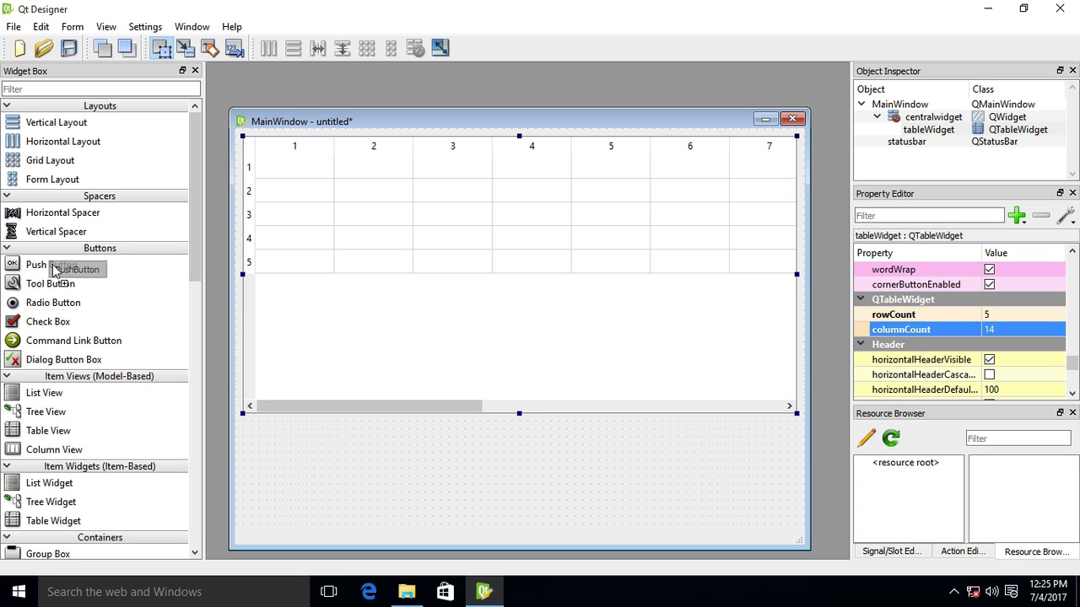
Place a widened push button below the table, labeled Load and named btn_load.
left_click_drag(52, 264, 540, 446)
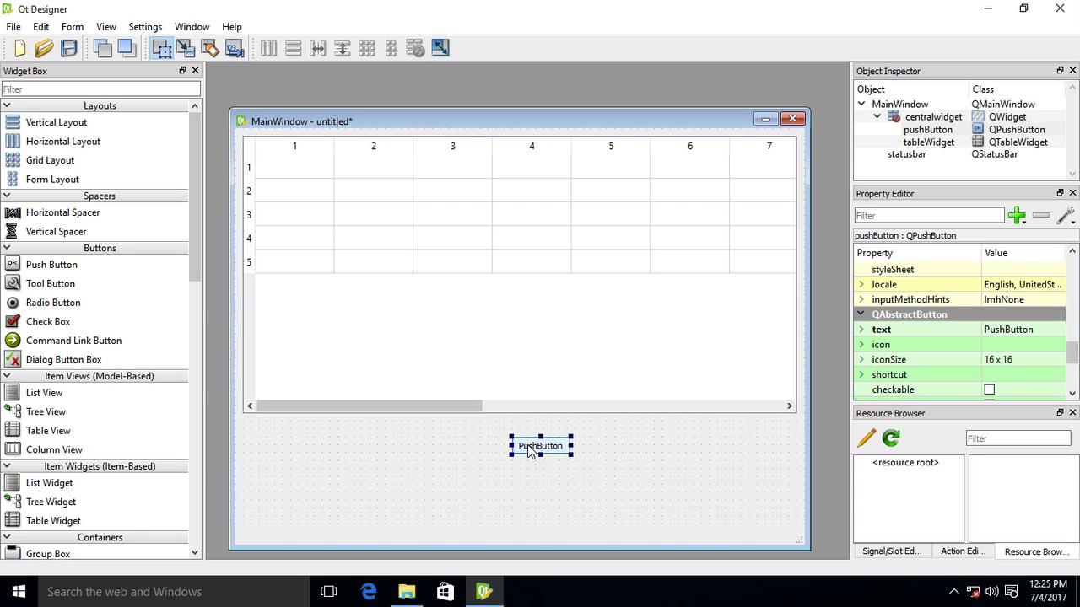
left_click_drag(570, 456, 554, 452)
type("Load")
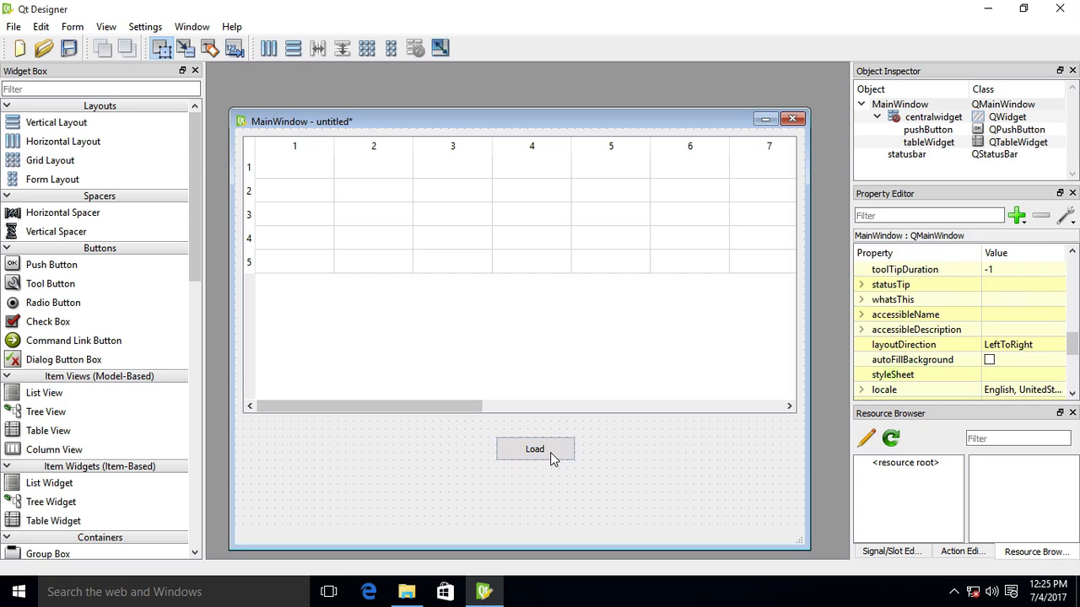
left_click(535, 449)
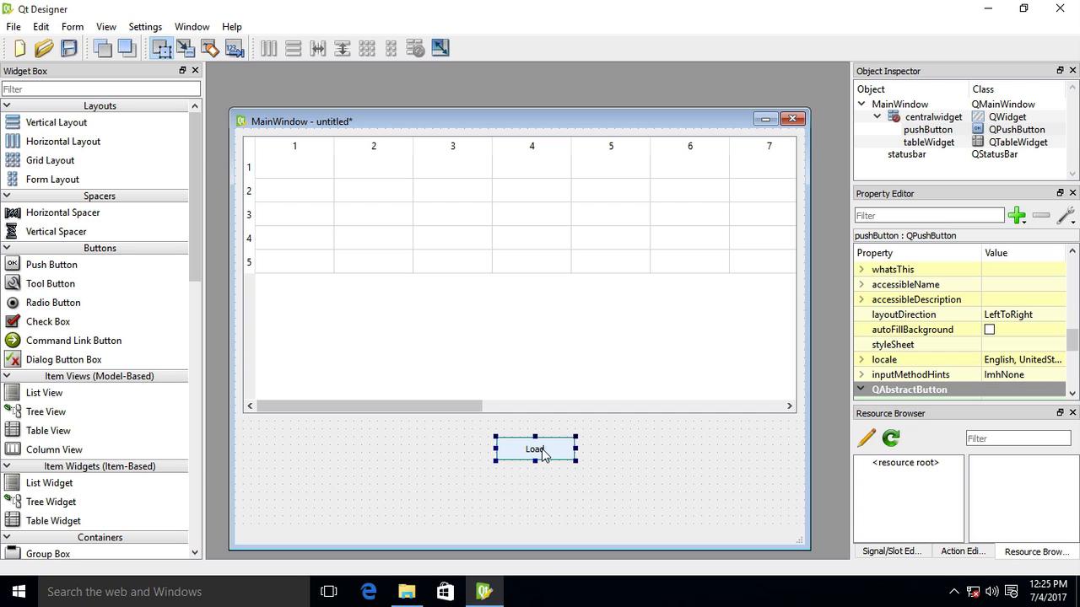
mouse_move(477, 357)
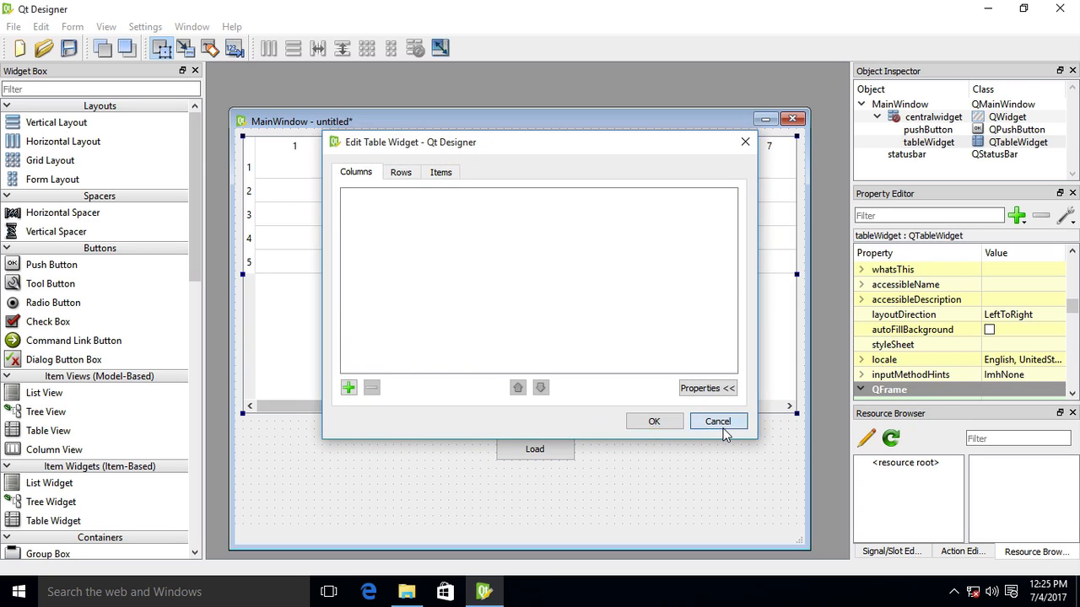
left_click(717, 421)
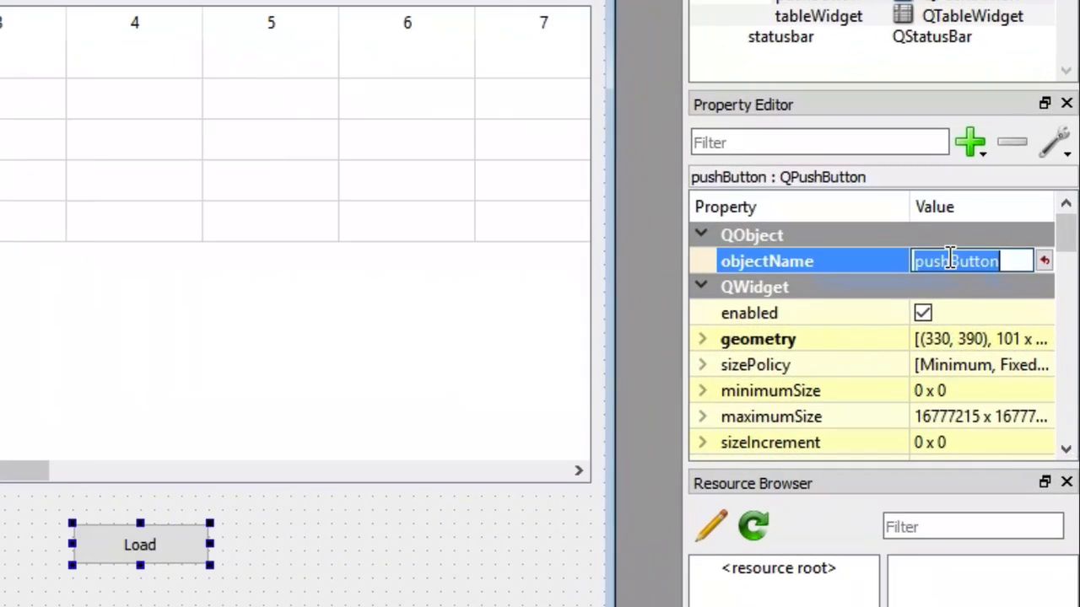
type("btn_load")
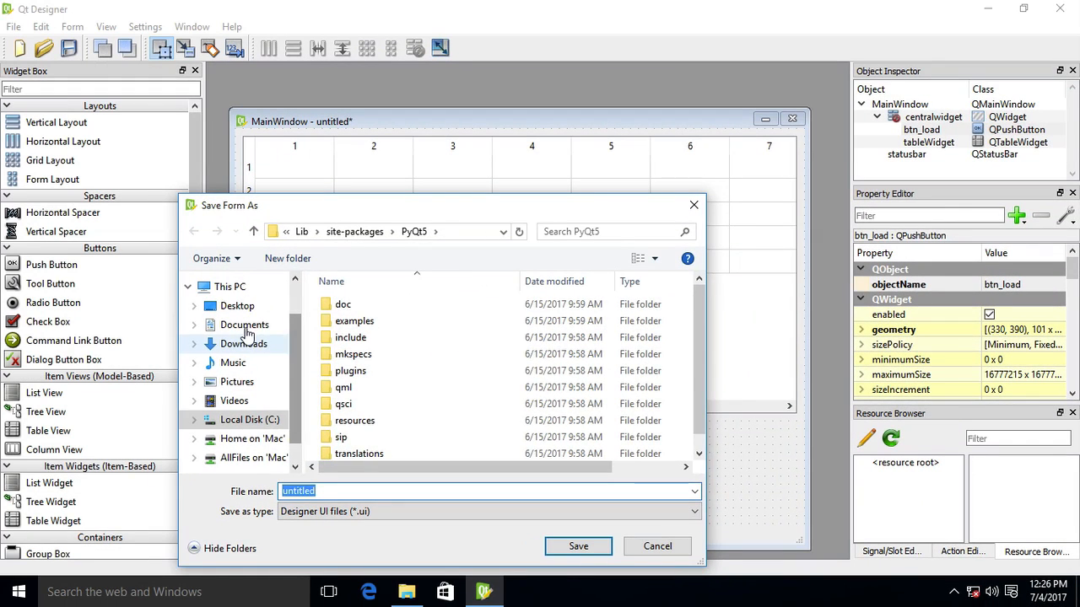
Save the form as main.ui in Documents > PyQt5 Programs > Sqlite > tableWidgets load data.
left_click(244, 324)
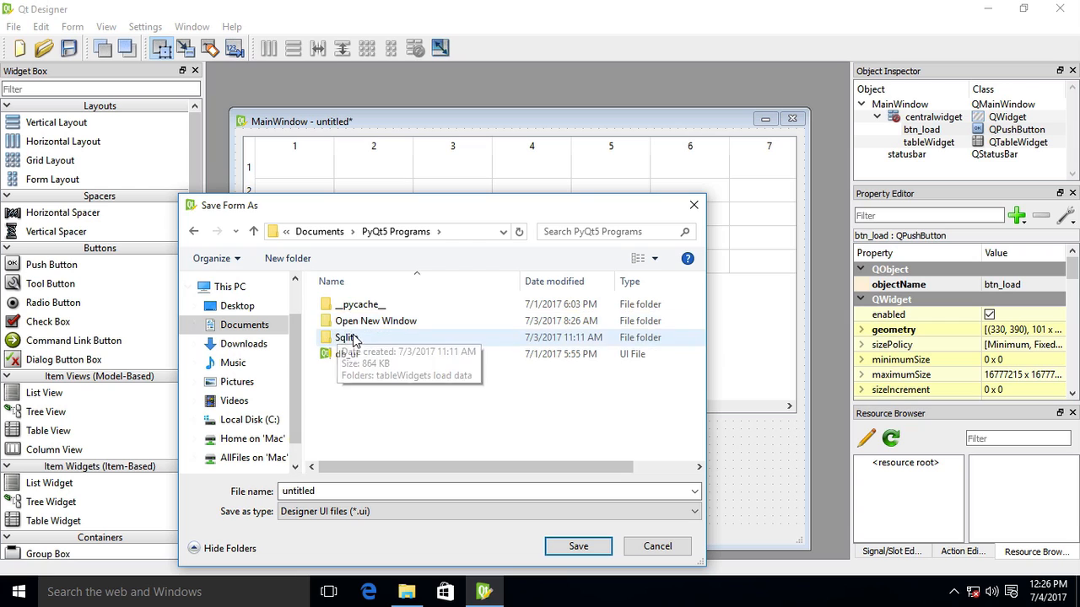
double_click(345, 338)
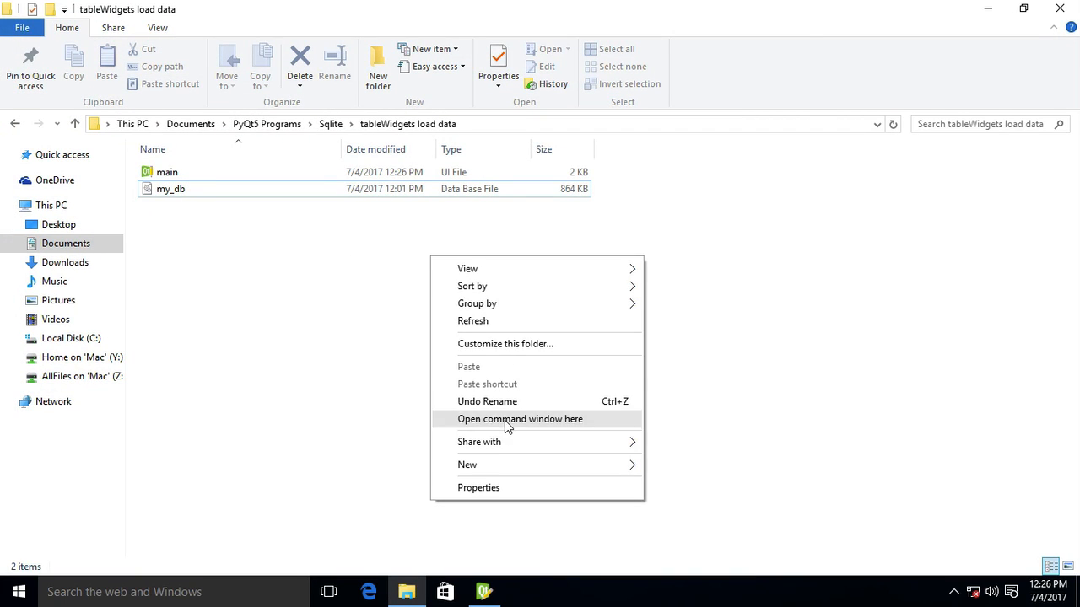
From a command window in that folder, run pyuic5 -x main.ui -o main.py.
left_click(520, 419)
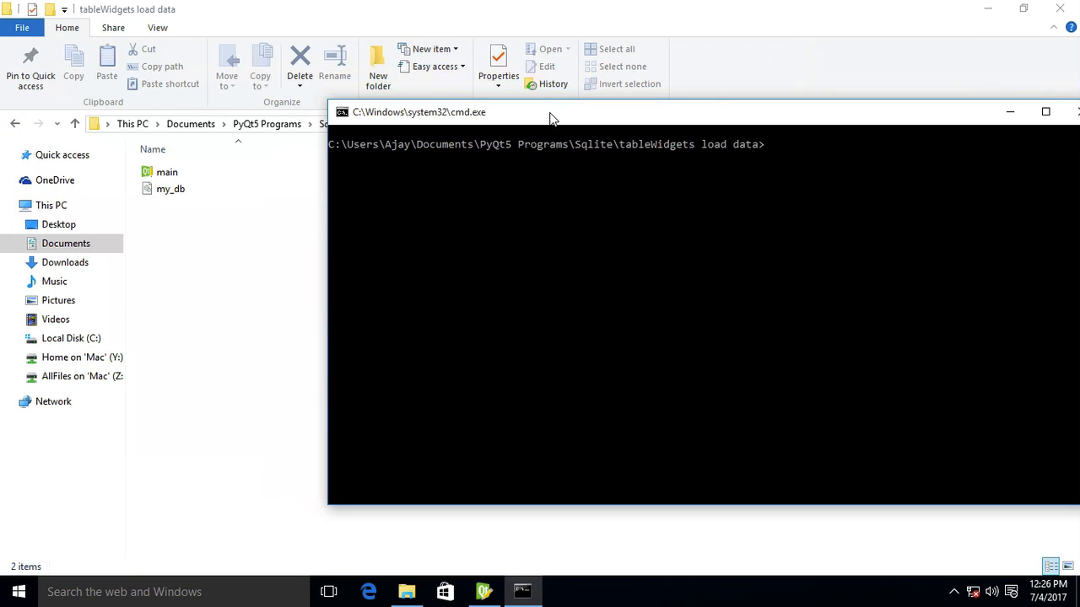
type("pyui")
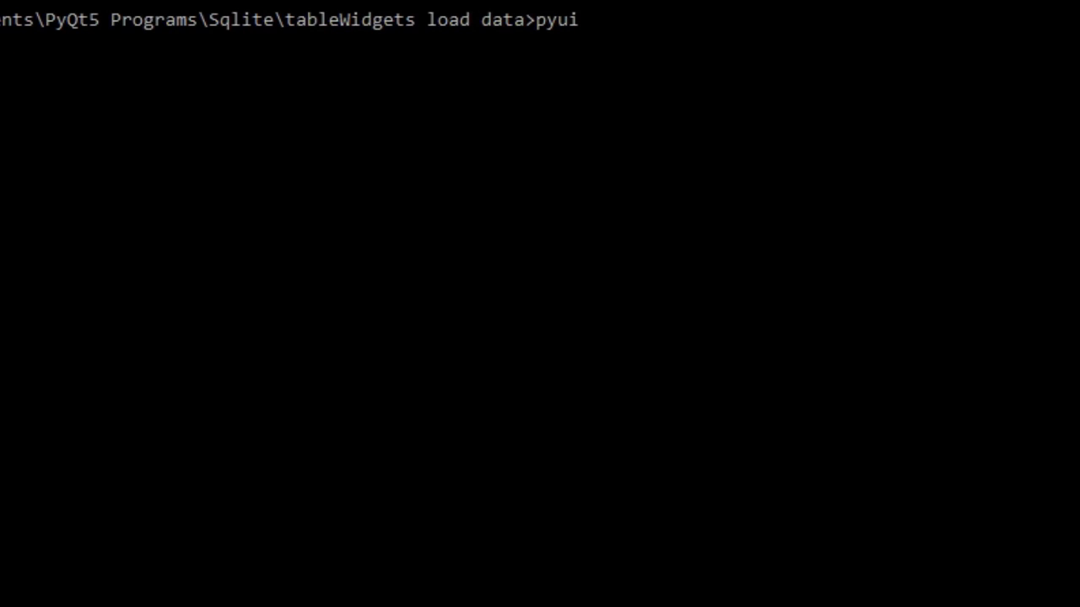
key("Backspace")
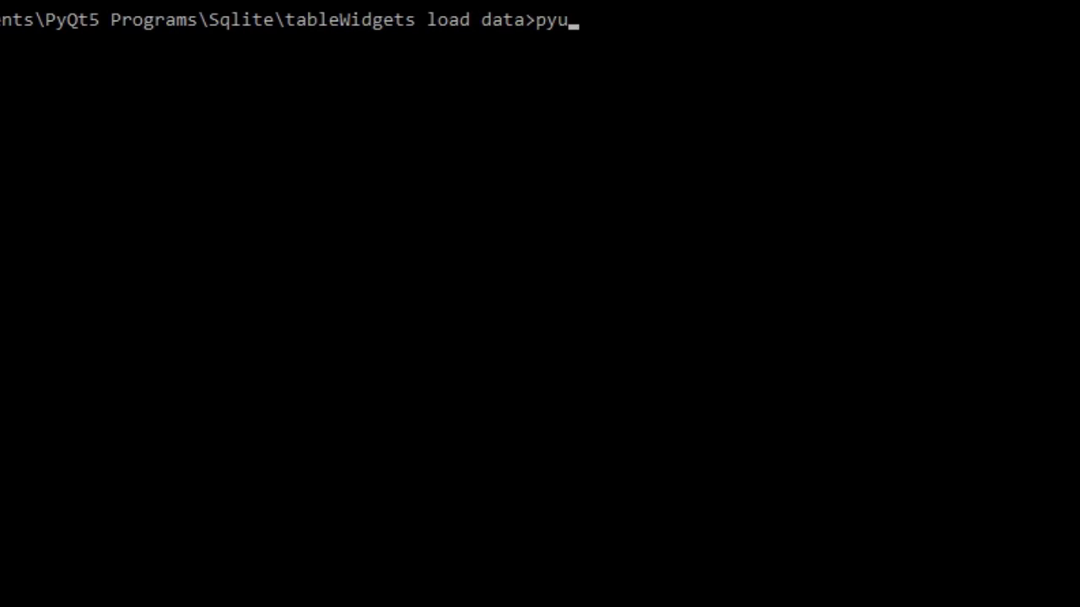
type("ic")
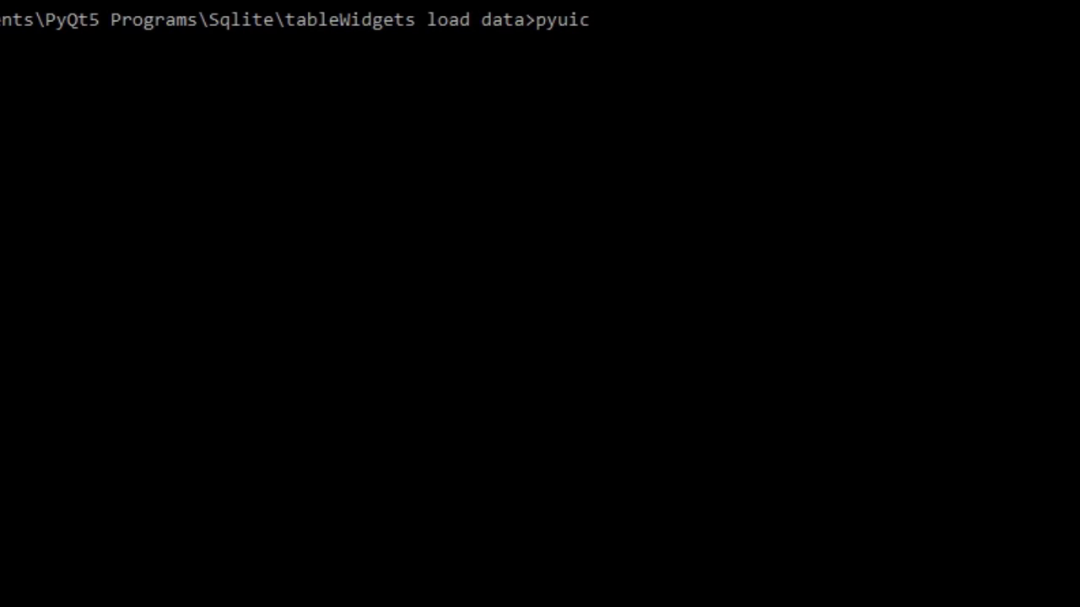
type("5 -x main.ui -")
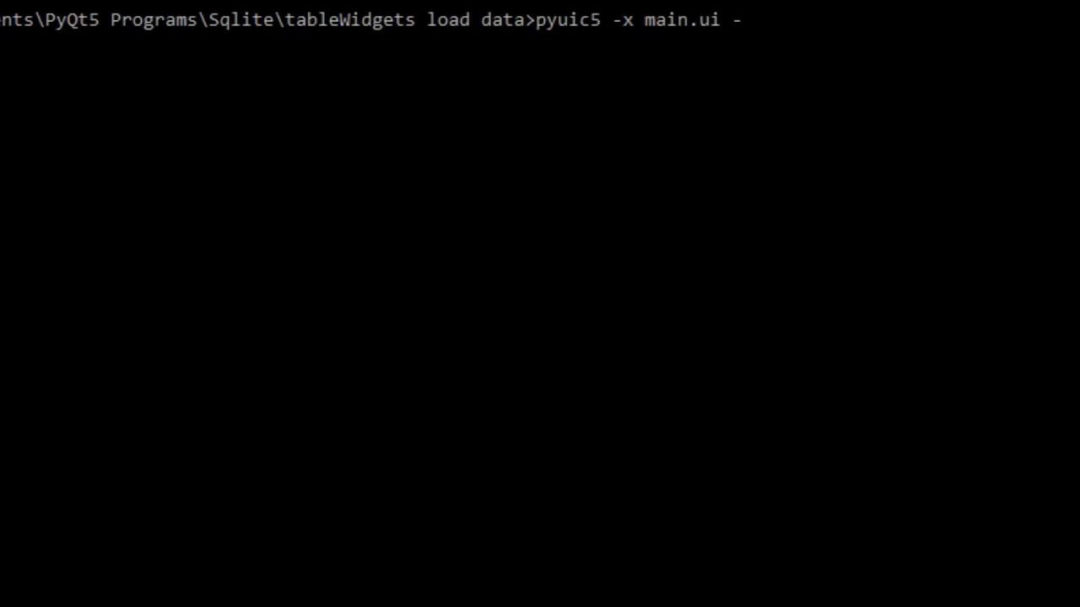
type("o main.")
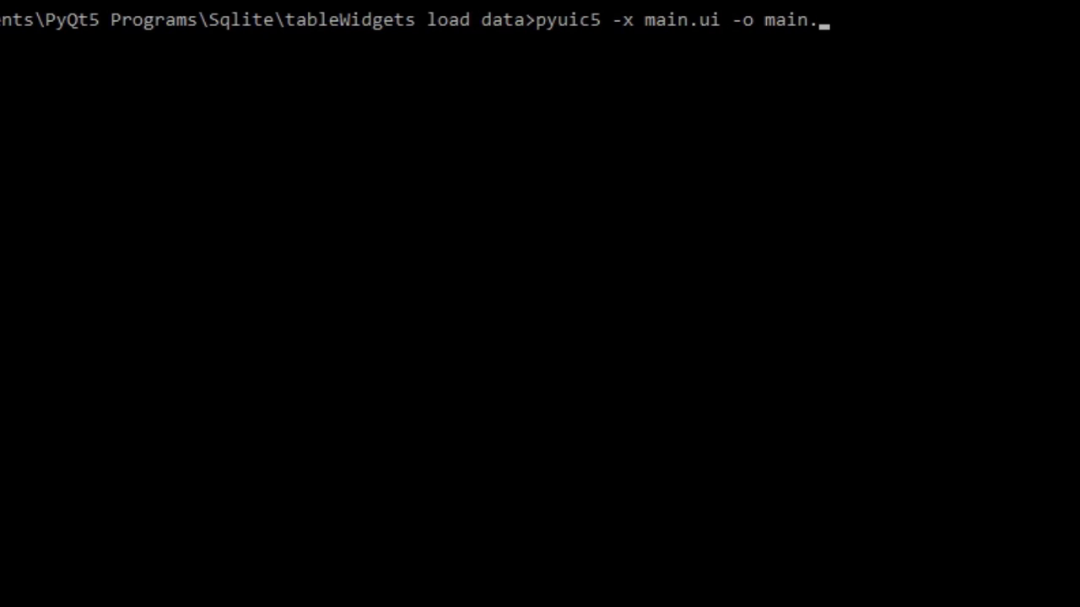
key("Return")
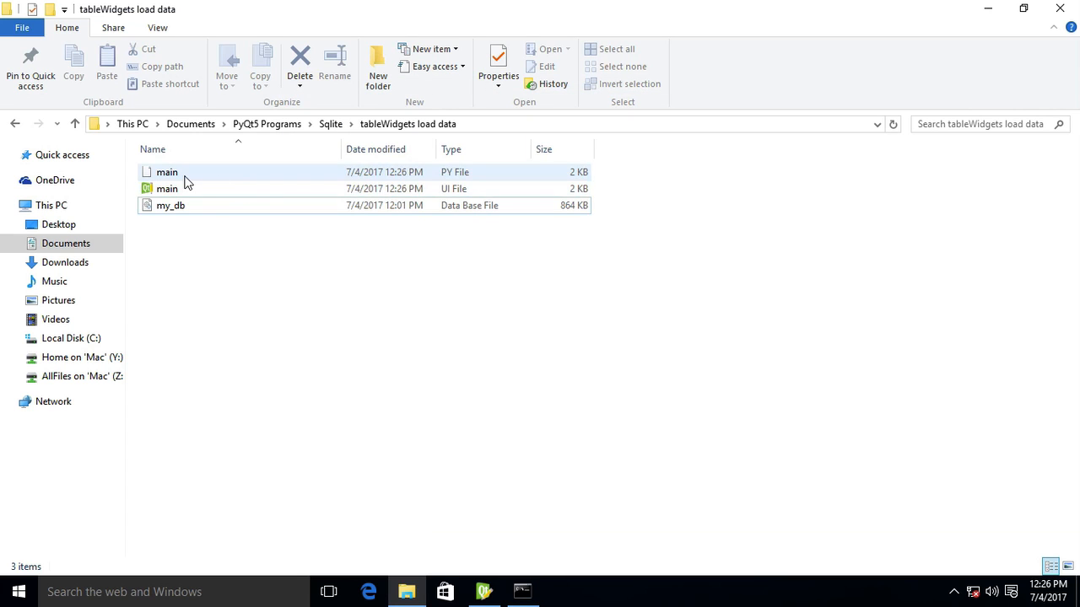
Open main.py in IDLE and add 'import sqlite3' below the PyQt5 import line.
double_click(167, 172)
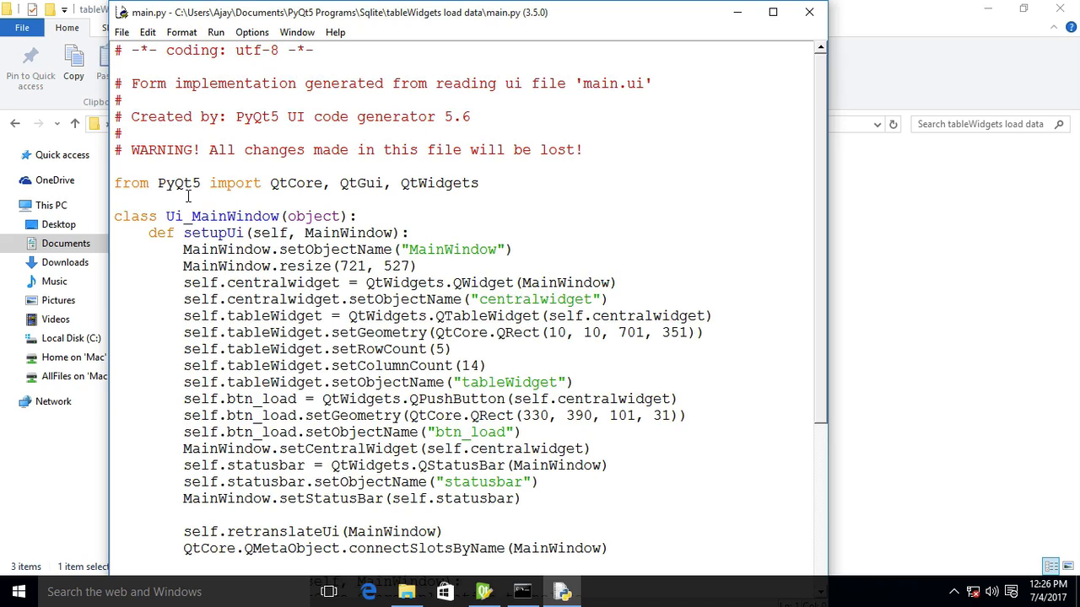
type("import sqlite3")
type("def")
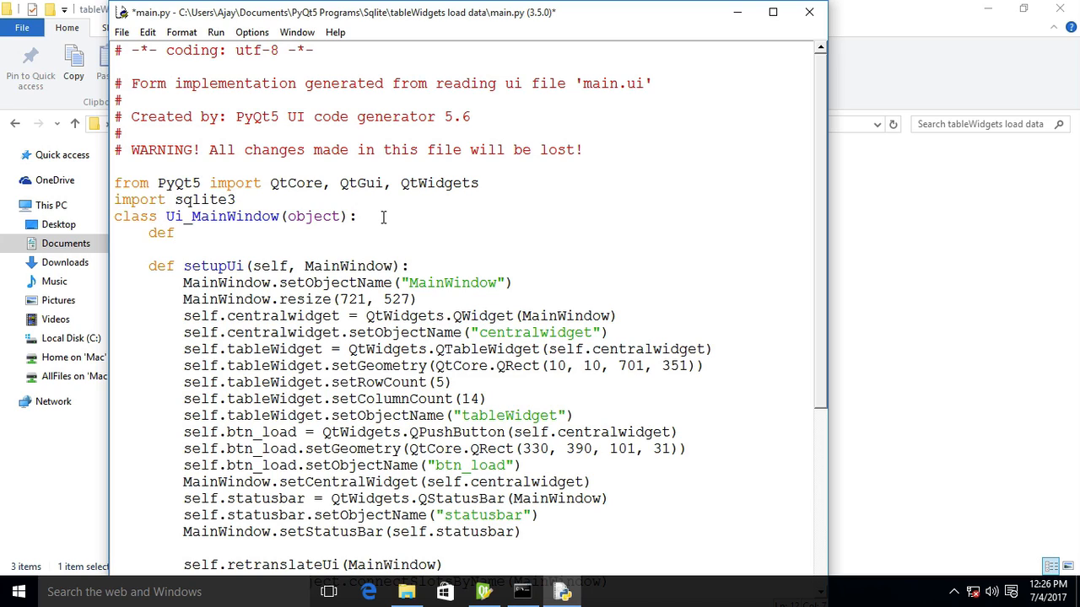
Define loadData(self) with connection = sqlite3.connect('my_db.db').
type("load")
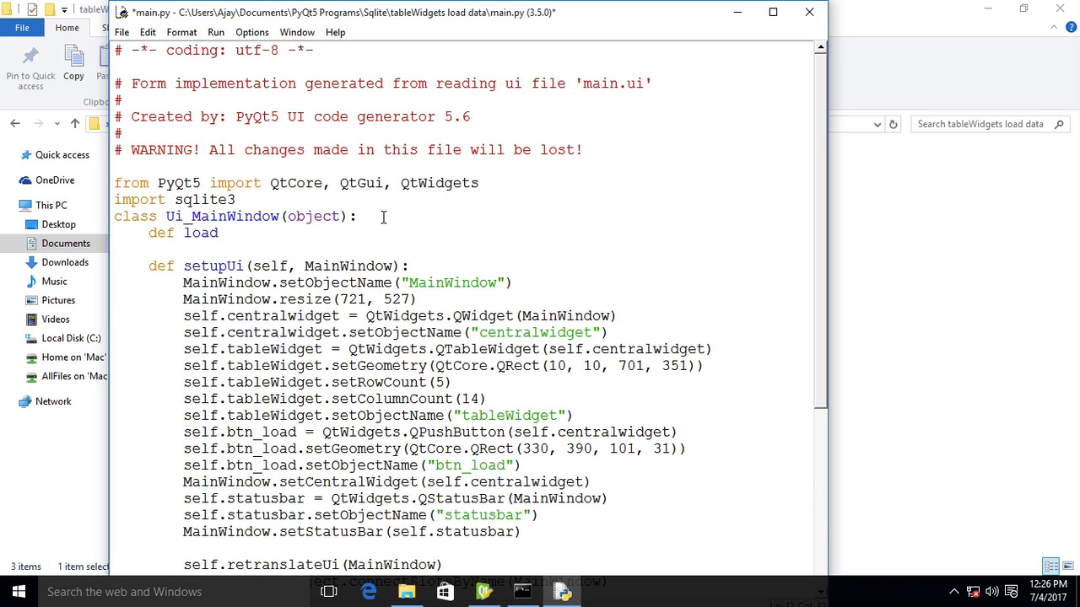
type("Data(self):")
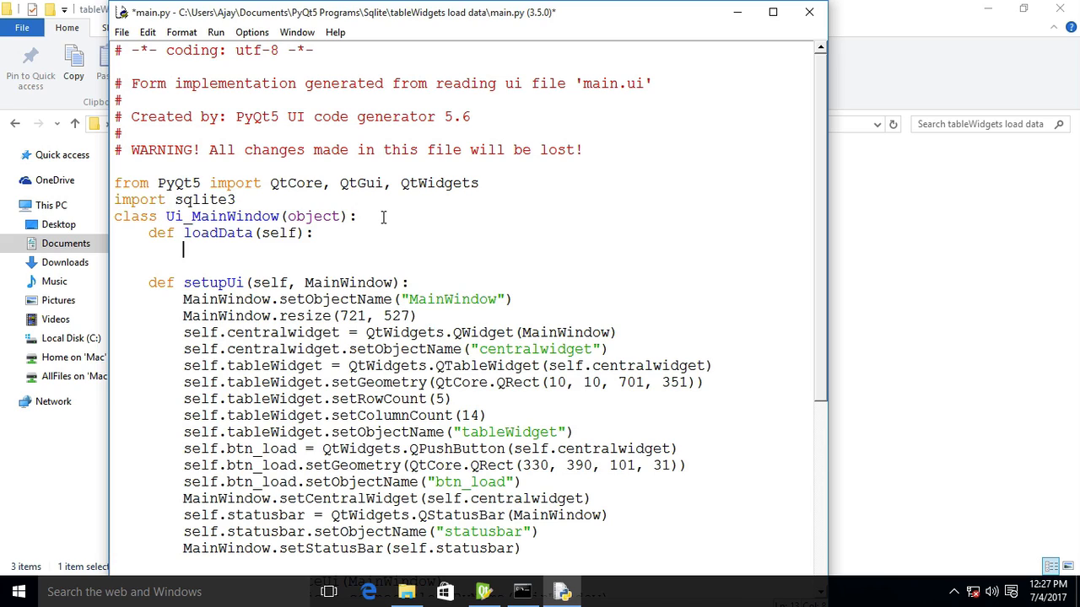
key("ctrl+s")
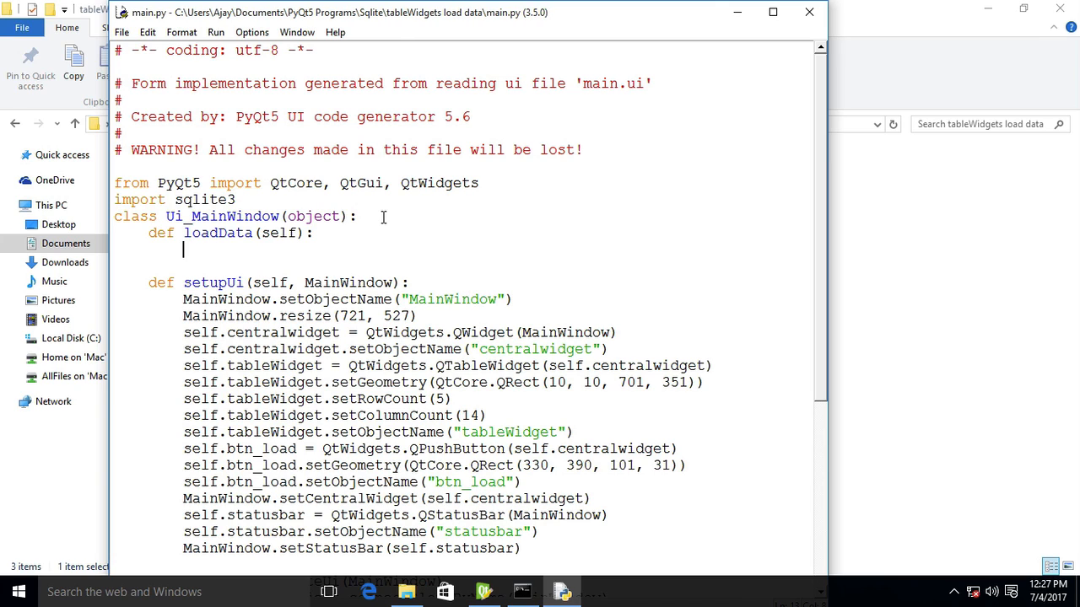
type("conne")
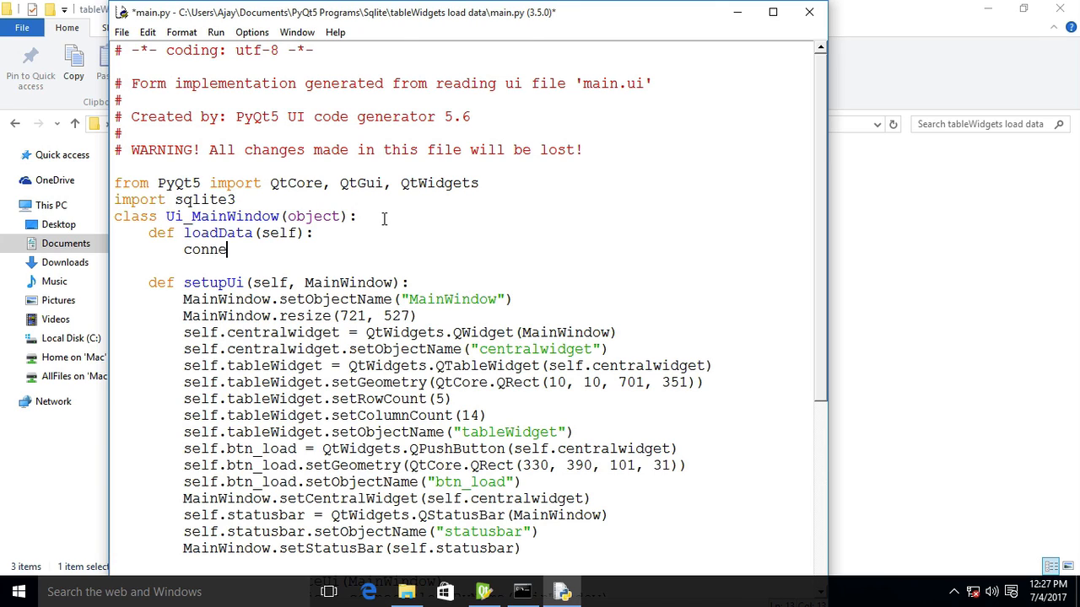
type("ction")
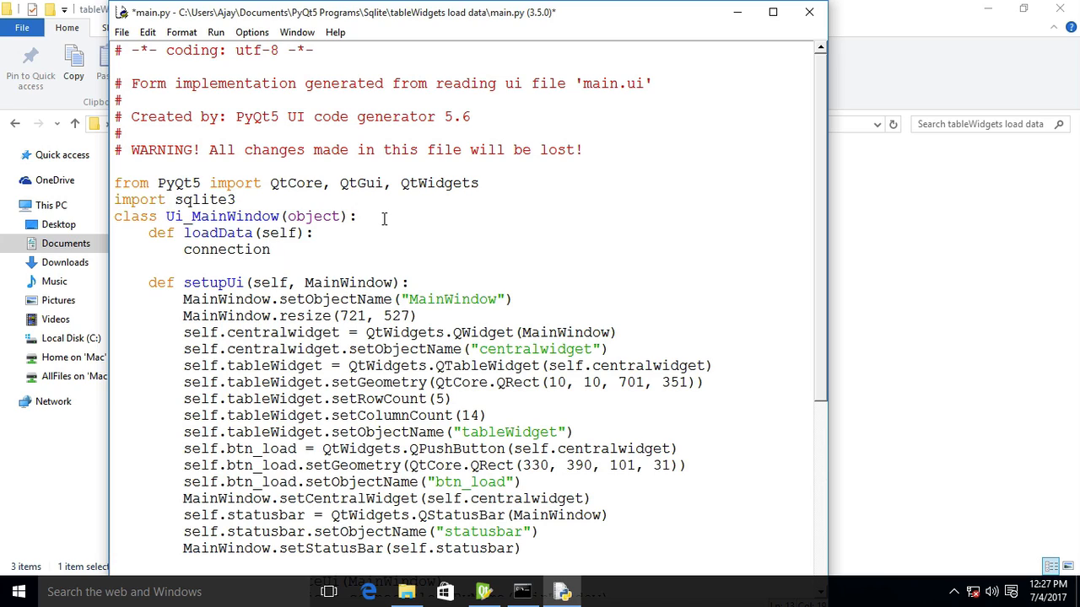
type("= s")
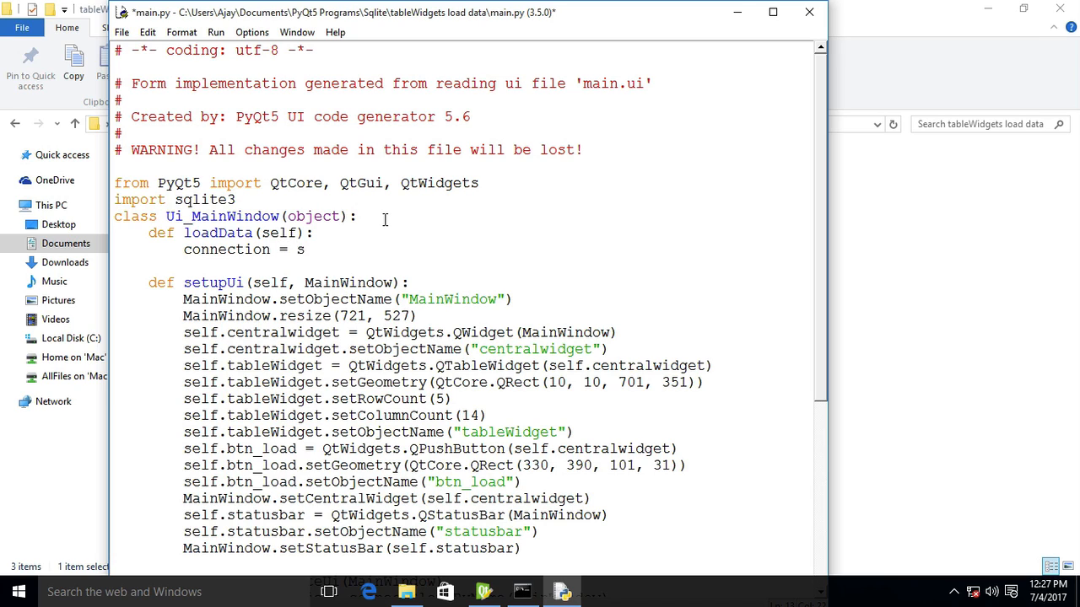
type("qlite")
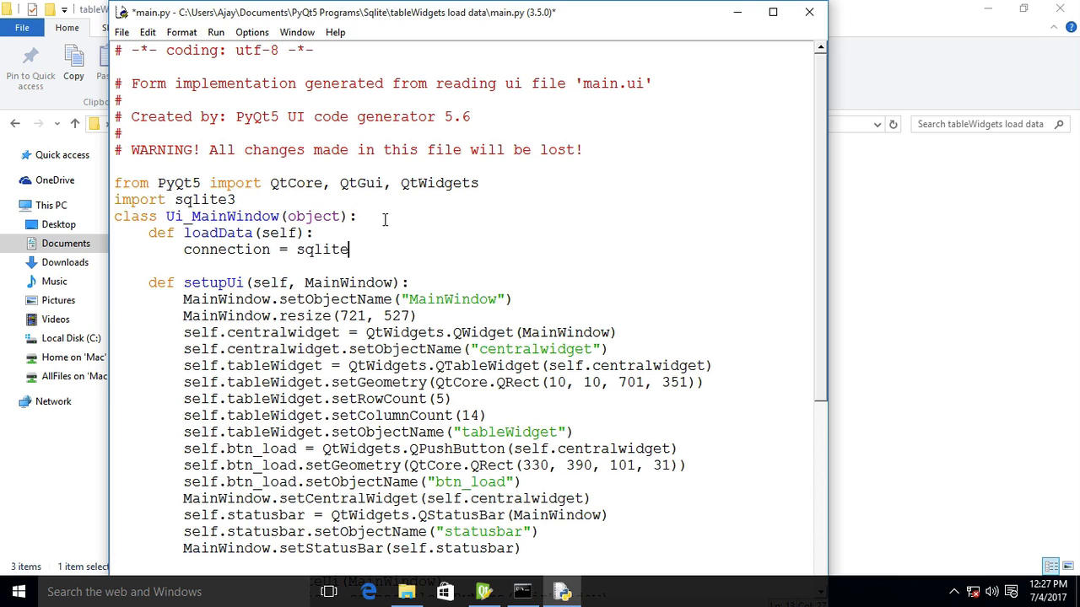
type("3.con")
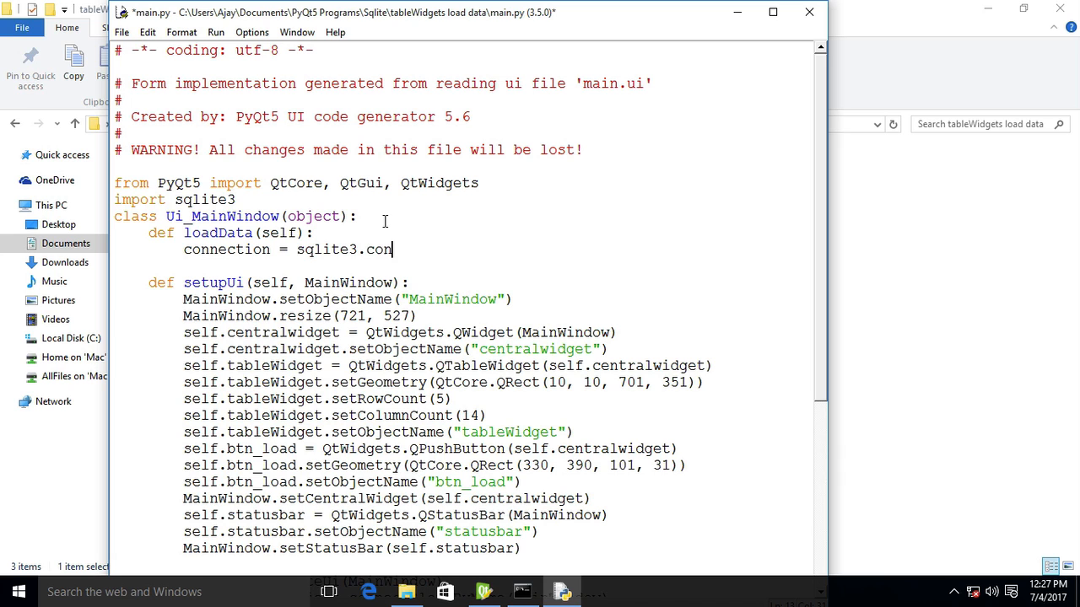
type("nect('")
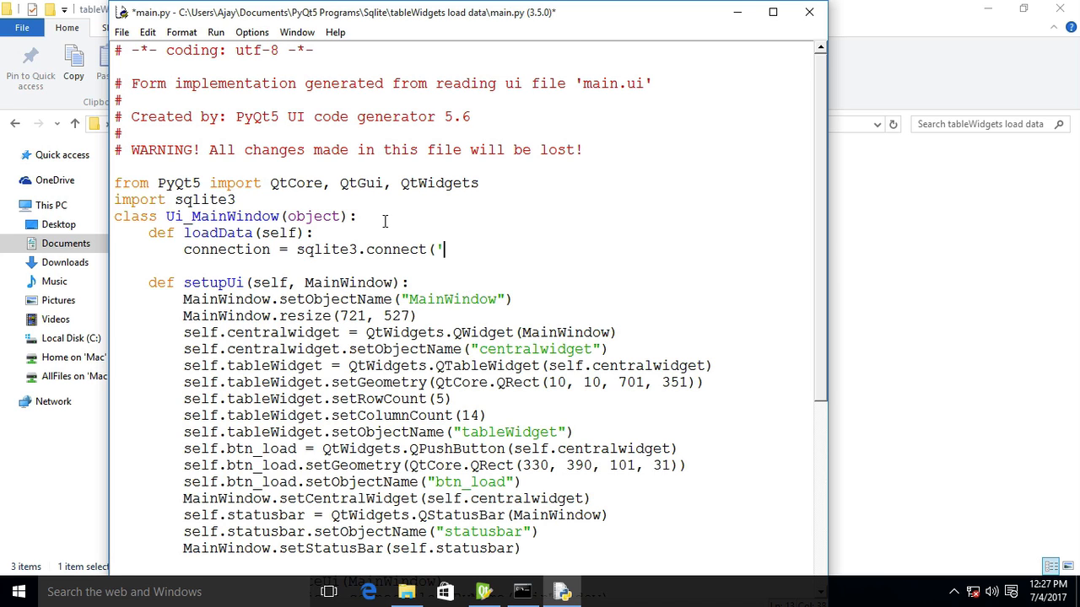
type("m")
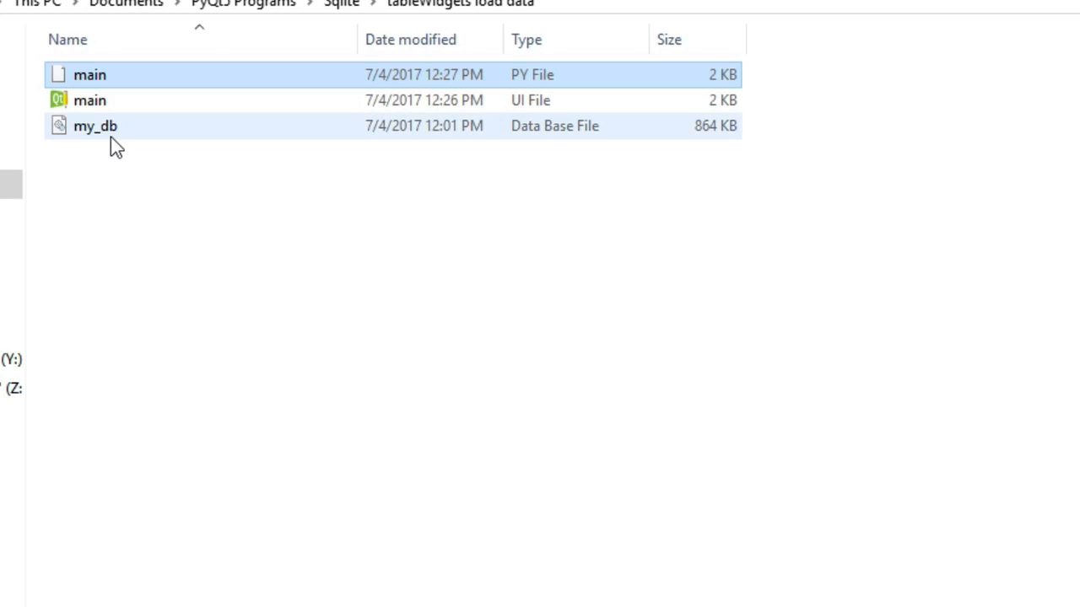
left_click(96, 126)
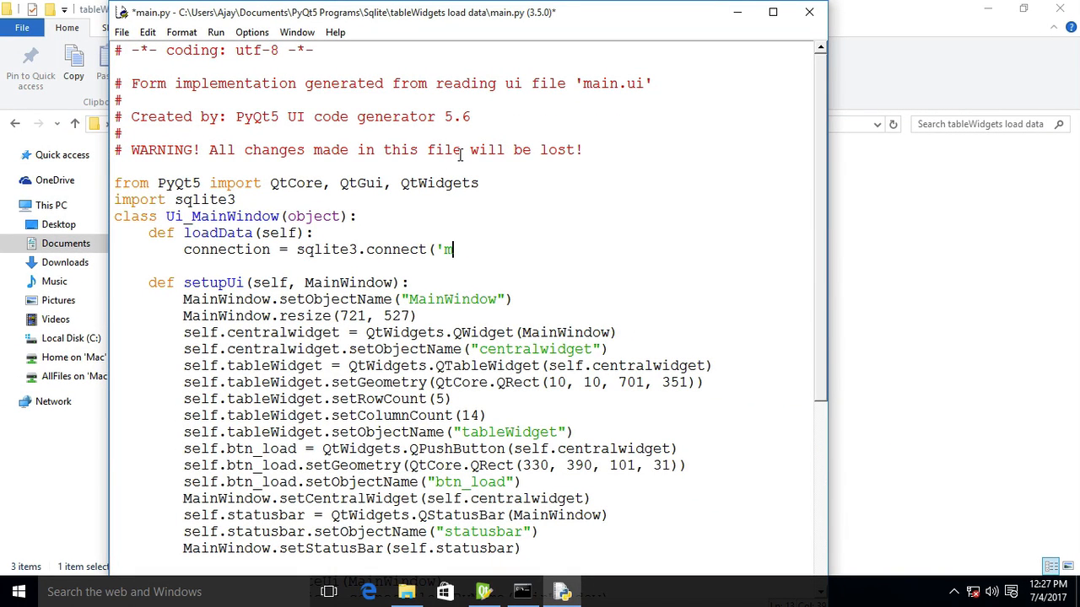
type("y")
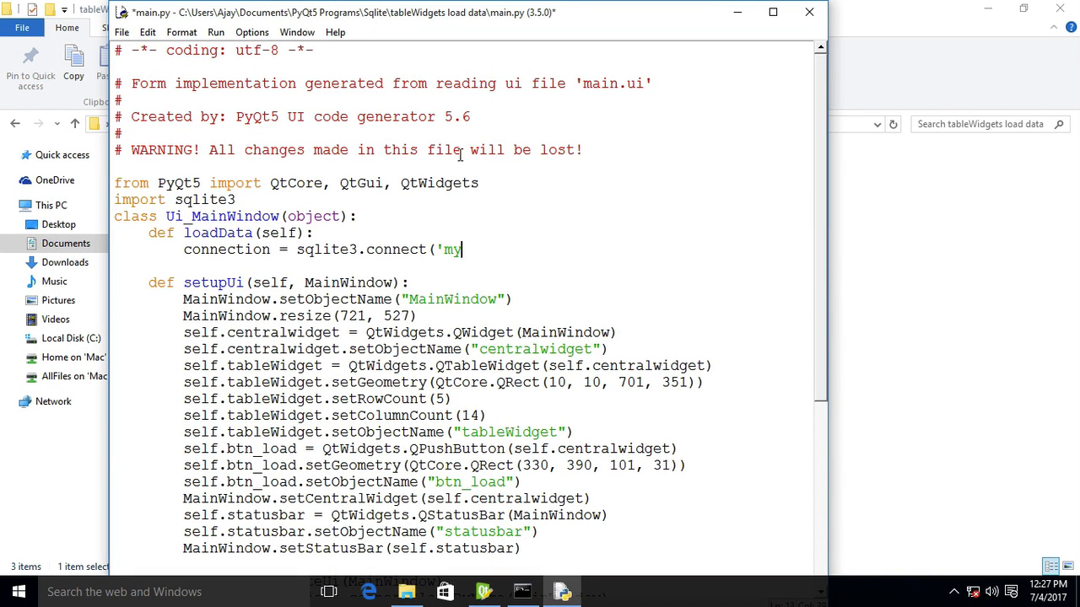
type("_db.db')")
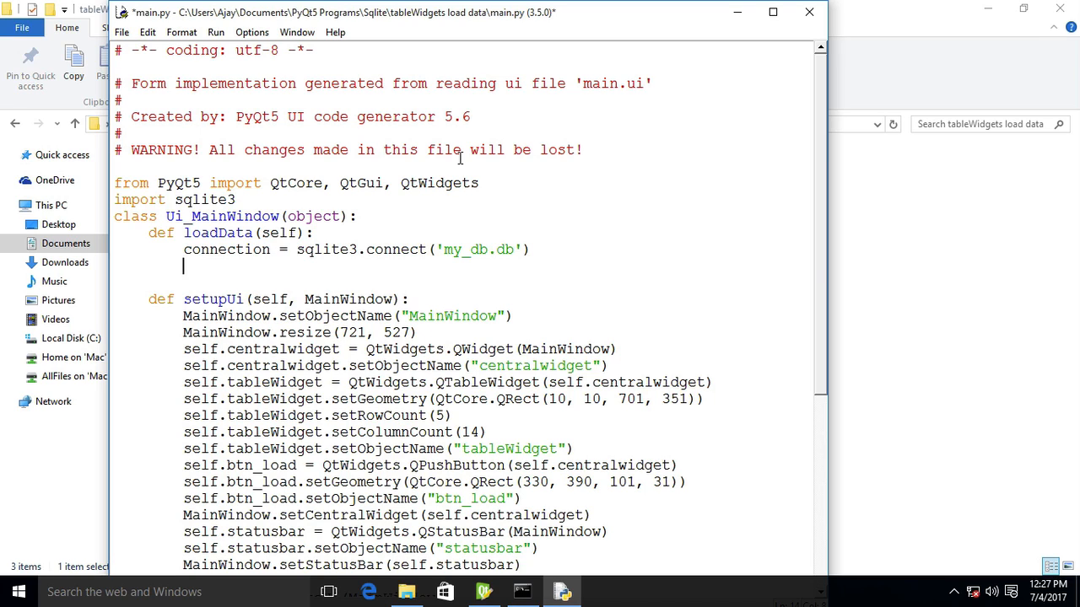
Add query = 'SELECT * FROM employees' inside loadData.
type("query")
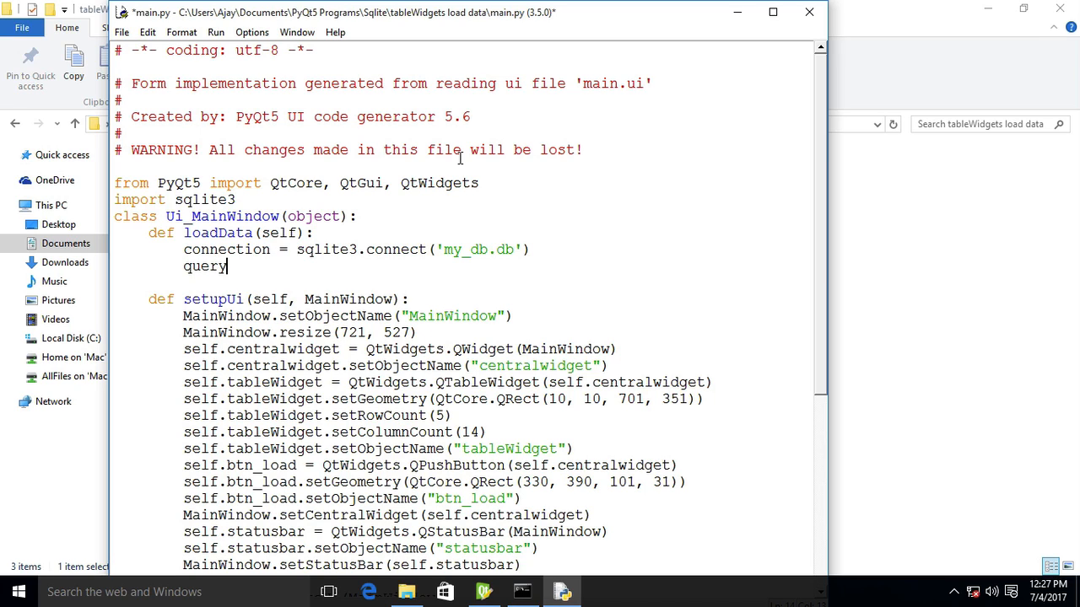
type("= \"")
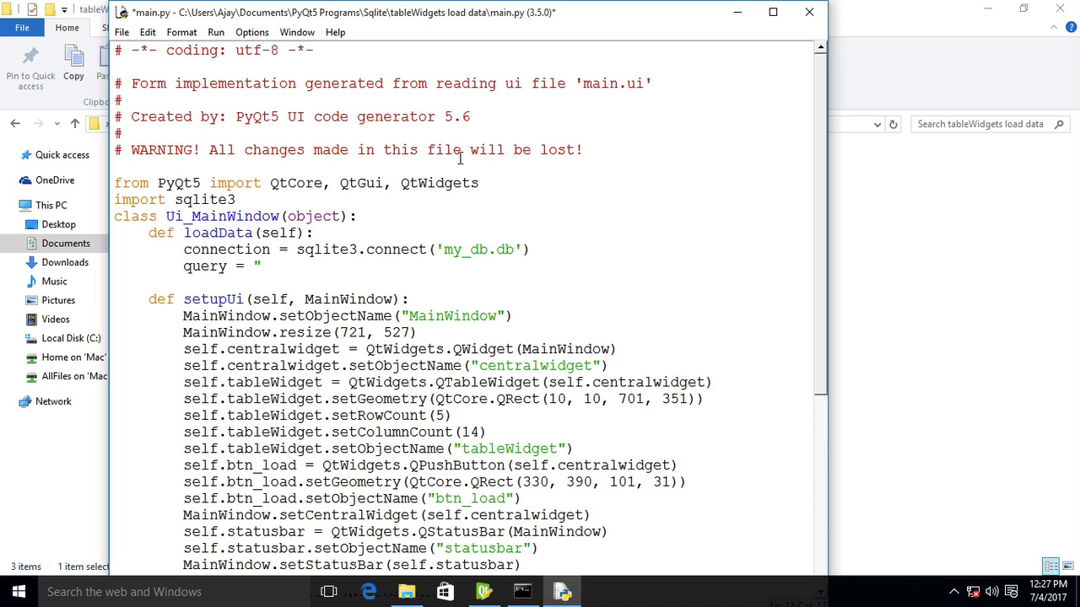
type("SELECT * \"")
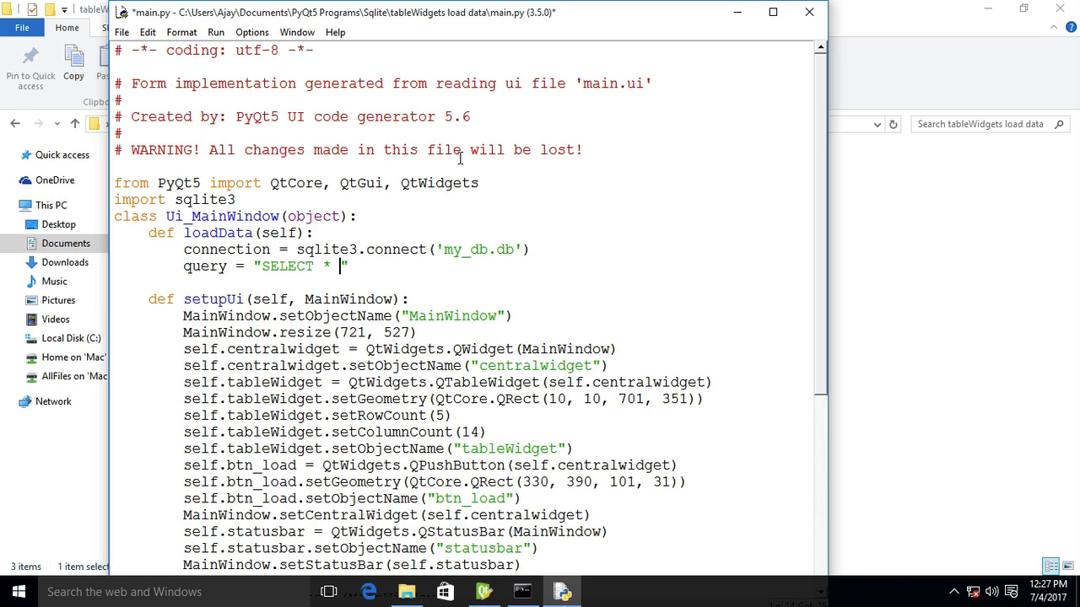
type("FROM")
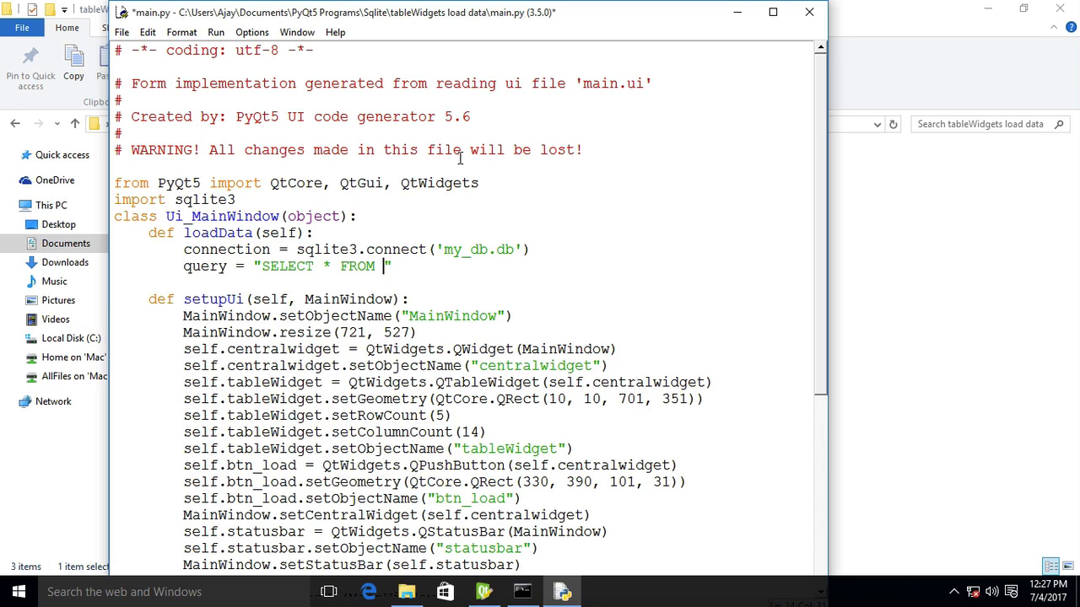
type("employ")
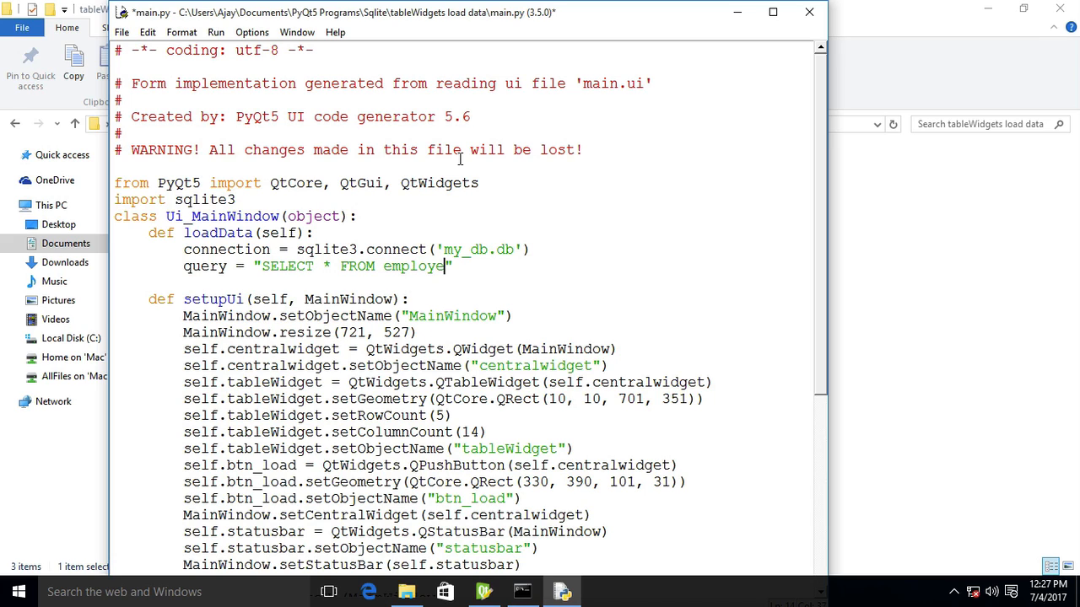
type("es")
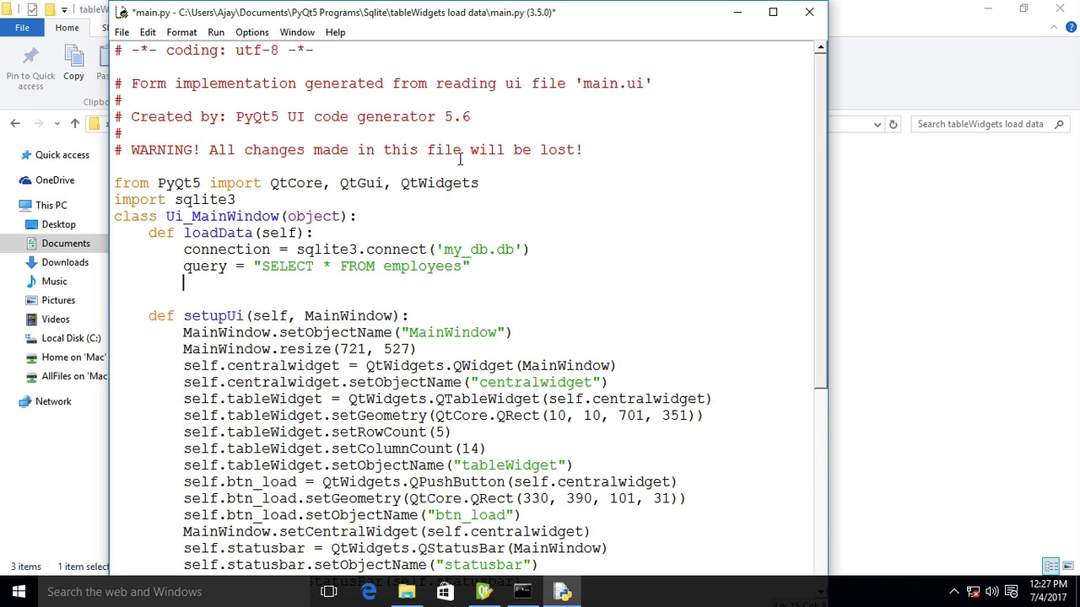
Store connection.execute(query) in result and add blank lines below.
type("conne")
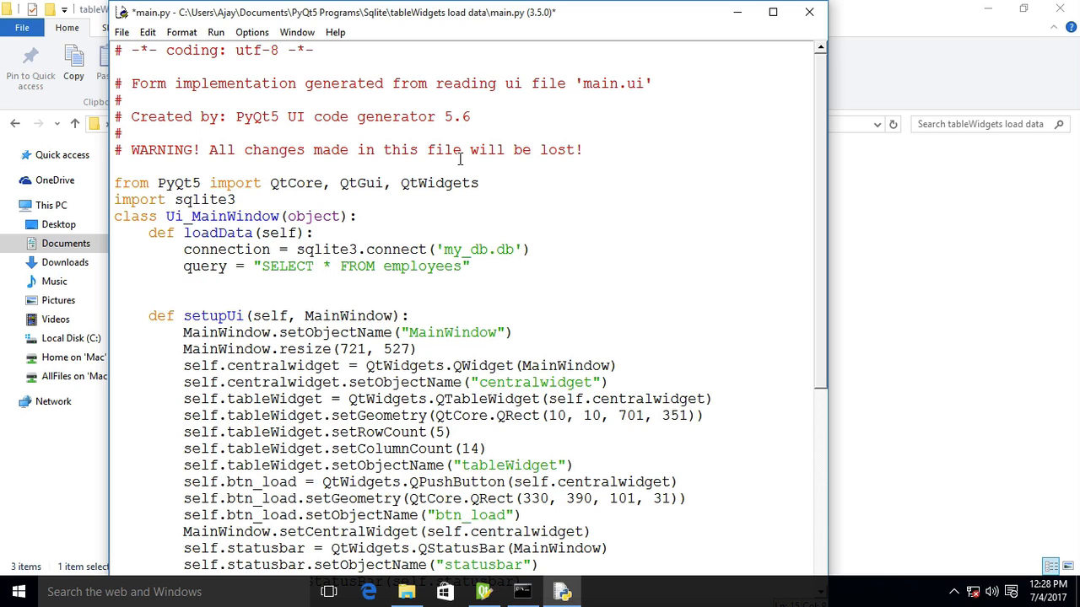
type("resu")
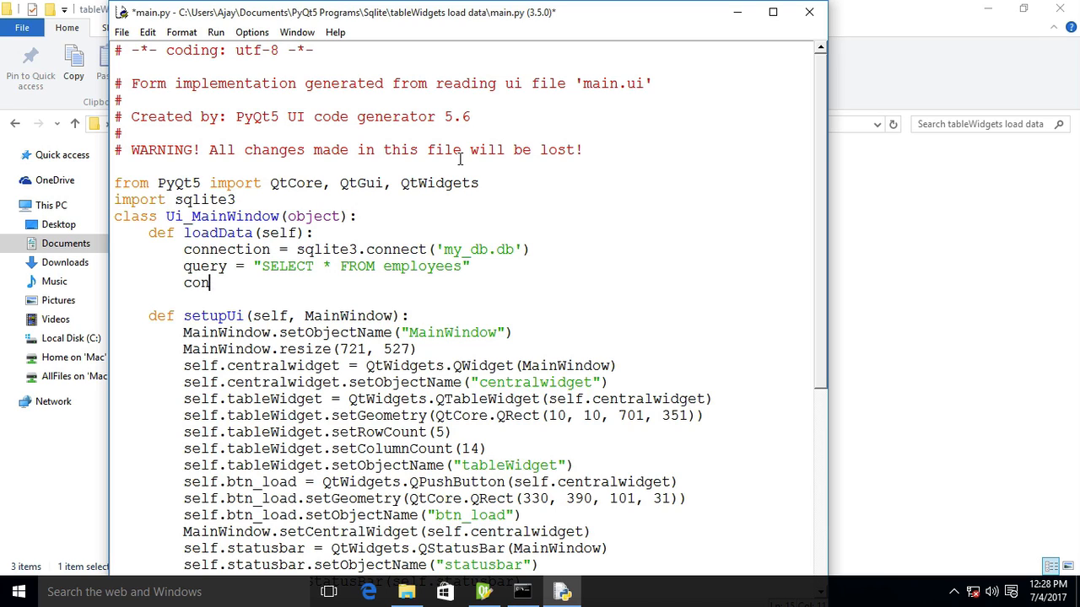
type("nection.e")
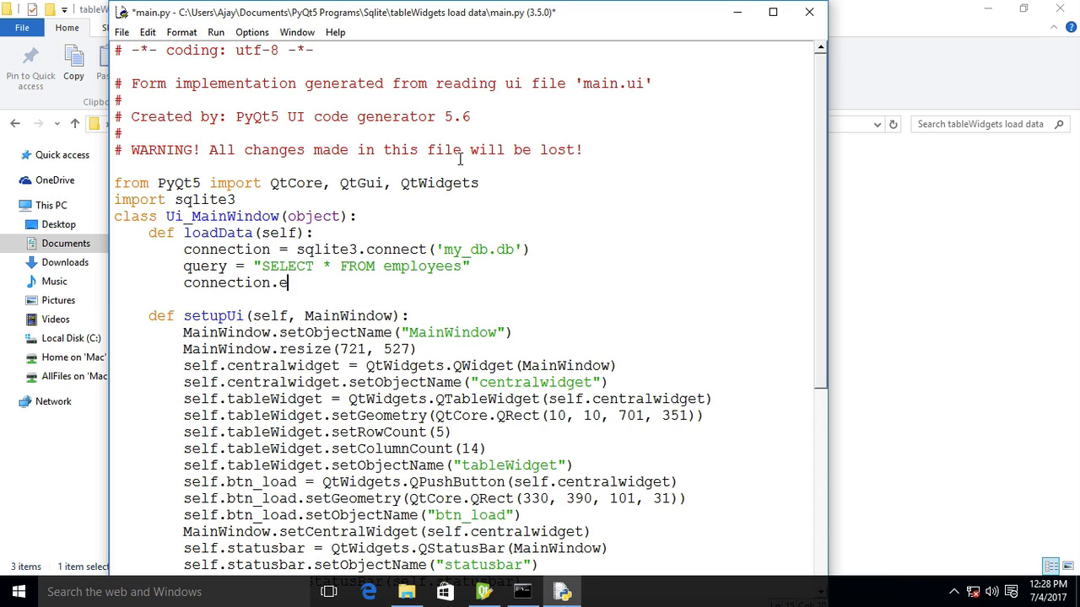
type("xectue")
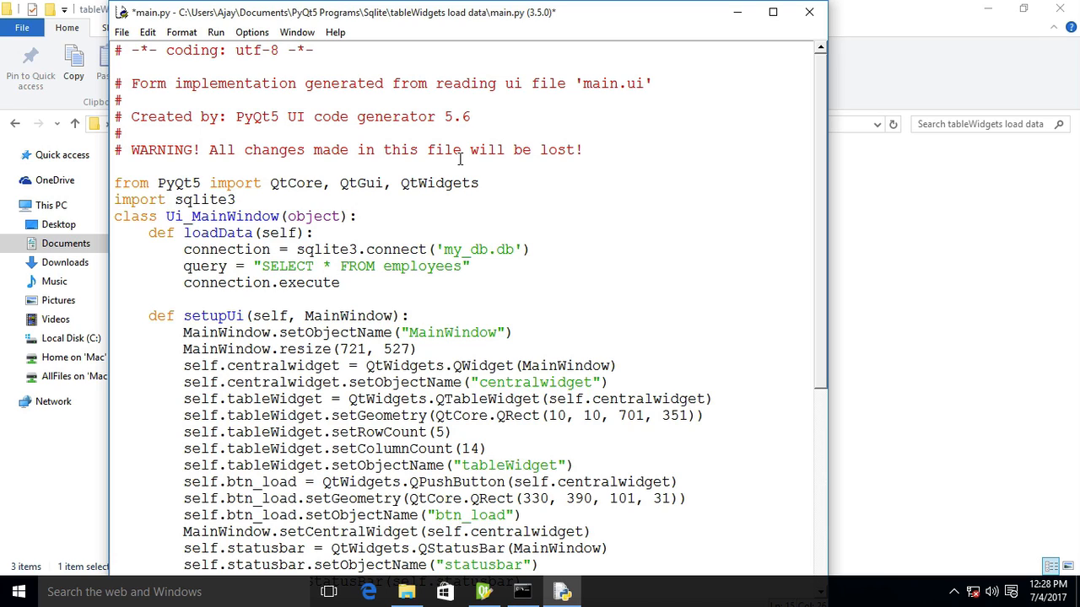
type("(")
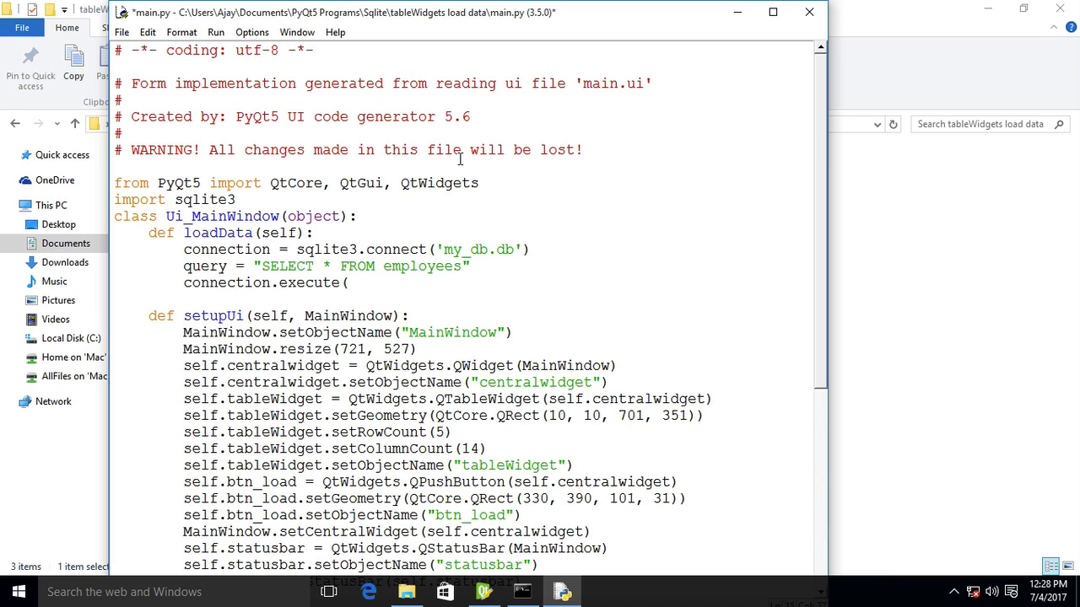
type("query")
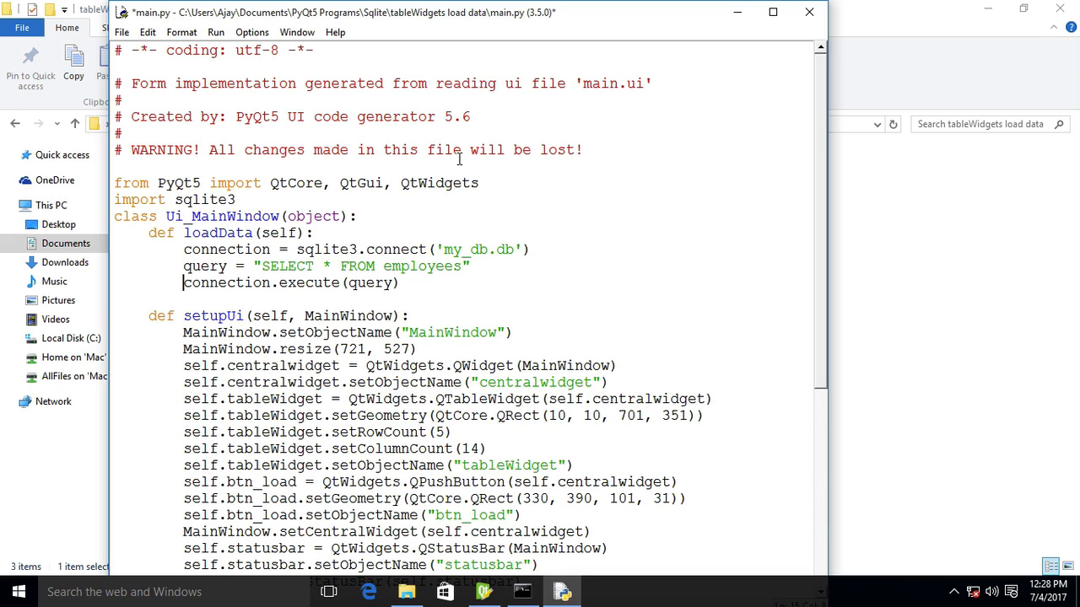
type("result =")
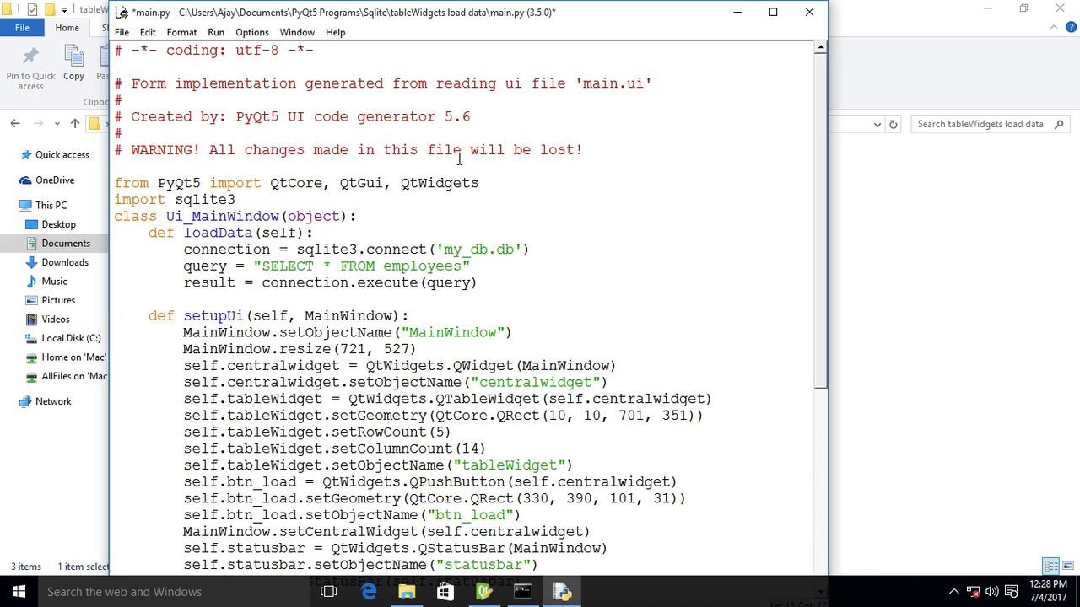
mouse_move(506, 293)
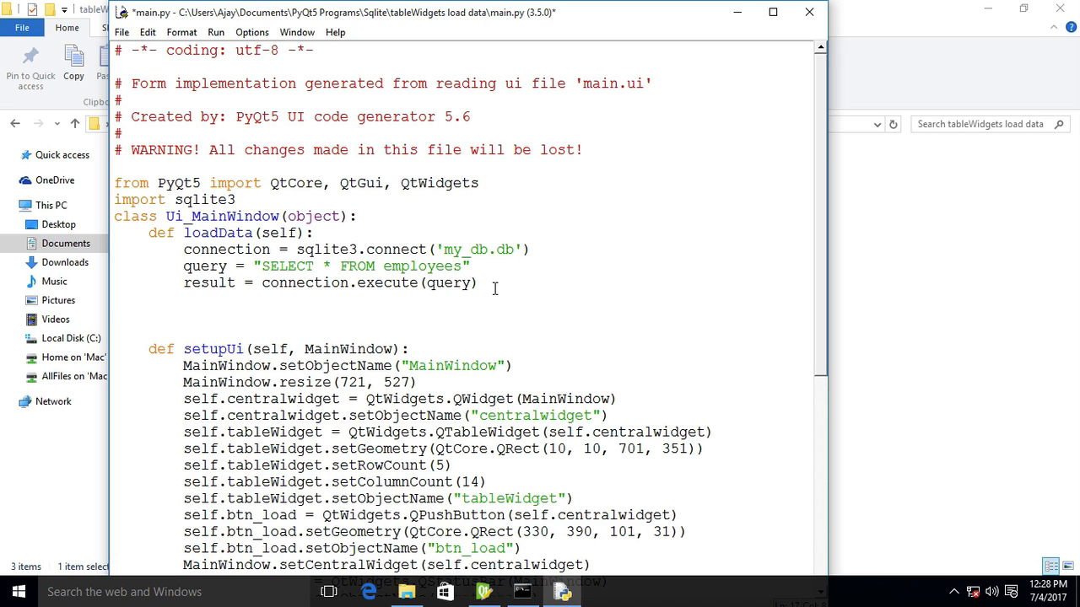
Under result, add the outer loop 'for row_number, row_data in enumerate(result):'.
left_click(183, 315)
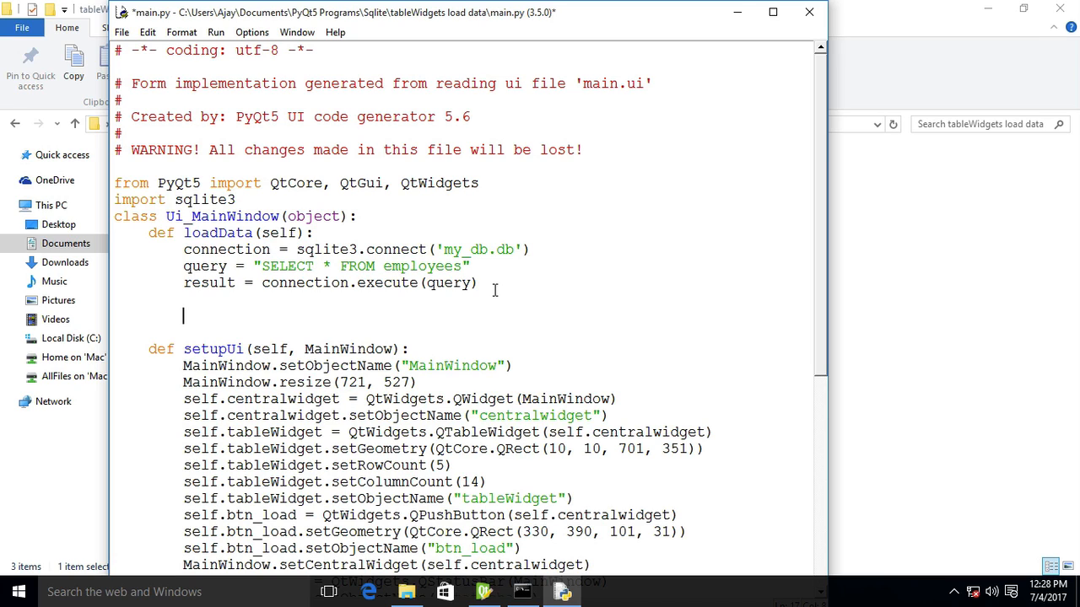
type("fo")
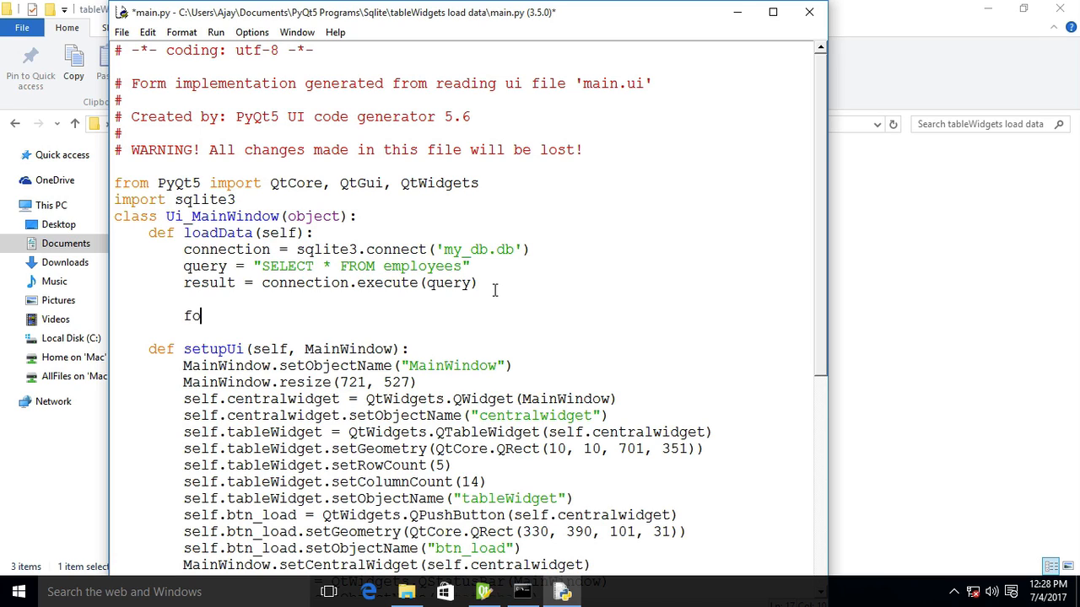
type("r")
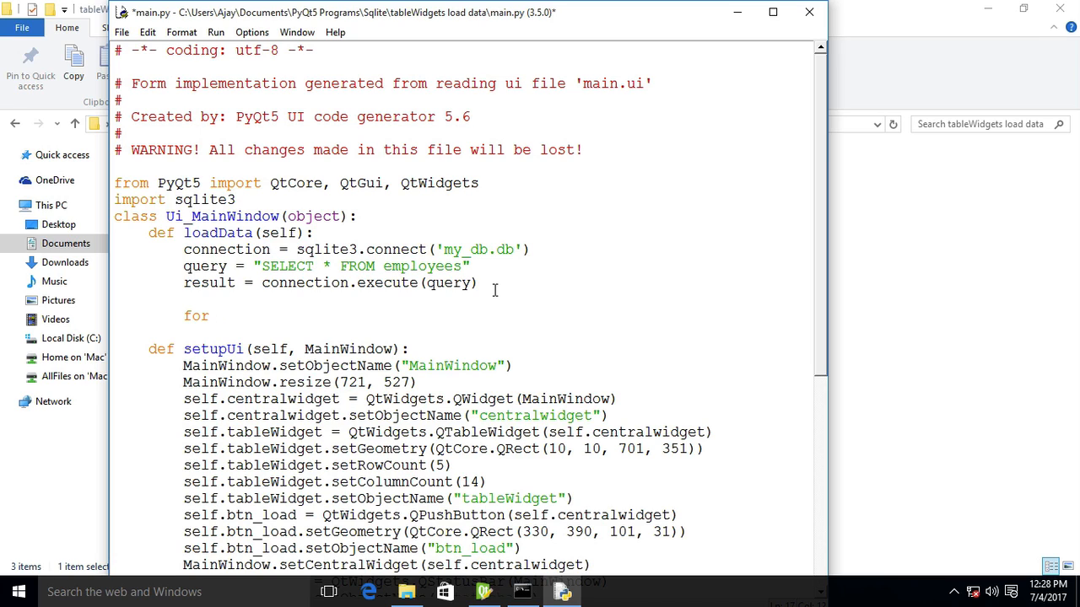
type("row_nu")
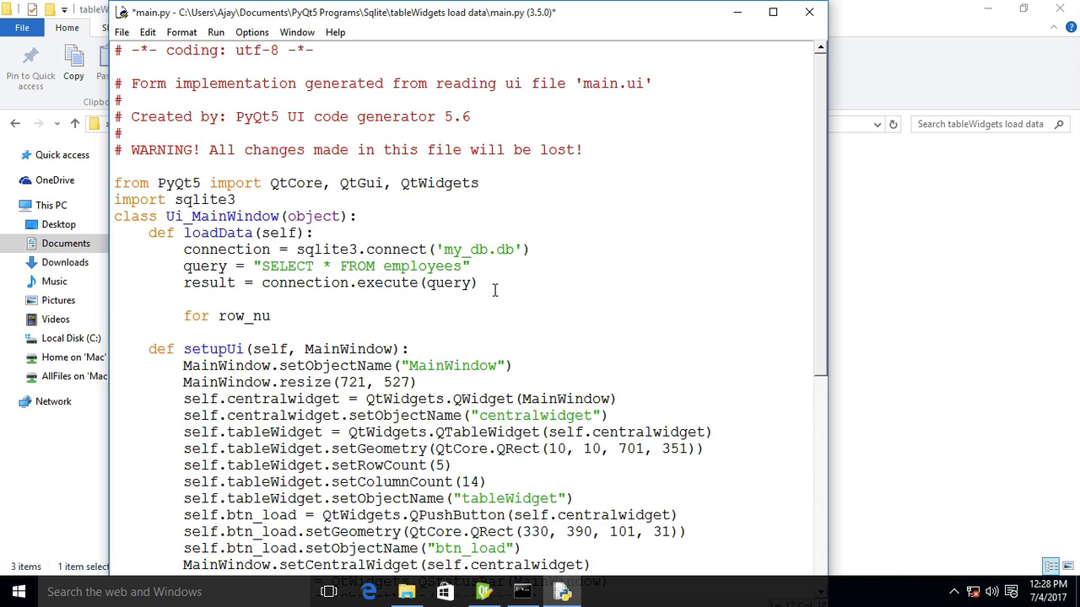
type("mber,")
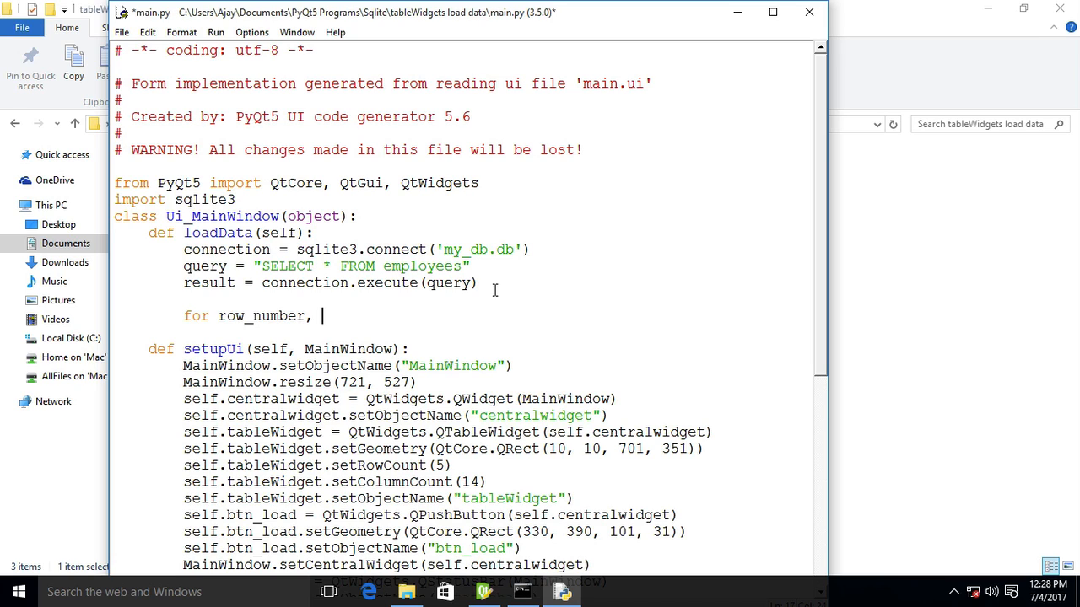
type("row_data")
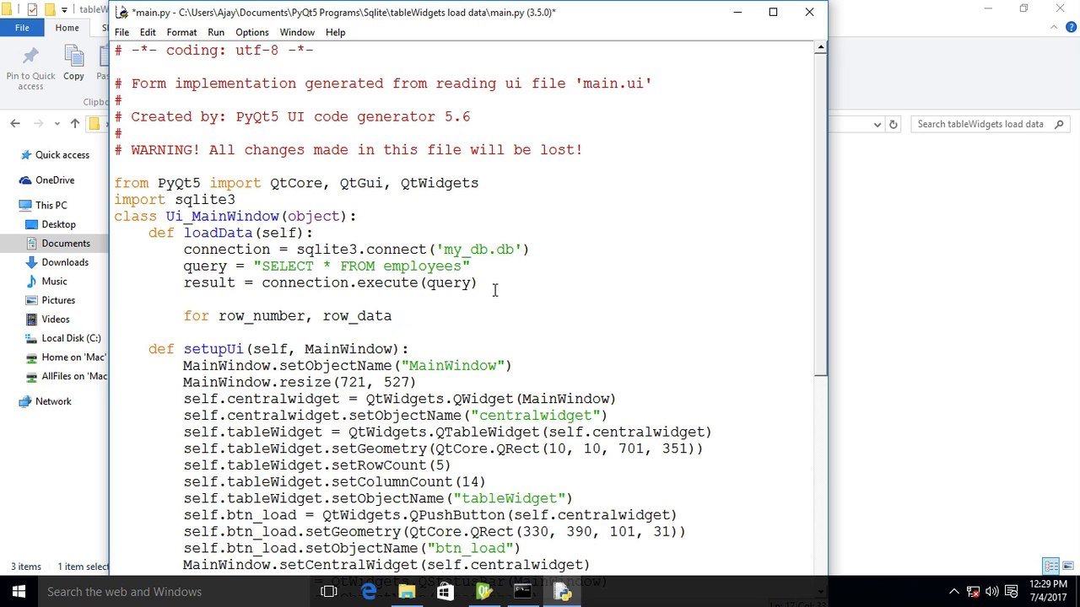
type("in e")
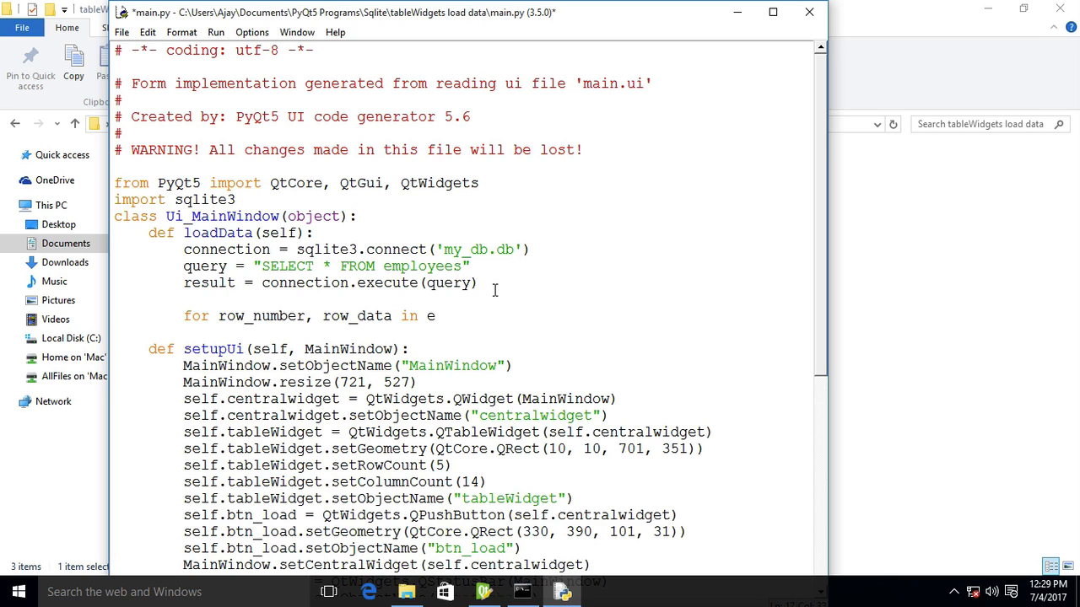
type("num")
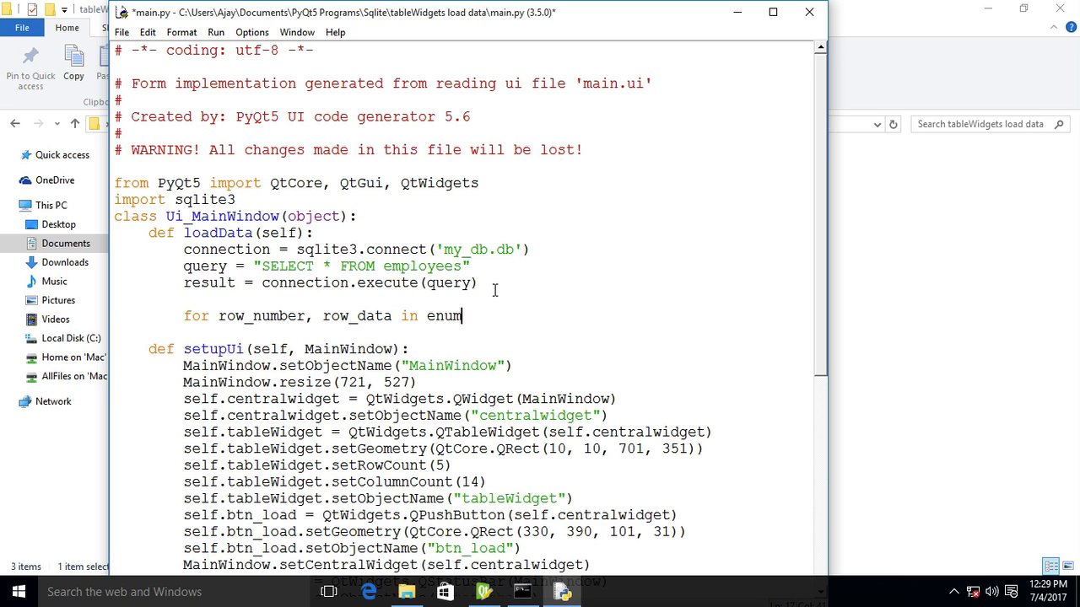
type("e")
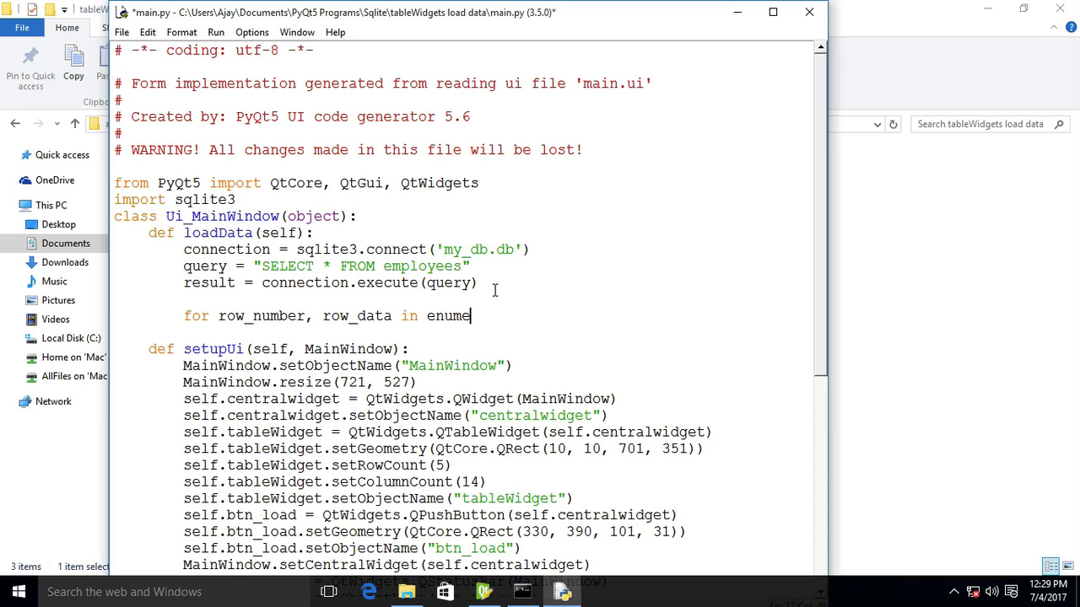
type("rate(")
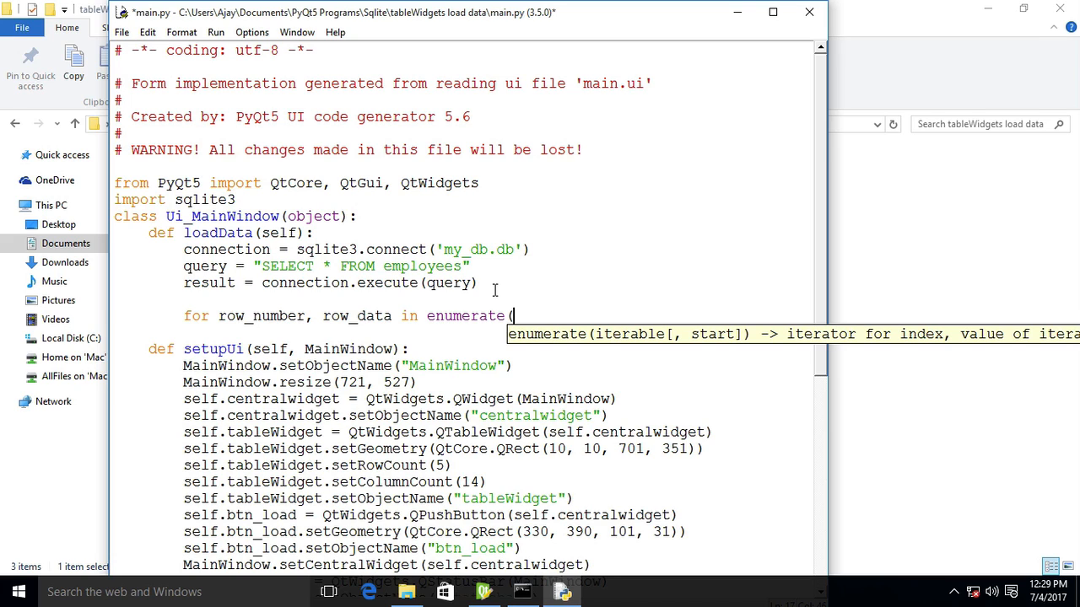
type("result):")
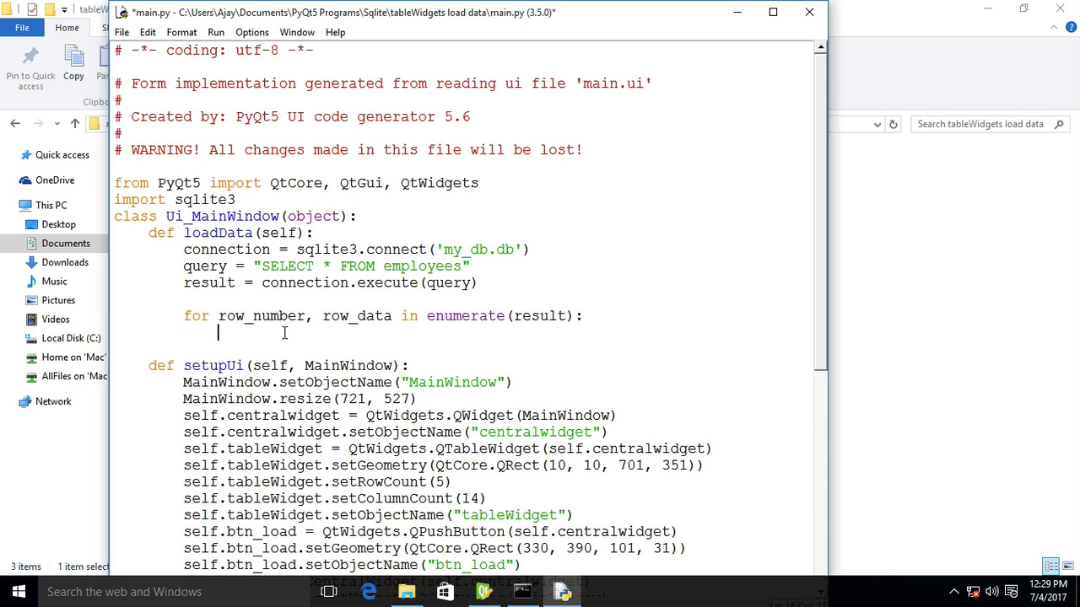
Nest 'for colum_number, data in enumerate(row_data):' inside the row loop.
type("for")
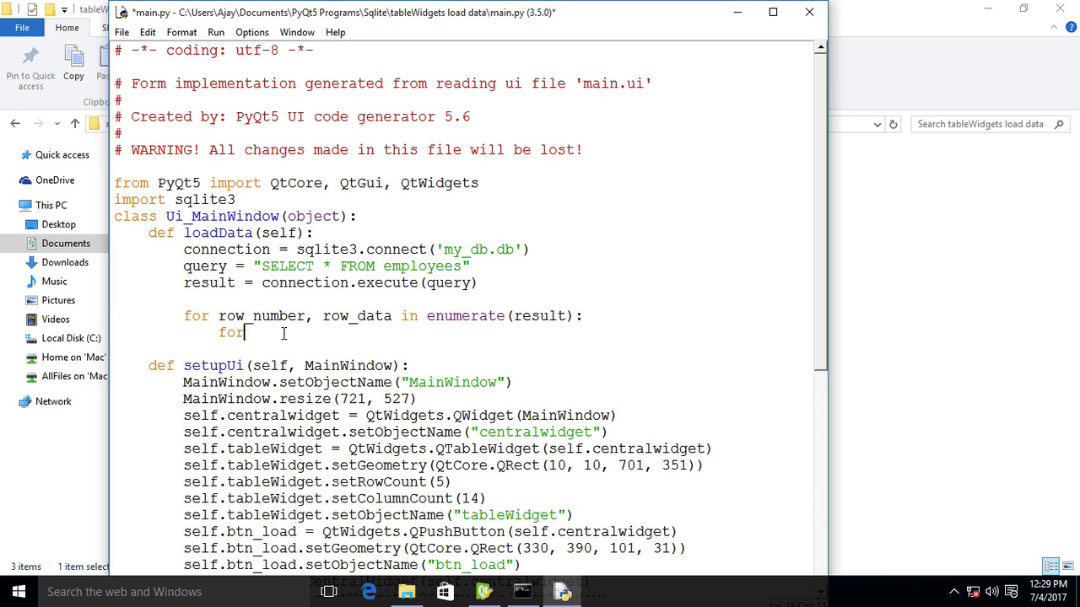
type("co")
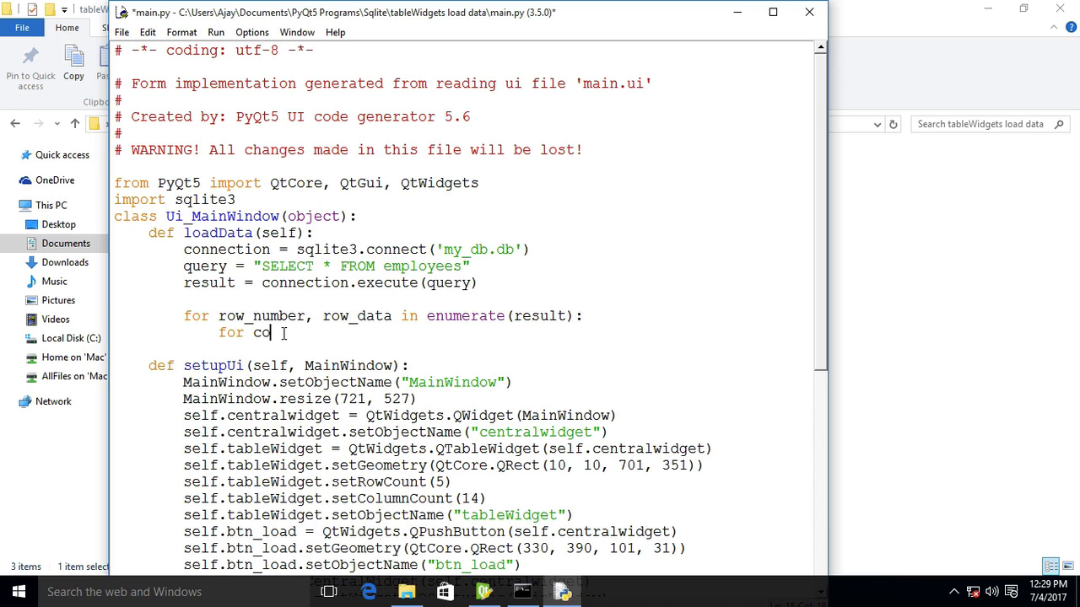
type("lum")
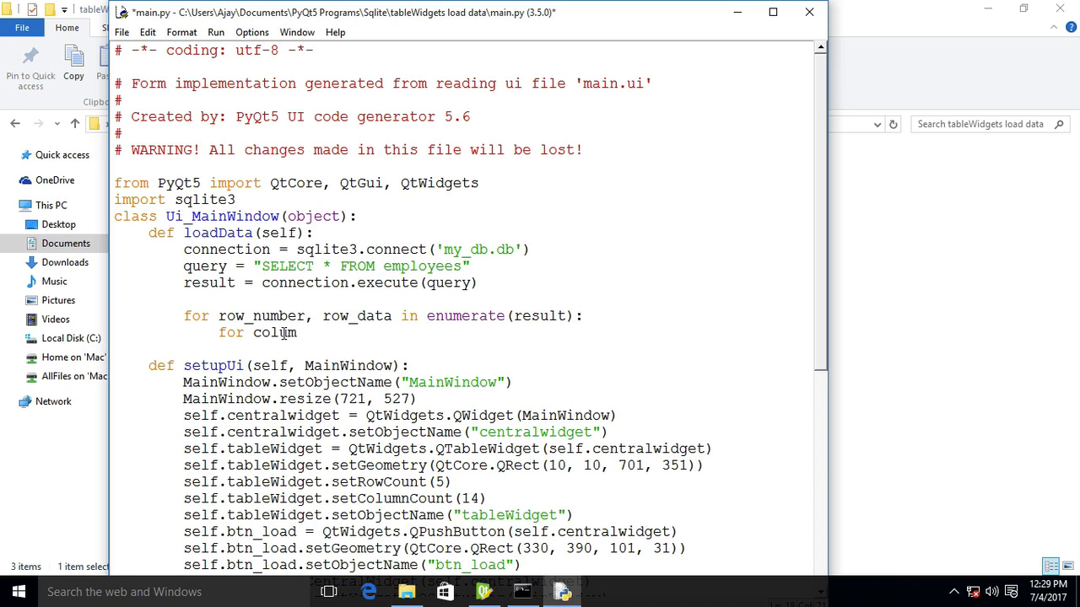
type("_")
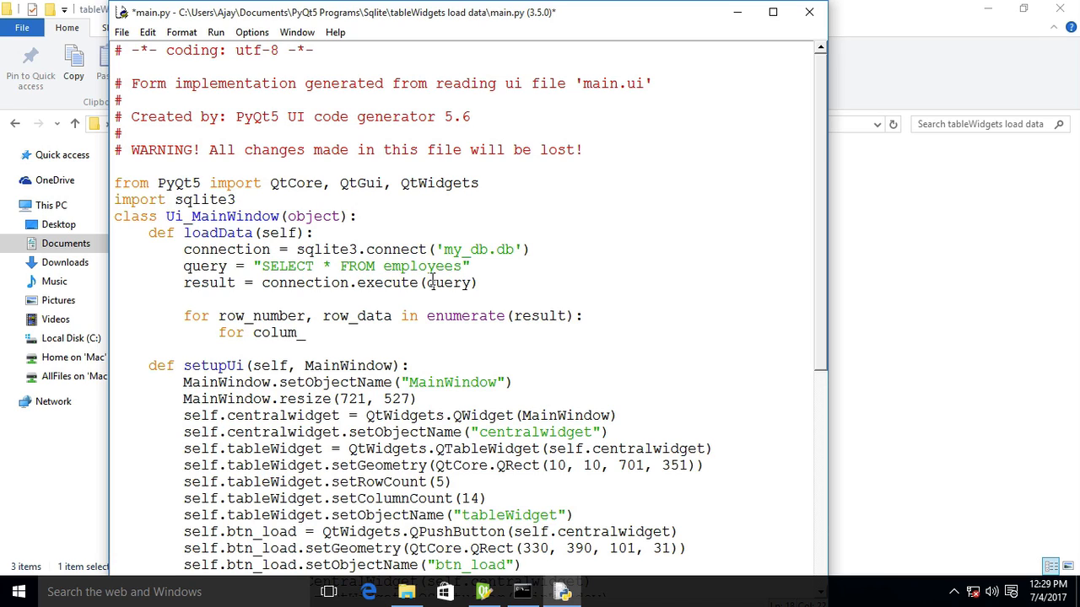
type("number,")
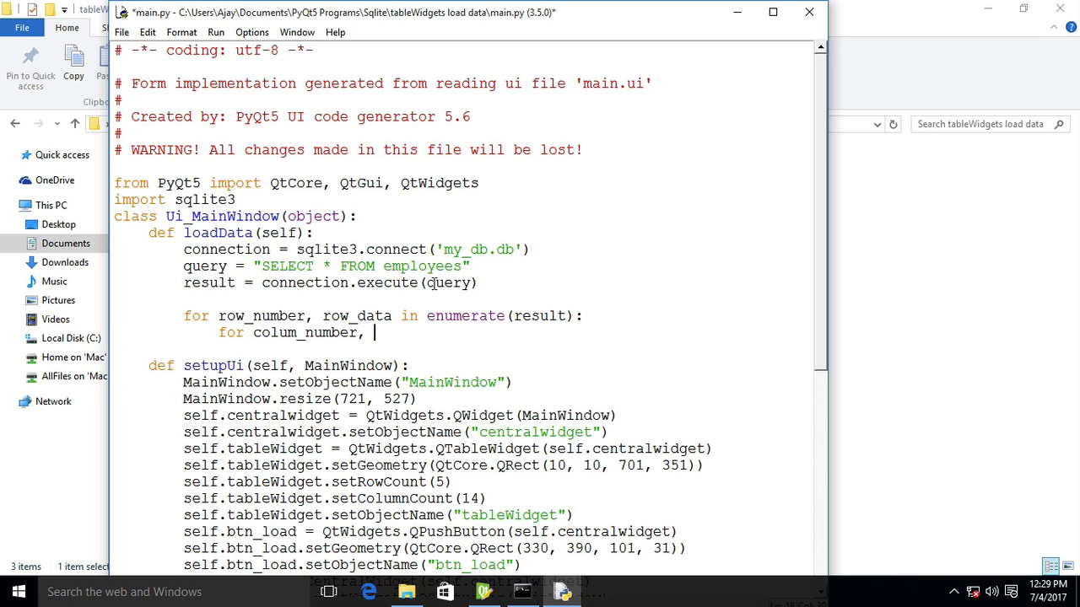
type("dat")
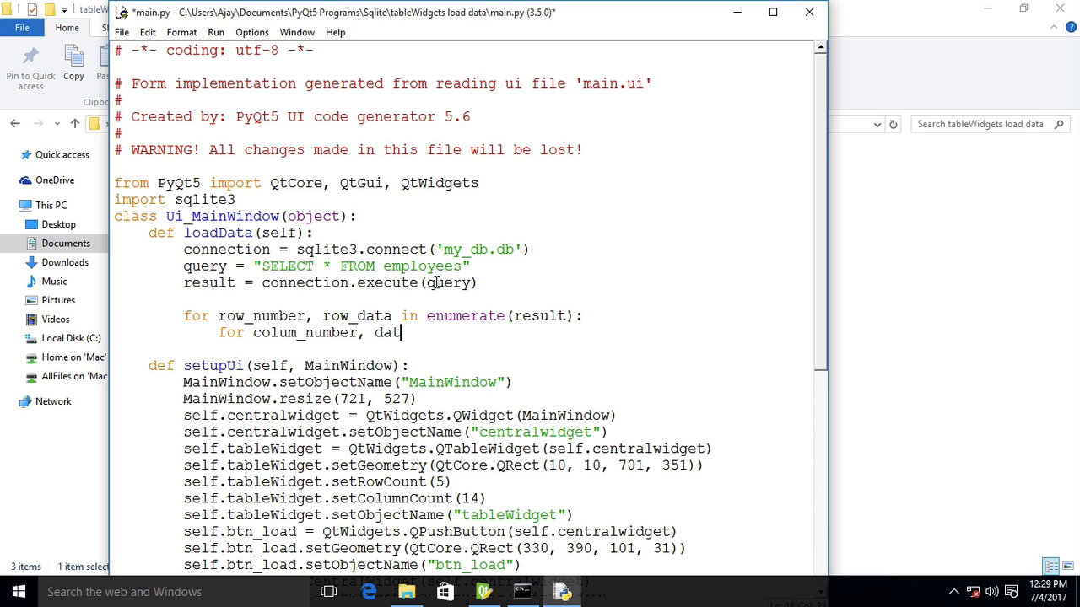
type("a in")
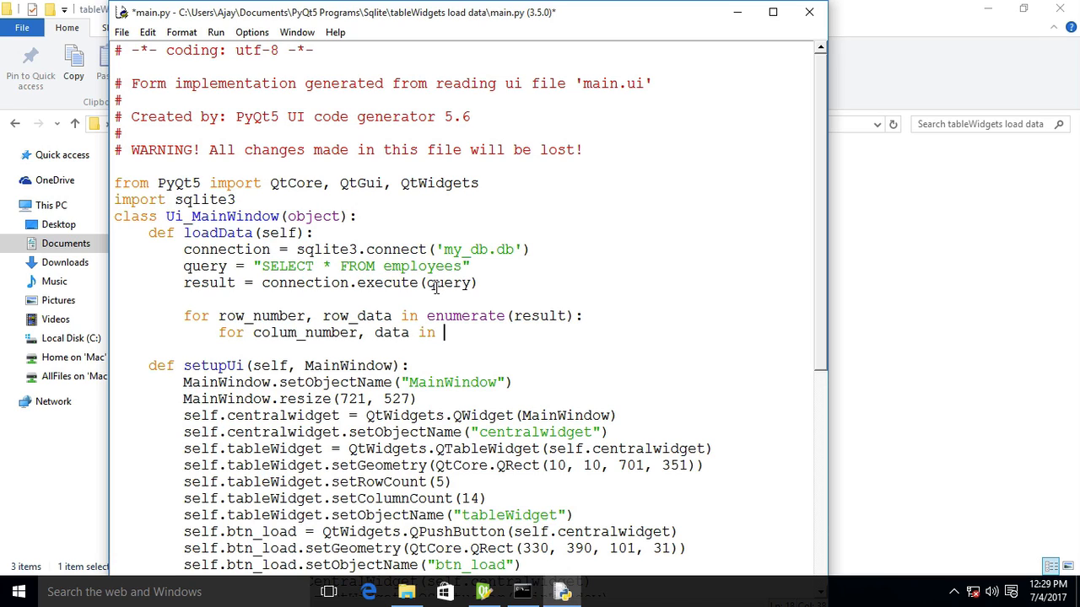
type("e")
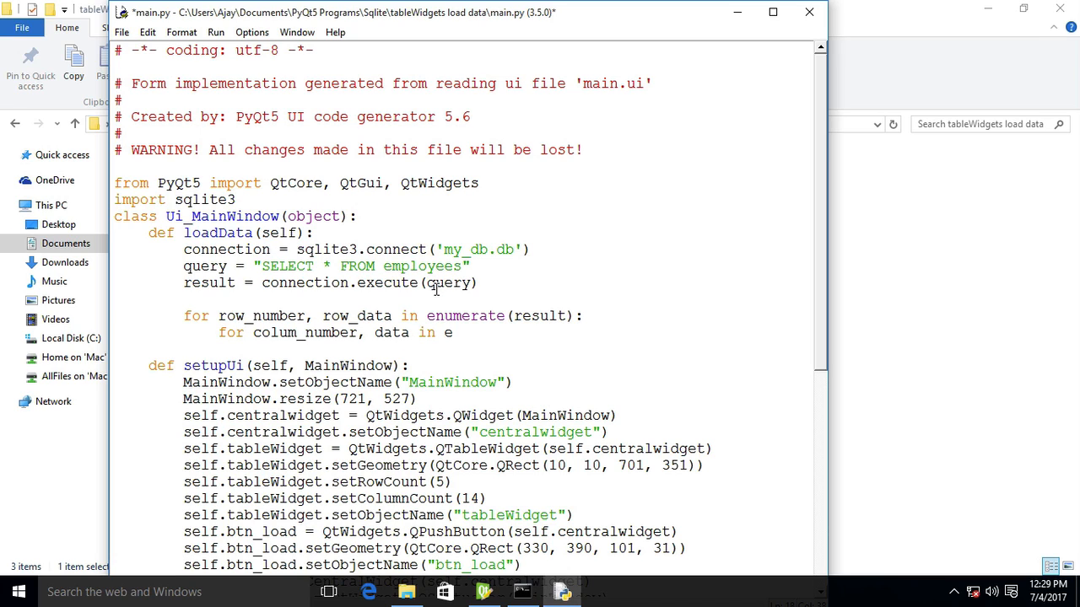
type("numerate(r")
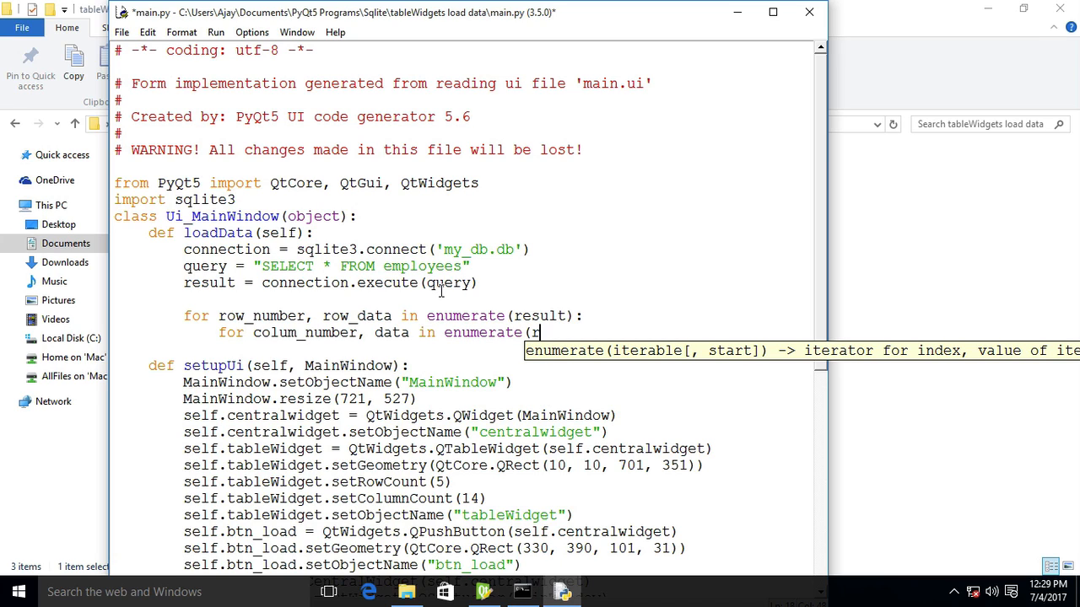
type("ow")
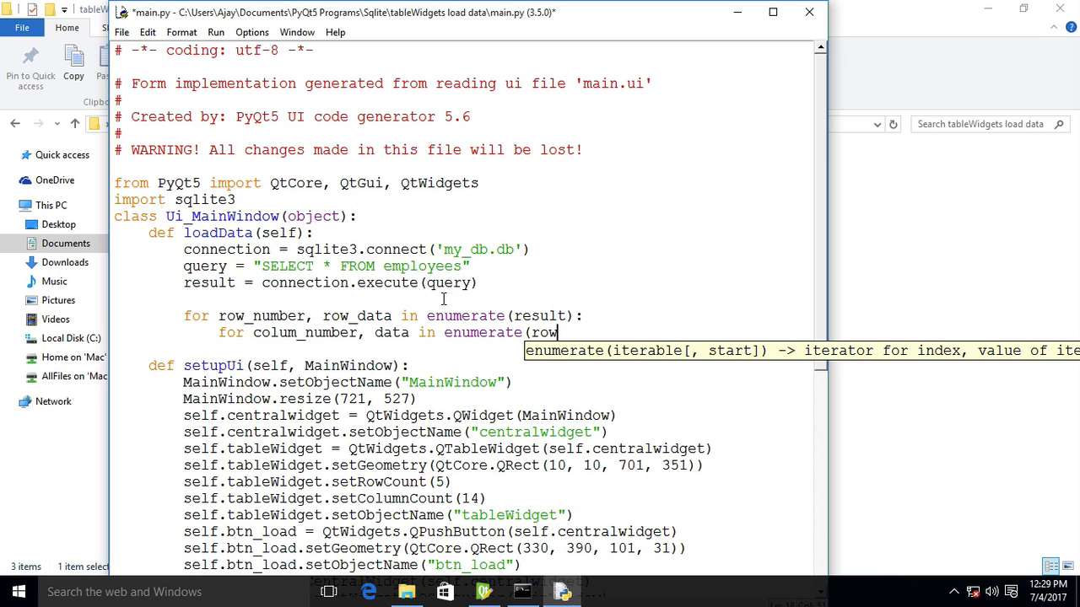
type("_data")
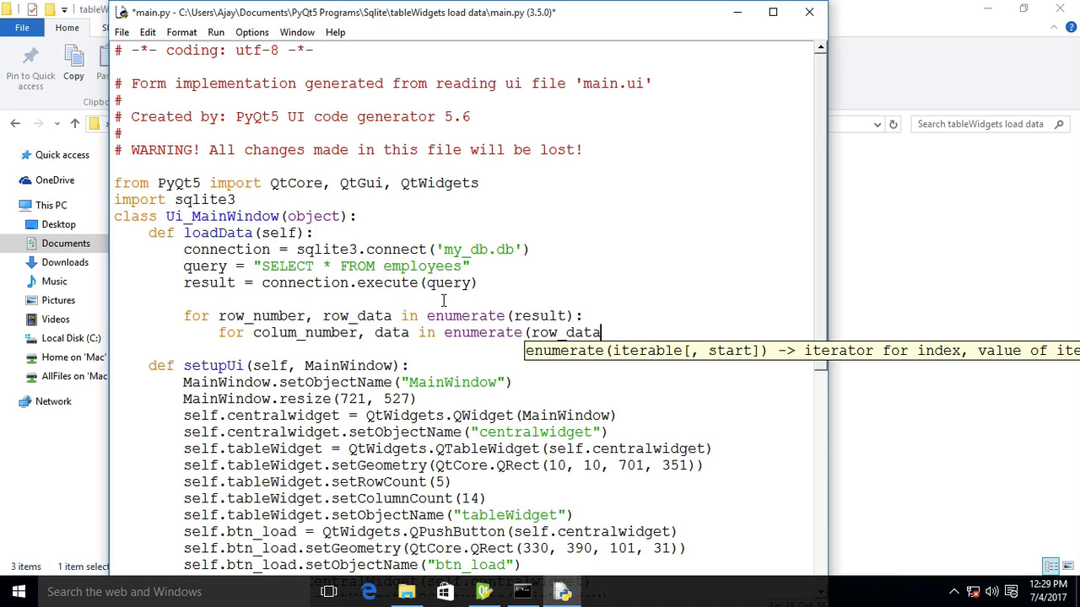
type("):")
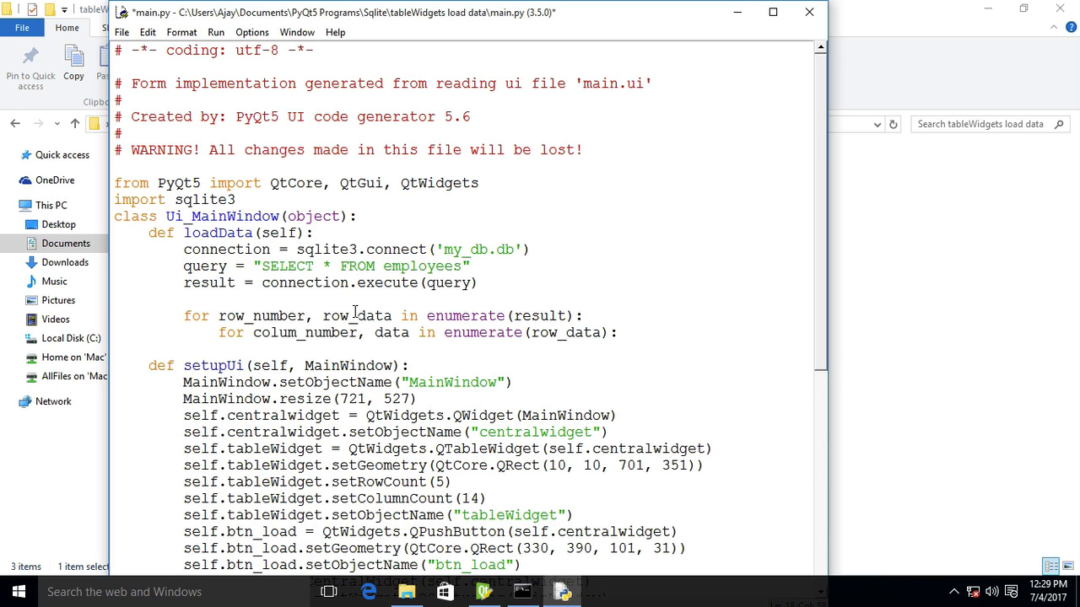
mouse_move(328, 315)
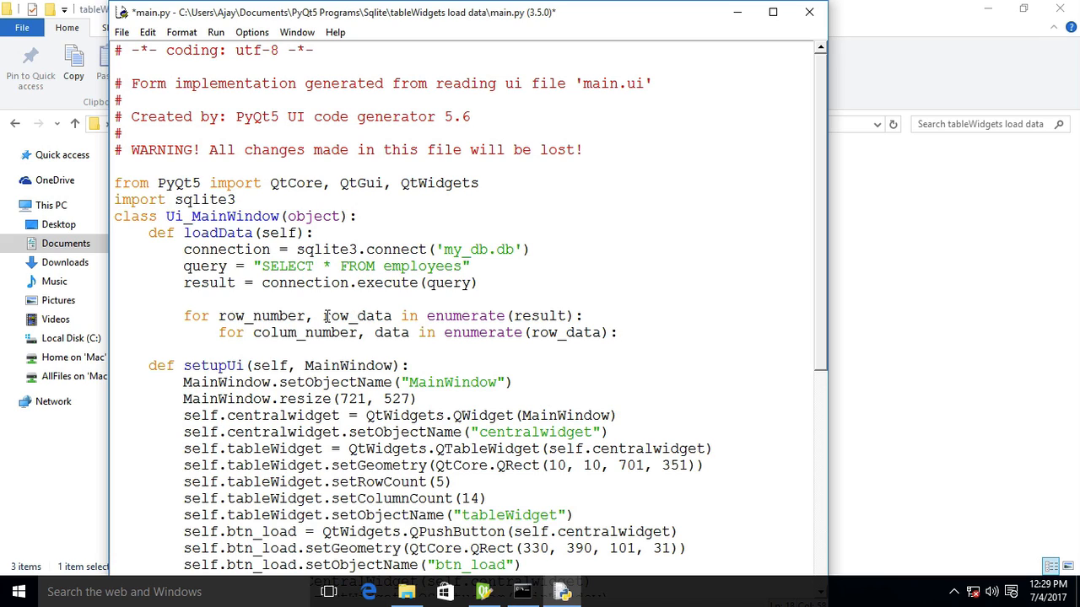
double_click(357, 315)
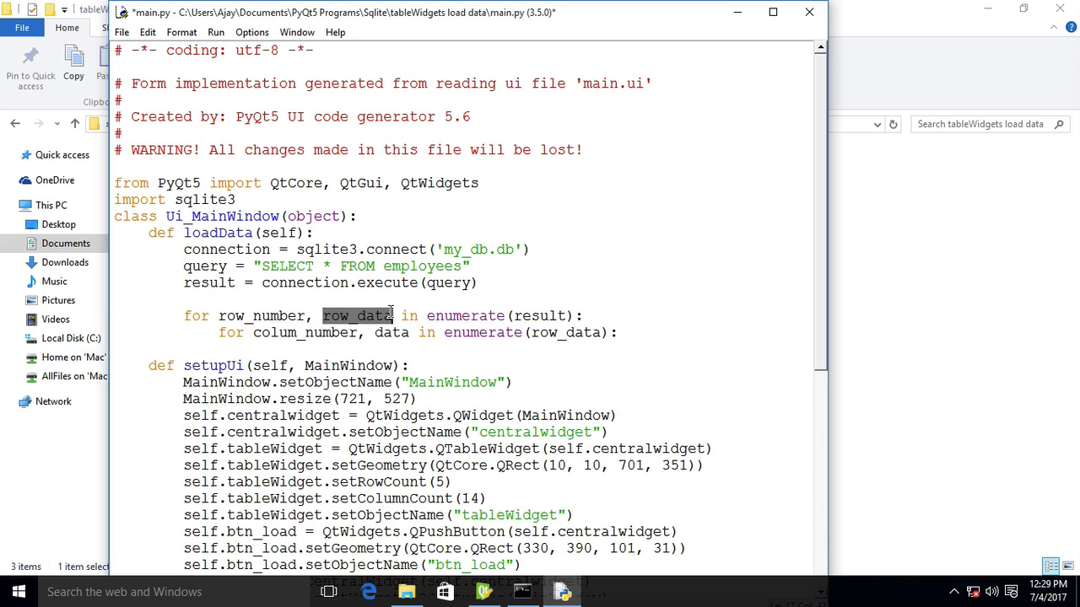
mouse_move(563, 338)
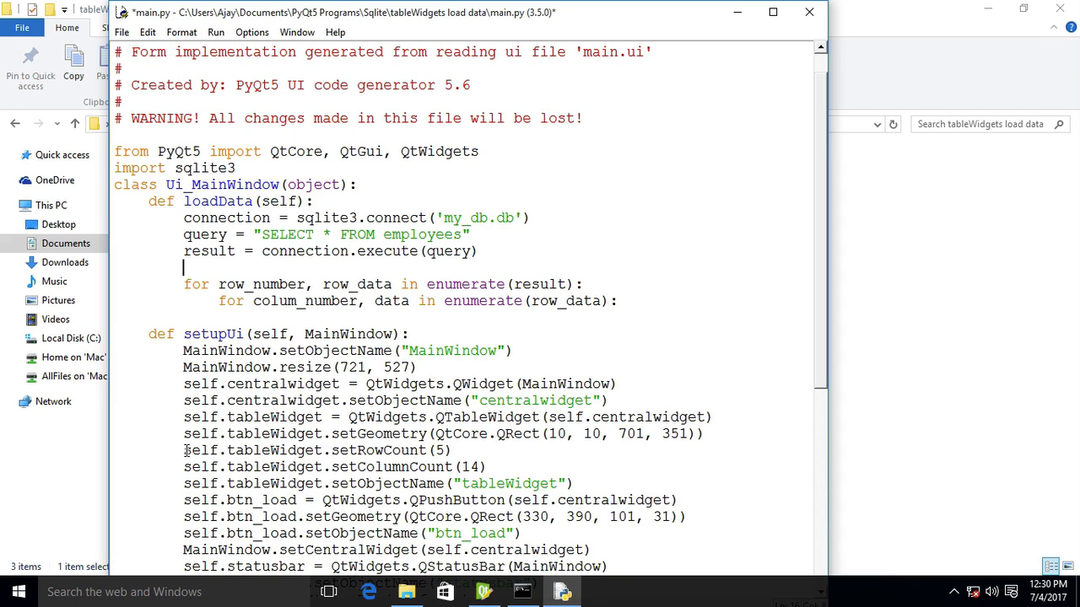
Clear the table with self.tableWidget.setRowCount(0) after the query executes.
left_click(432, 449)
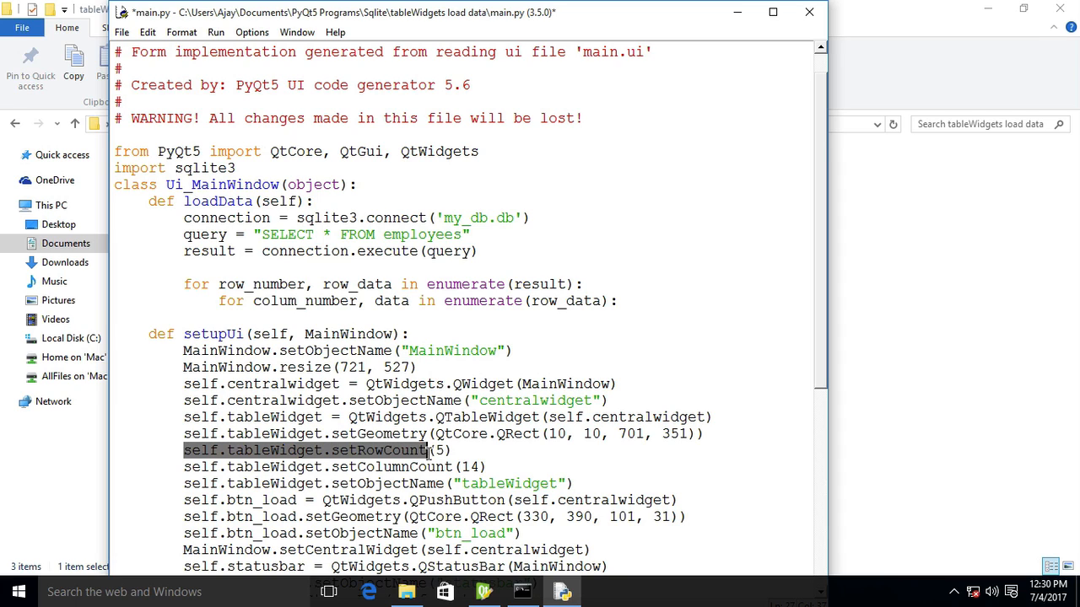
left_click(208, 267)
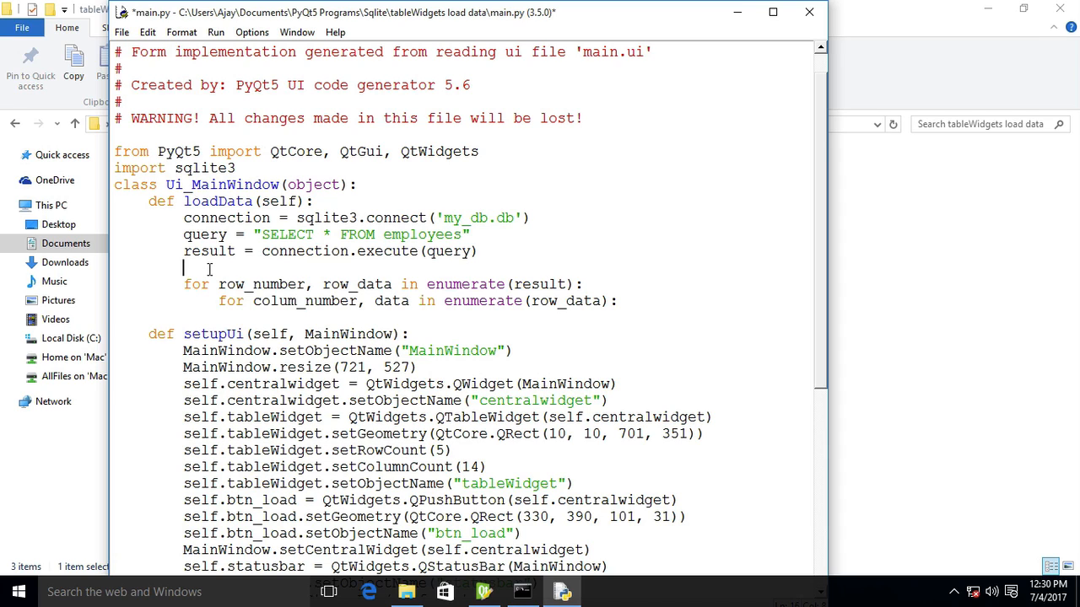
type("self.")
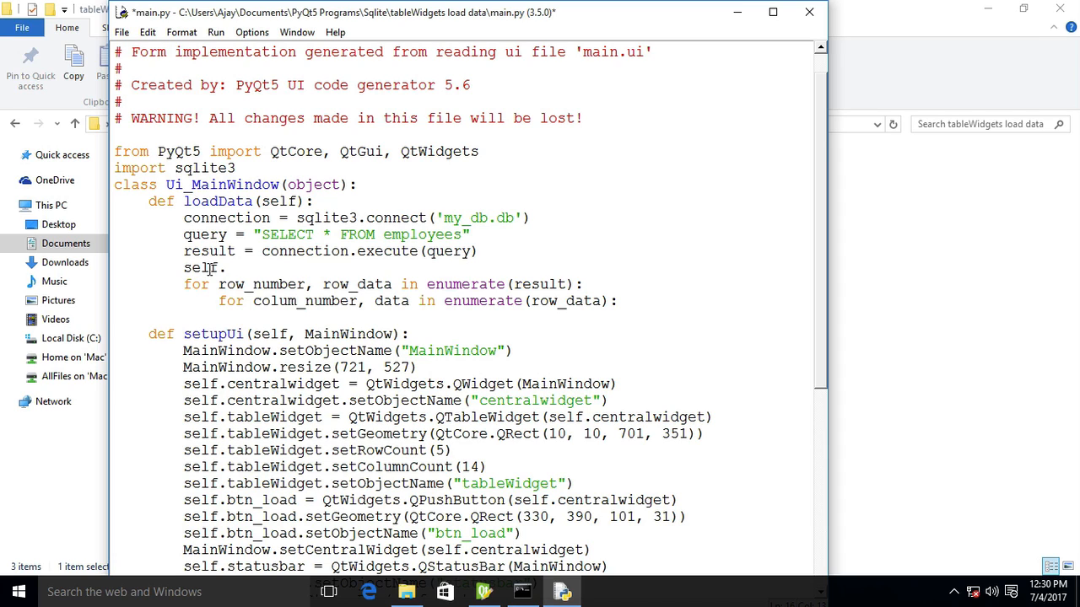
type("tableWidget.")
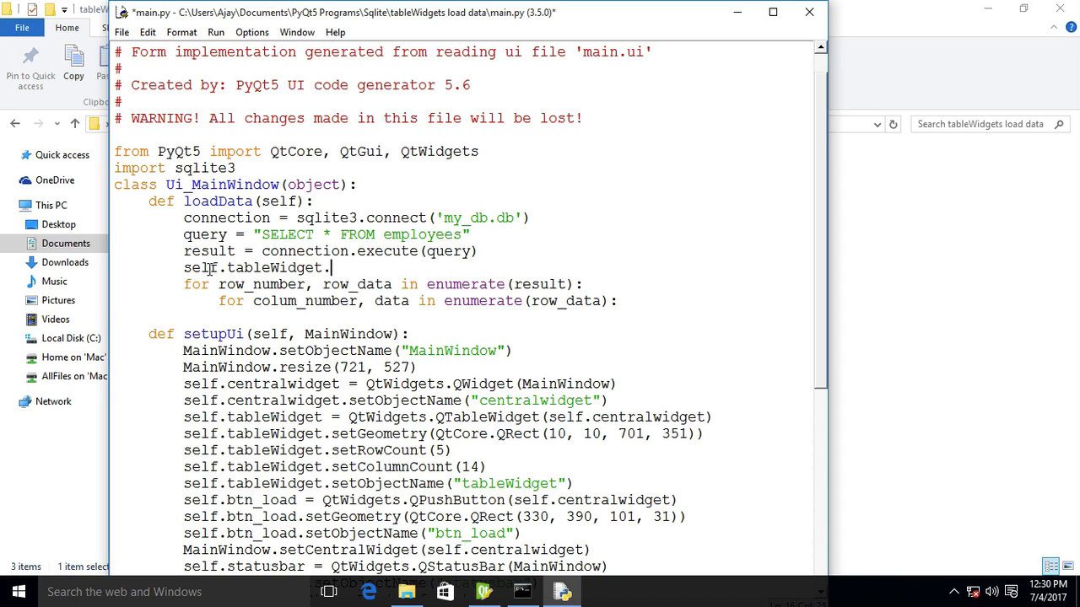
type("setRow")
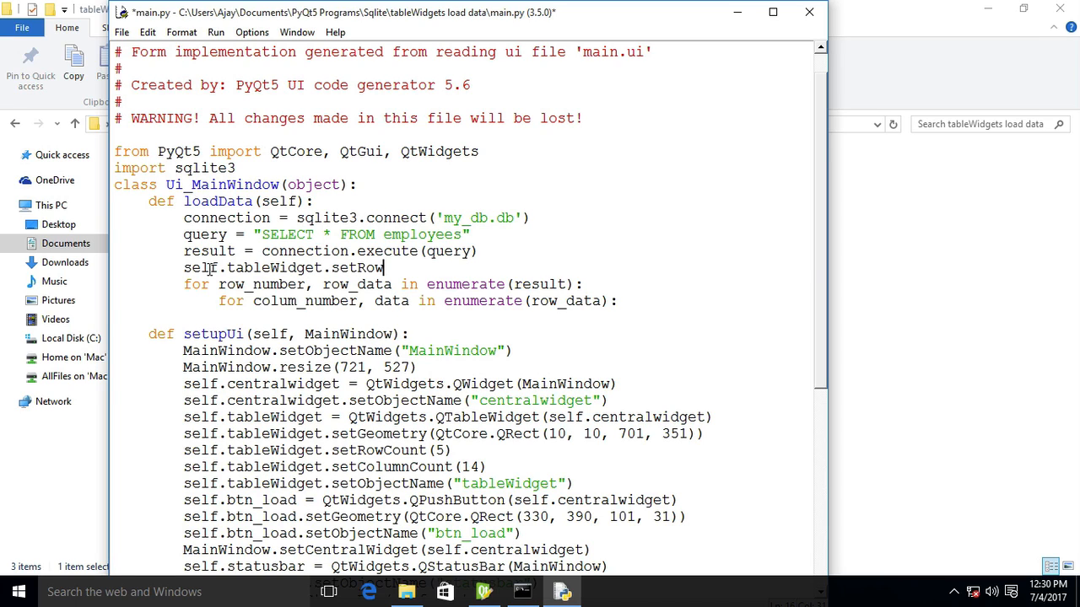
type("Count (")
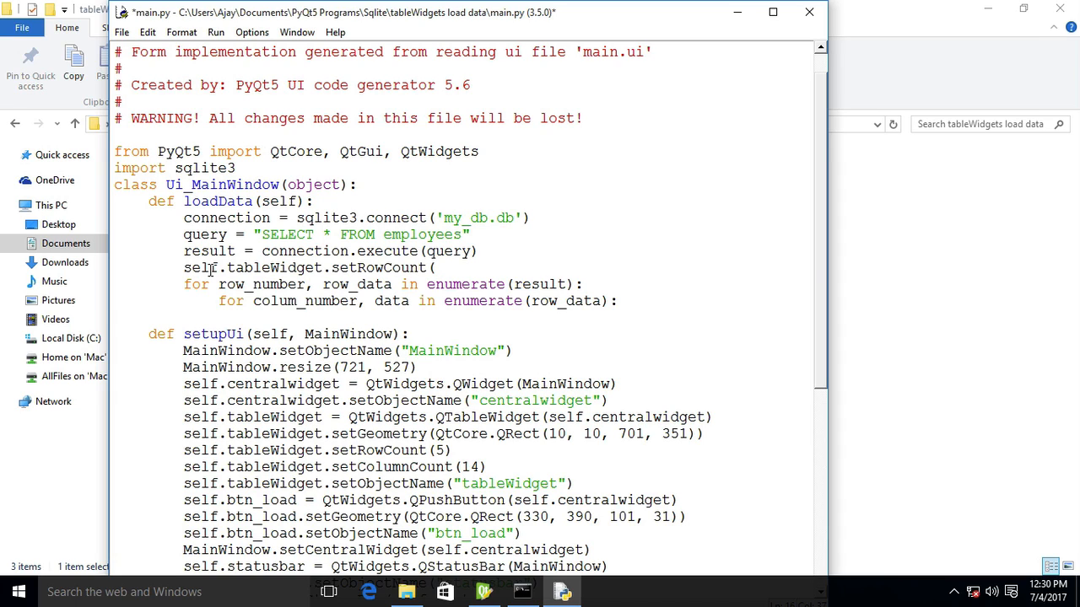
type("(0")
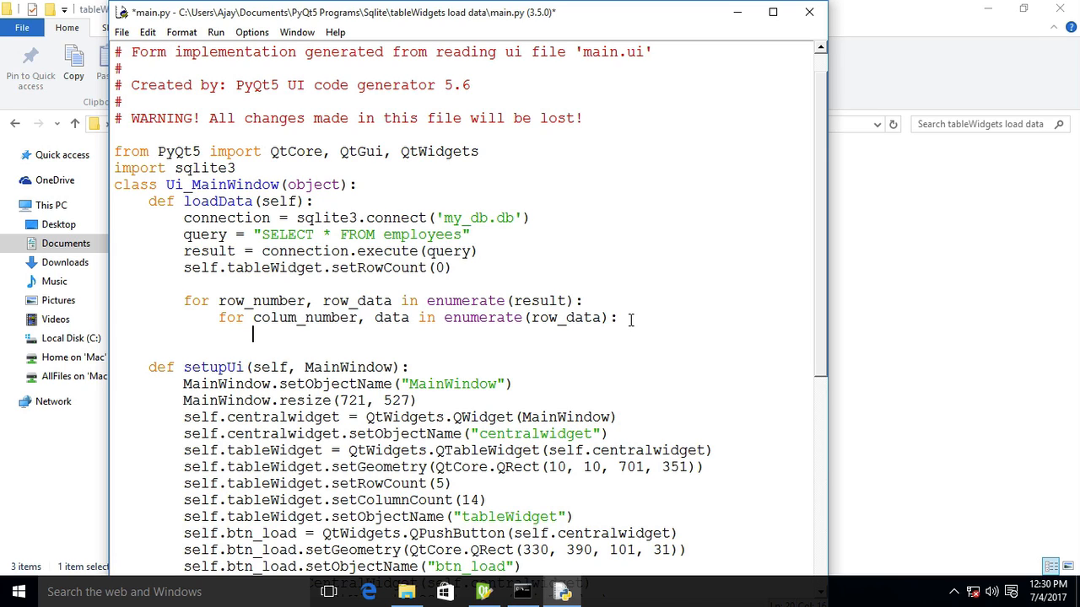
In the inner loop, call setItem(row_number, column_number, QtWidgets.QTableWidgetItem(str(data))).
type("self.")
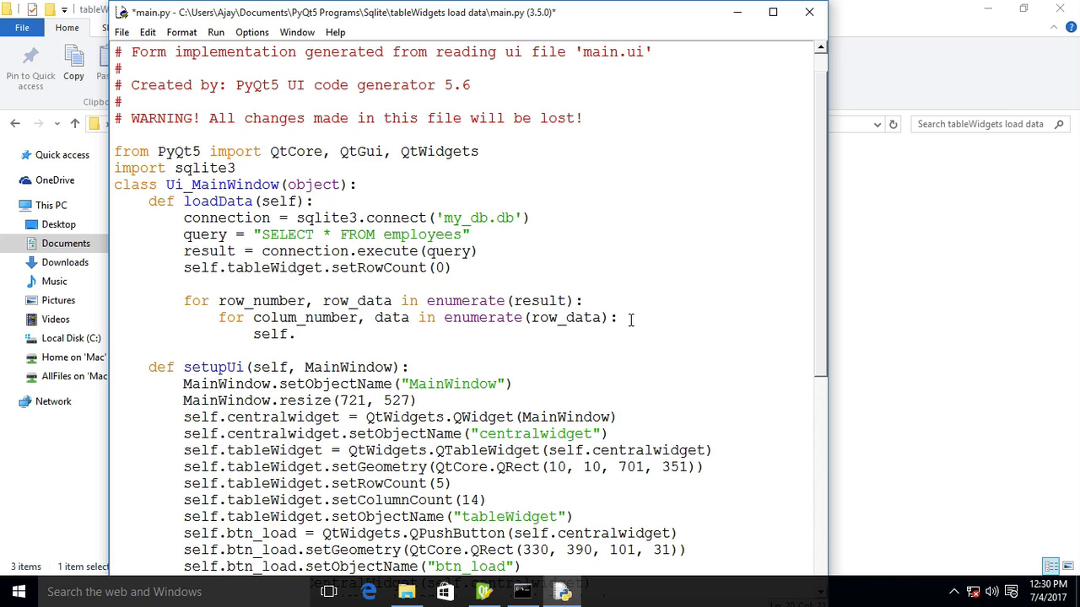
type("tableWidget.")
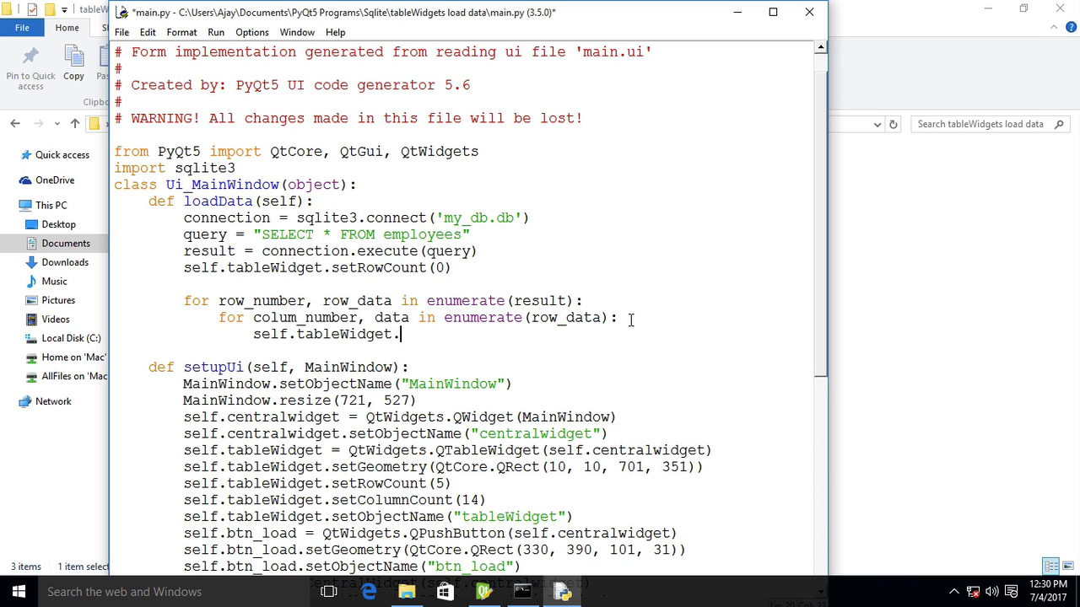
type("setItem(")
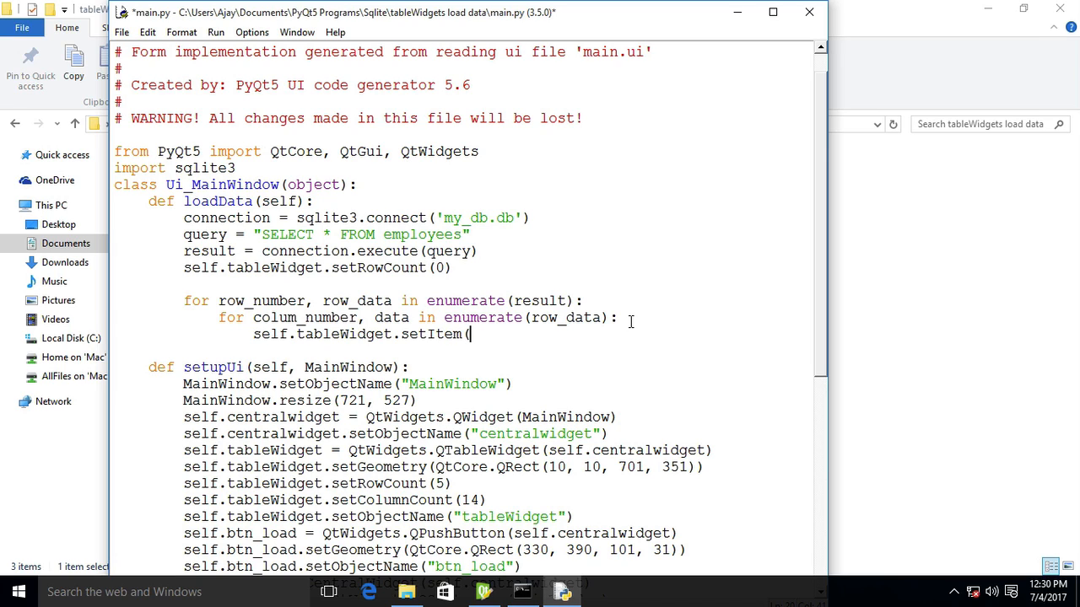
type("row_nume")
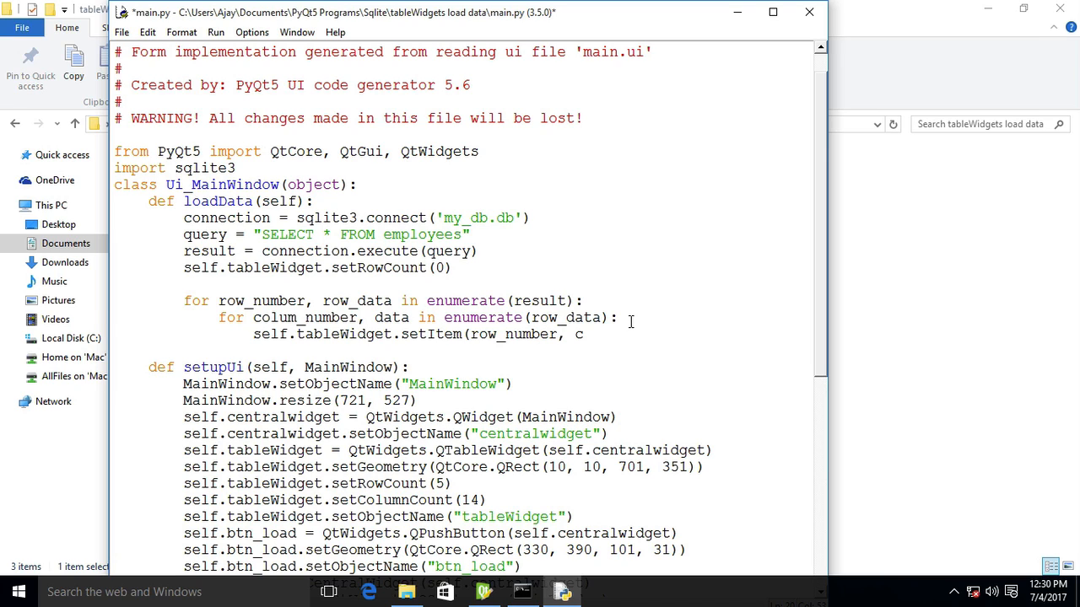
type("olum")
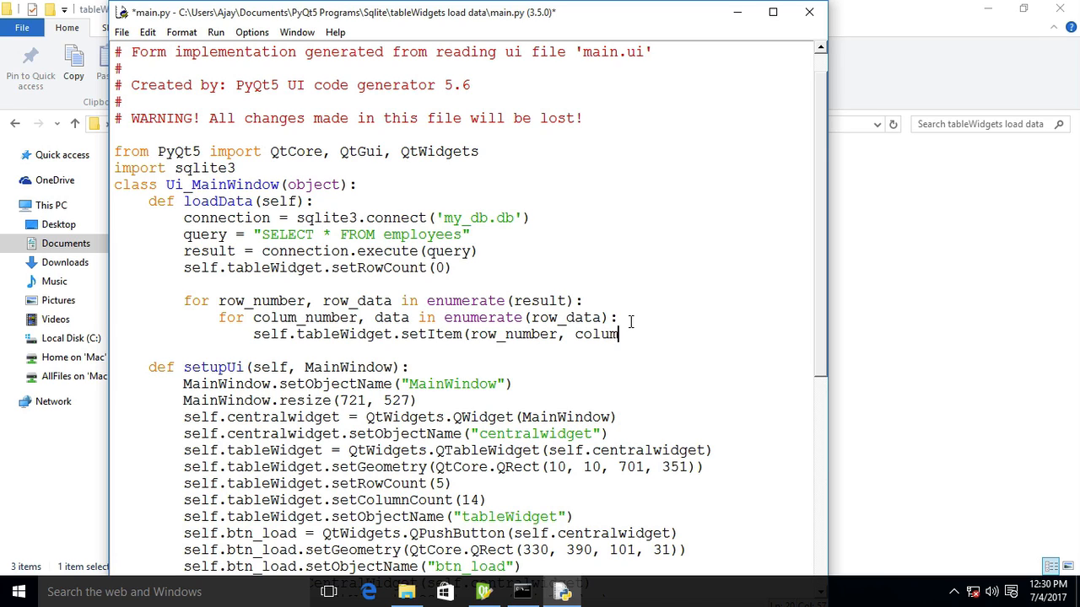
type("n_number,")
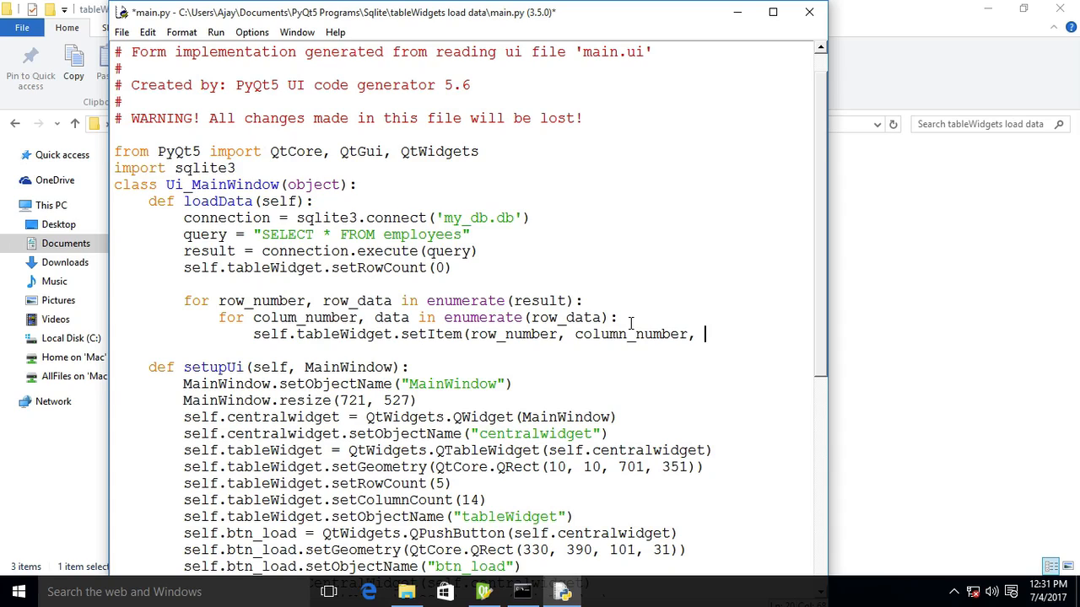
type("Q")
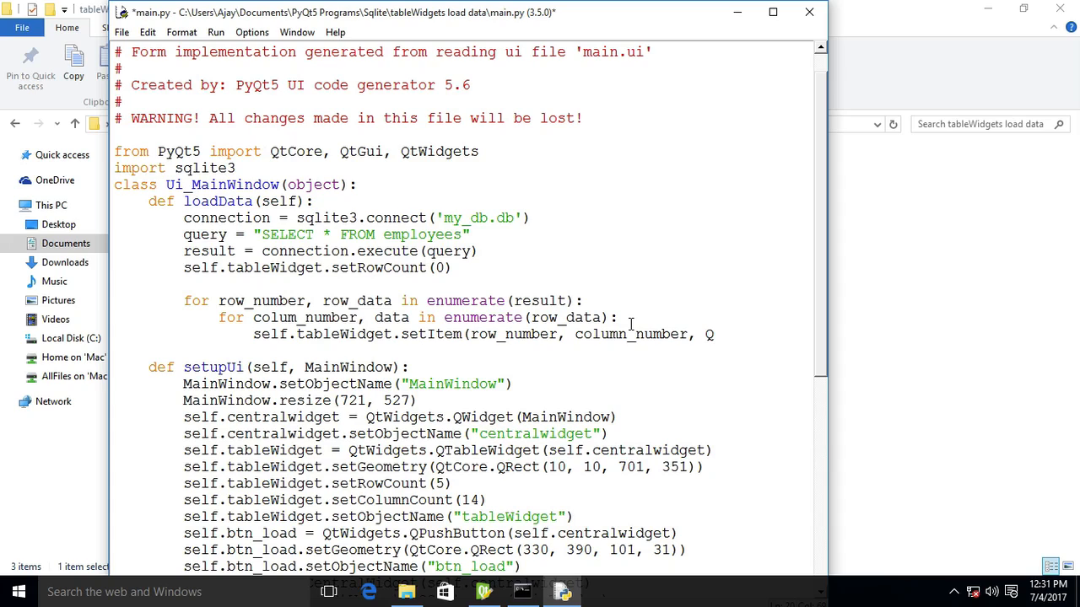
type("tWidgets")
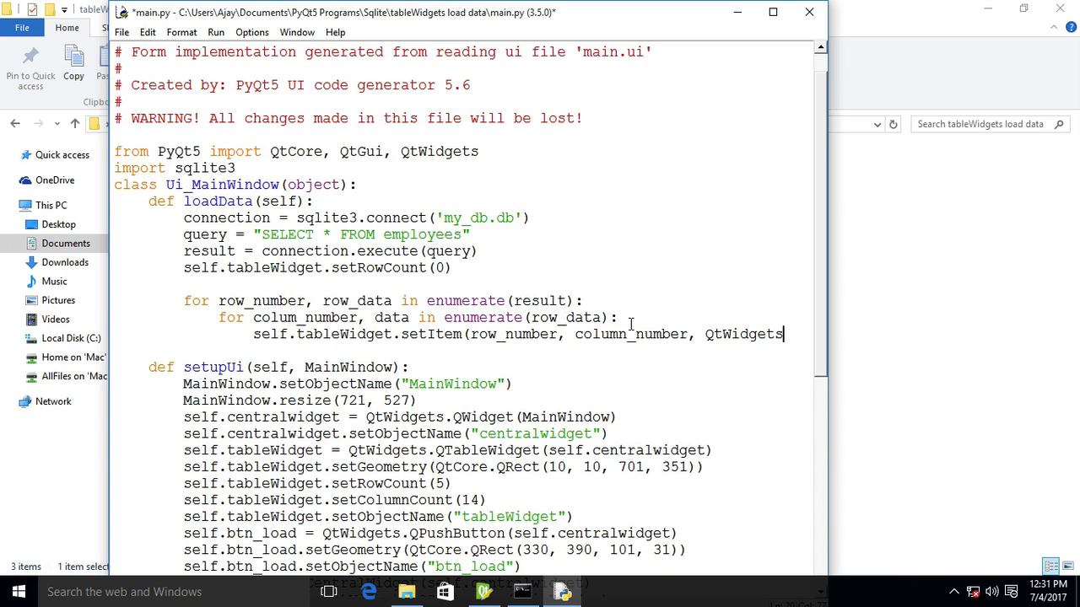
type(".QTable")
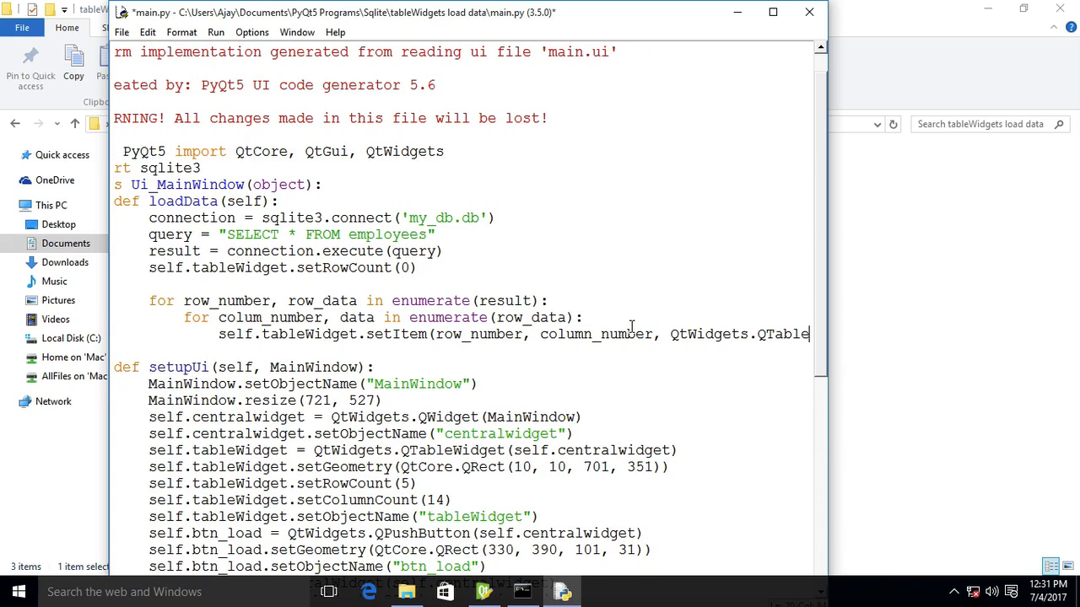
scroll("left", 3)
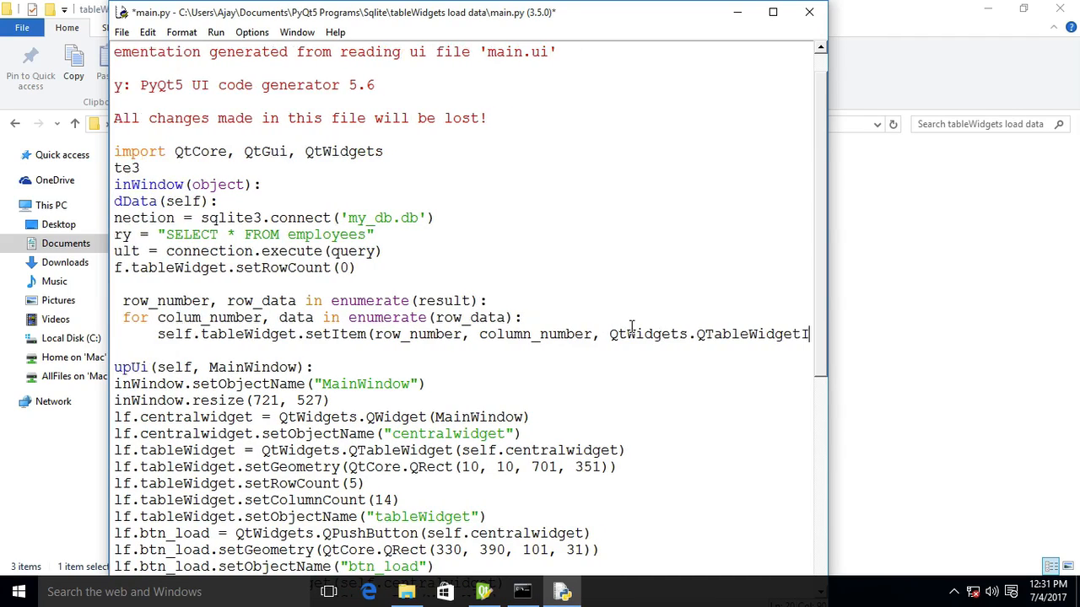
scroll("right", 3)
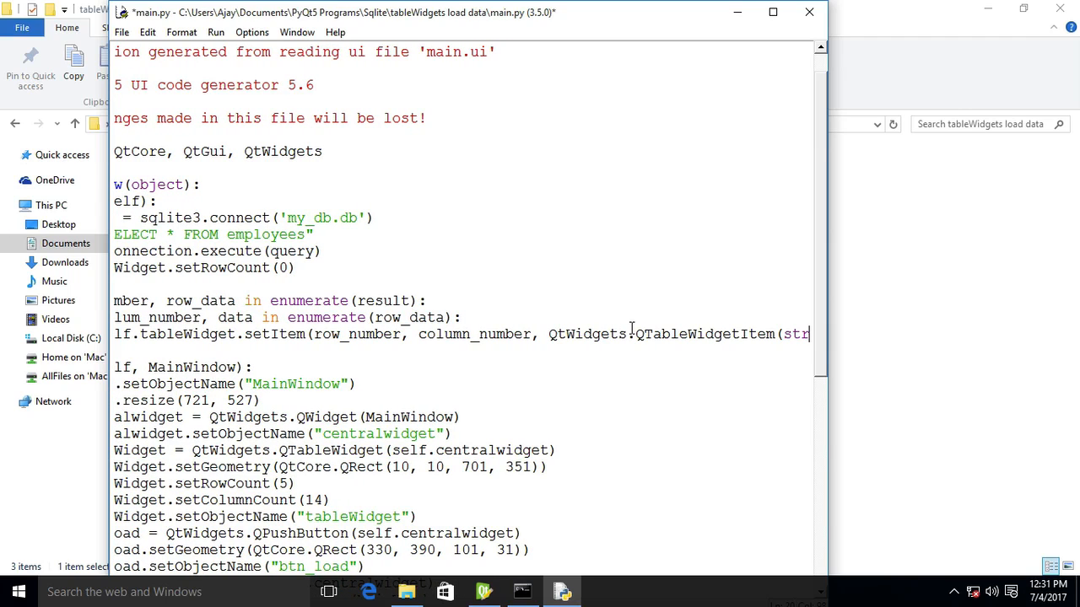
type("(")
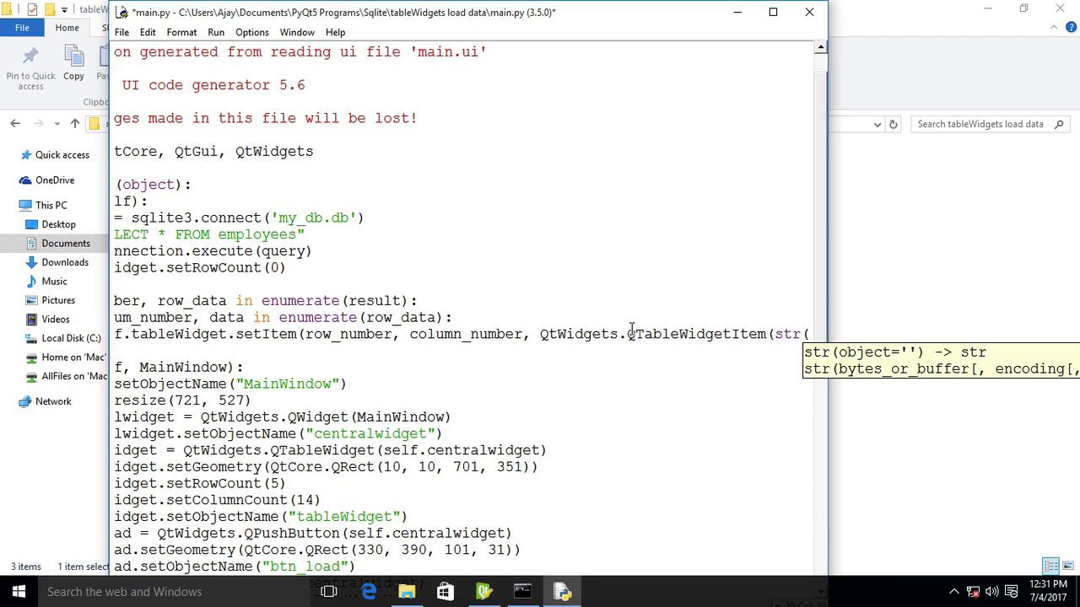
scroll("right", 3)
type("data)))")
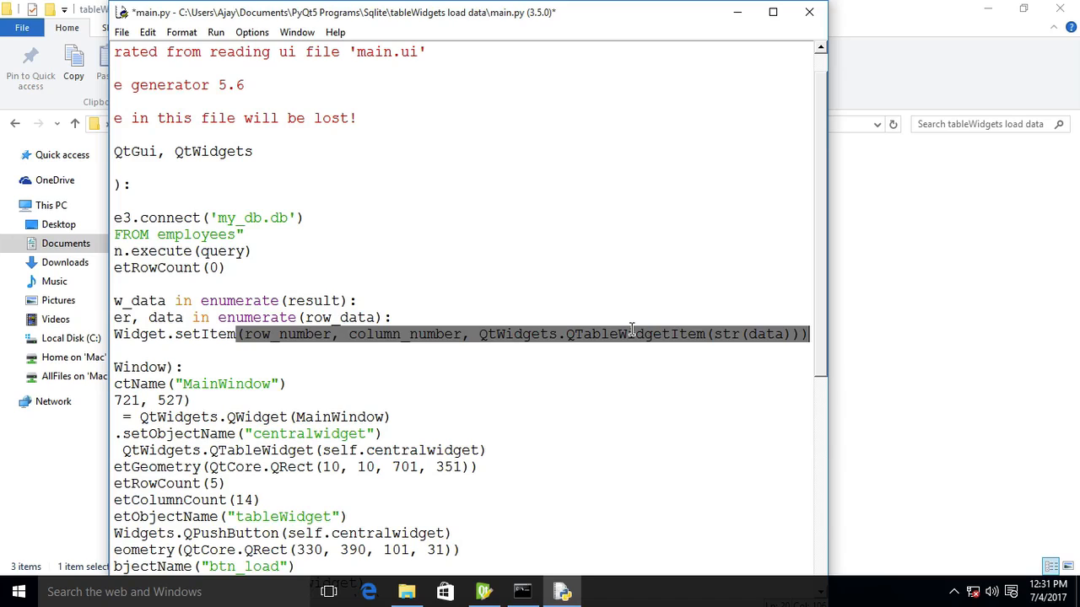
mouse_move(701, 342)
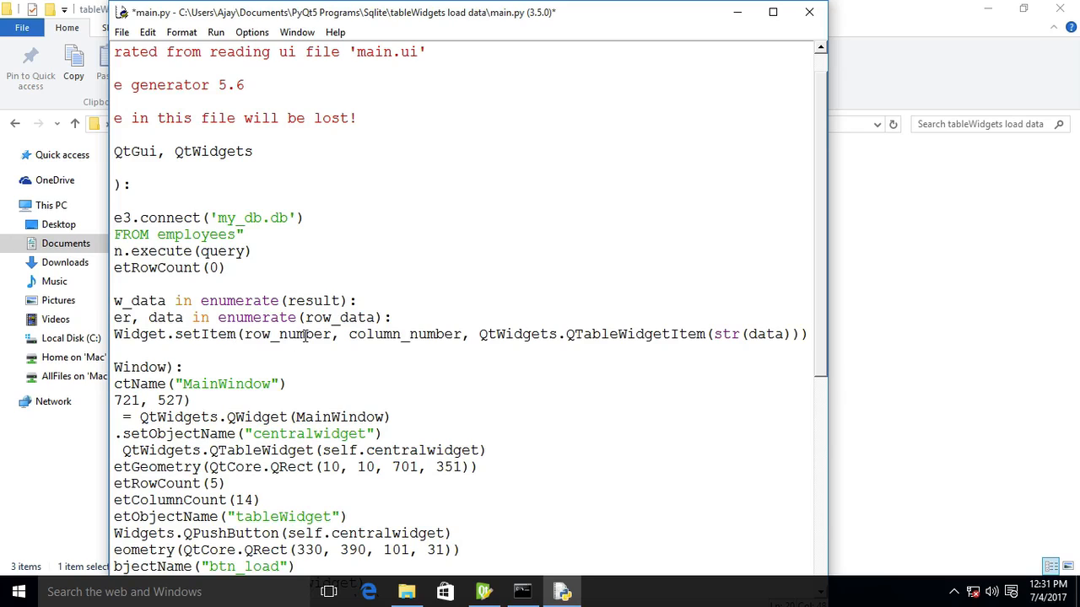
scroll("left", 3)
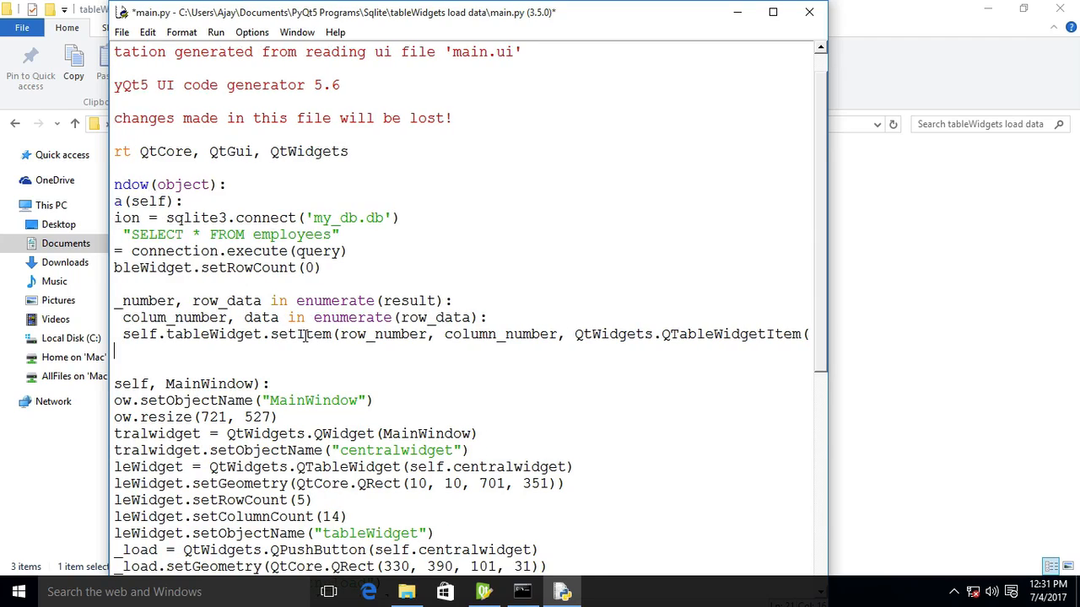
scroll("left", 3)
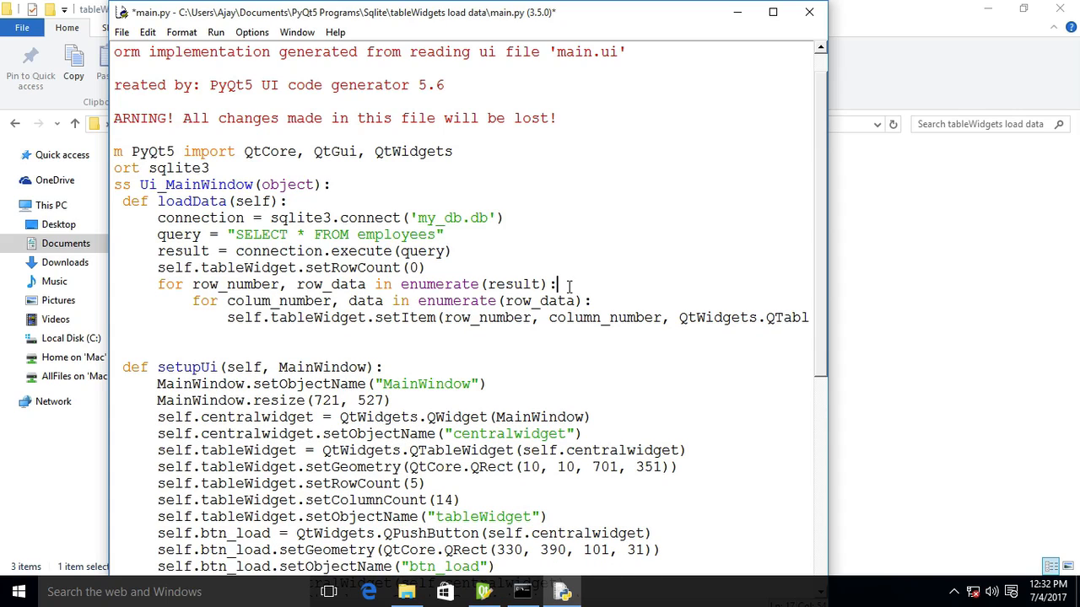
Add a self.tableWiget.insertRow(row_number) call inside the outer row loop of loadData.
key("Return")
type("self.tableWidget")
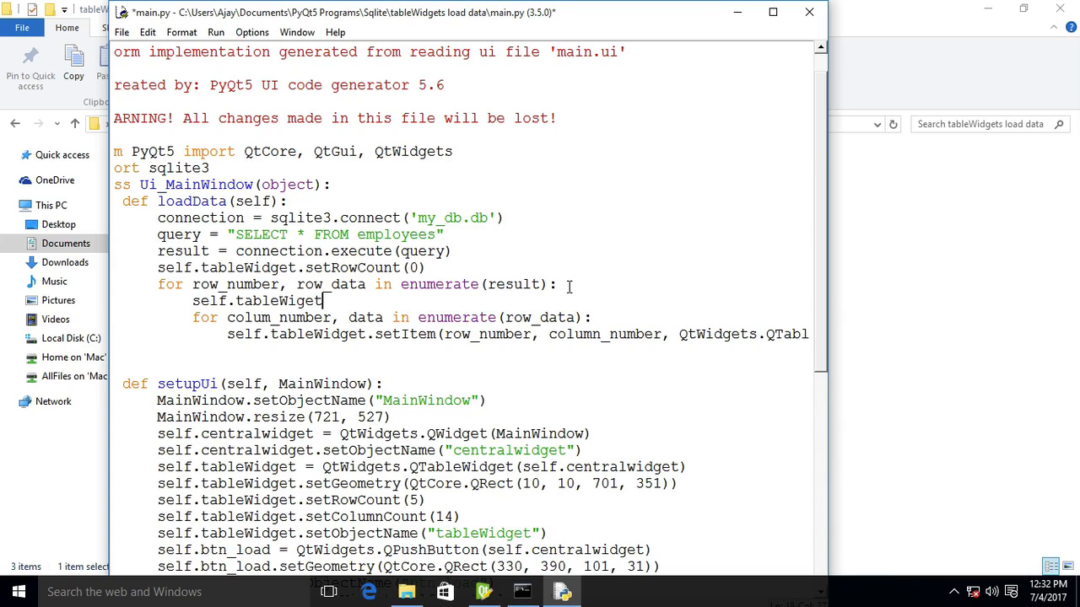
type(".")
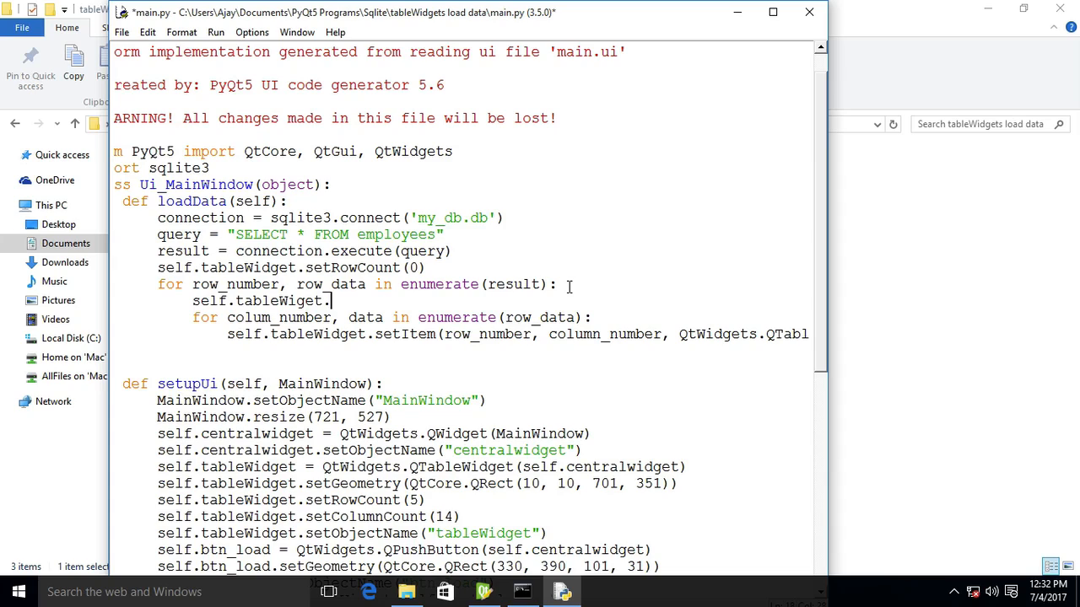
type("insert")
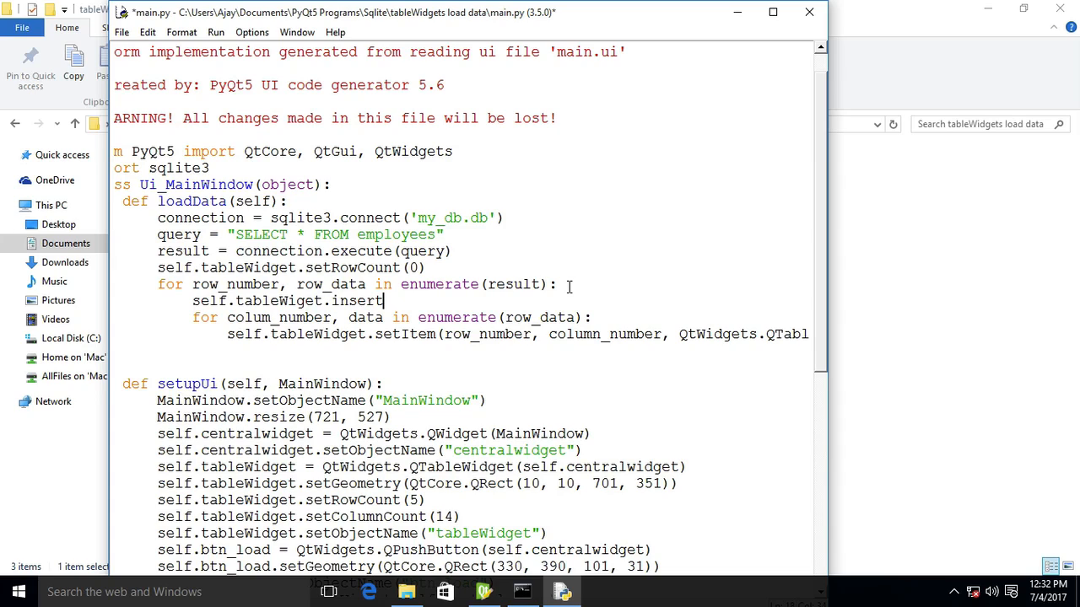
type("Row(row_number")
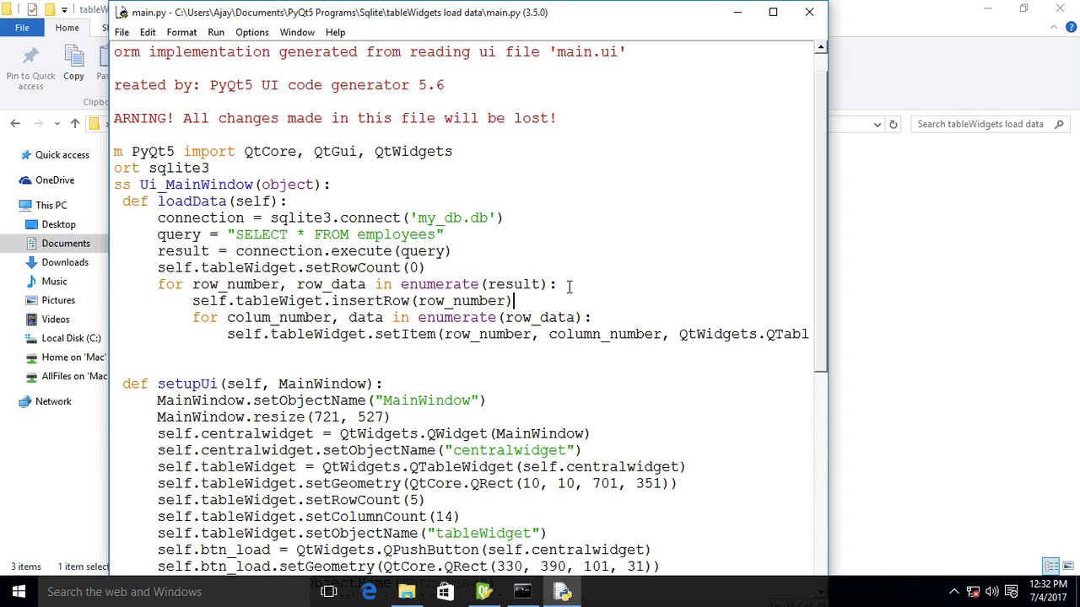
Add connection.close() below the loops and check the Load button's object name.
left_click(200, 346)
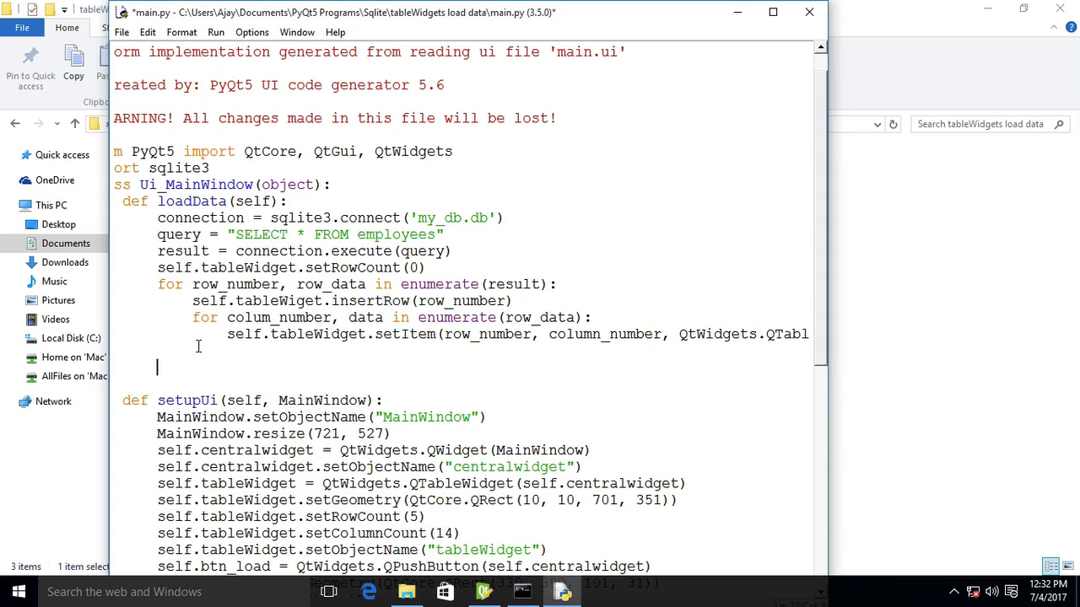
type("connection.c")
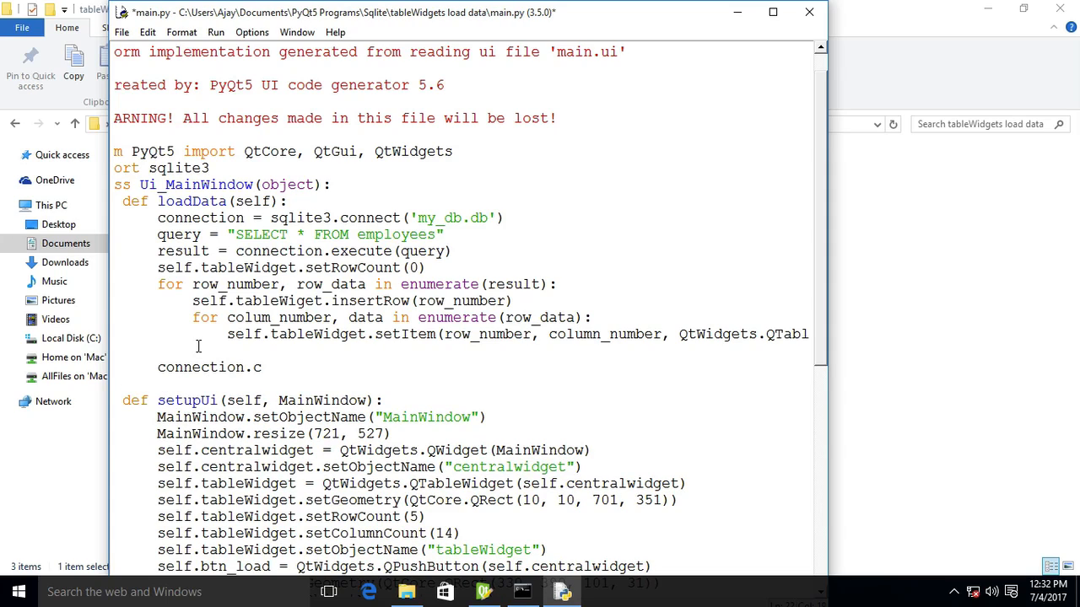
type("lose()")
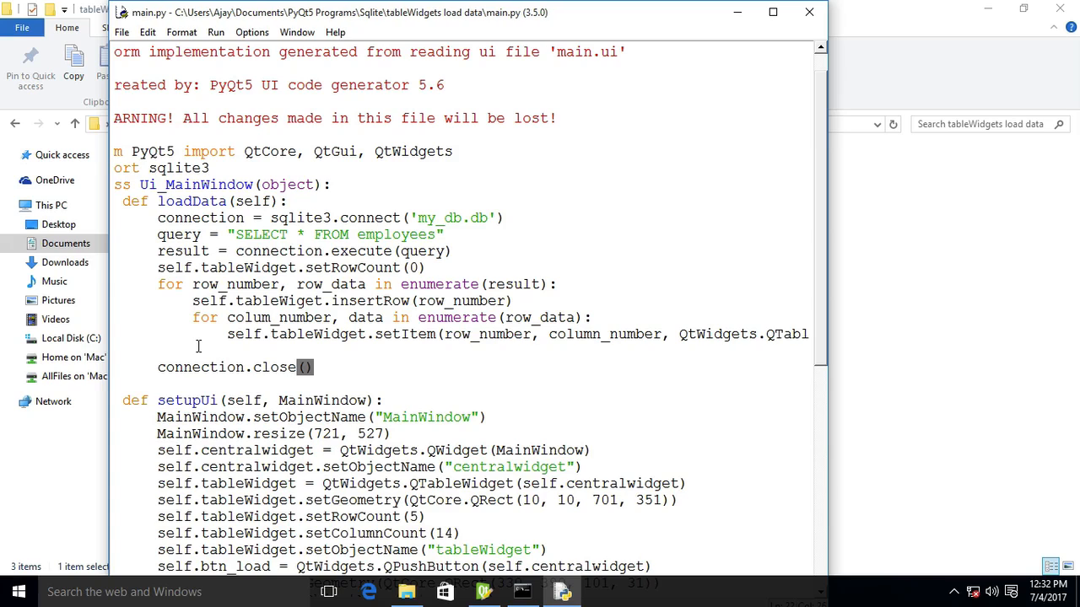
scroll("down", 3)
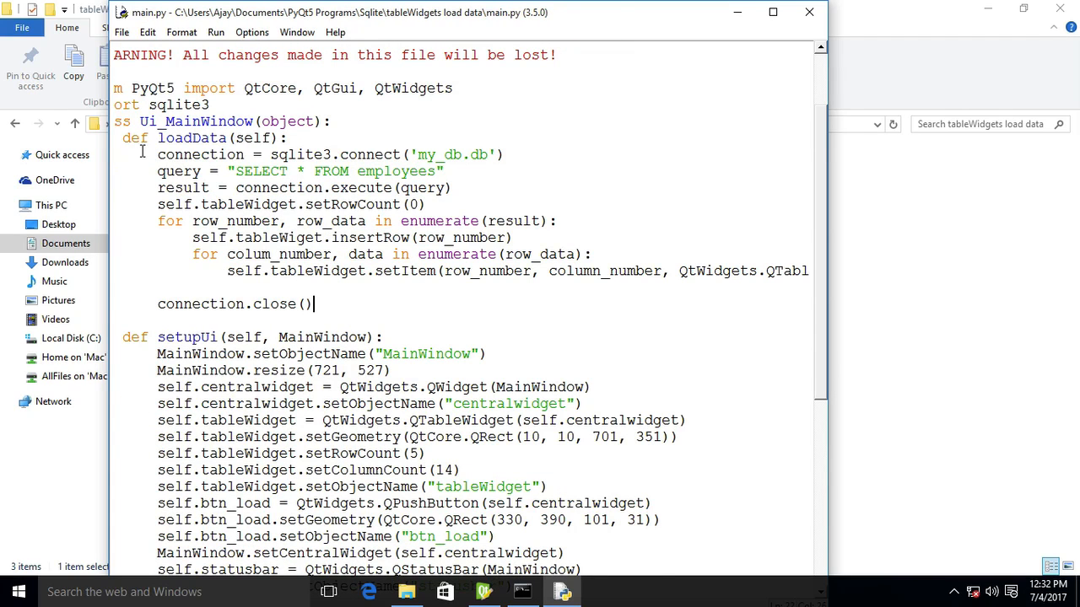
left_click_drag(157, 137, 320, 320)
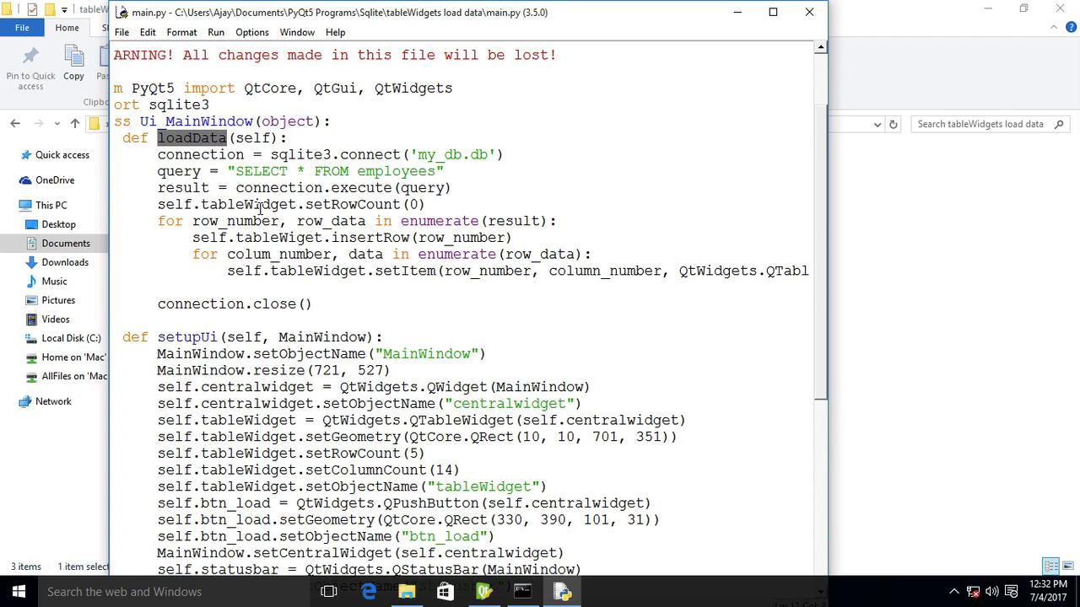
left_click(560, 592)
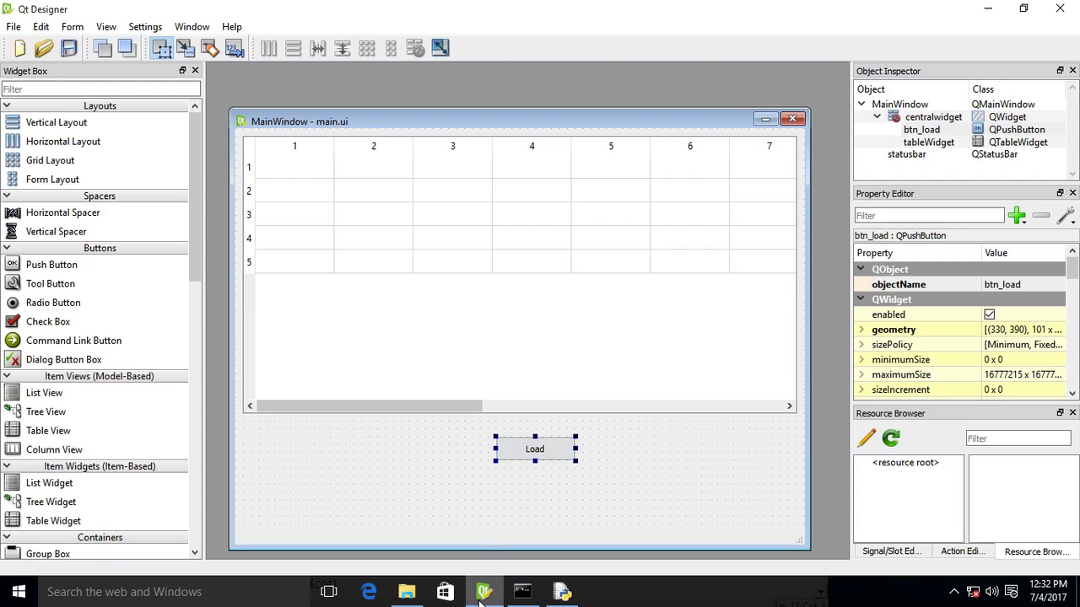
Add self.btn_load.clicked.connect(self.loadData) after the btn_load setup lines in setupUi.
left_click(562, 591)
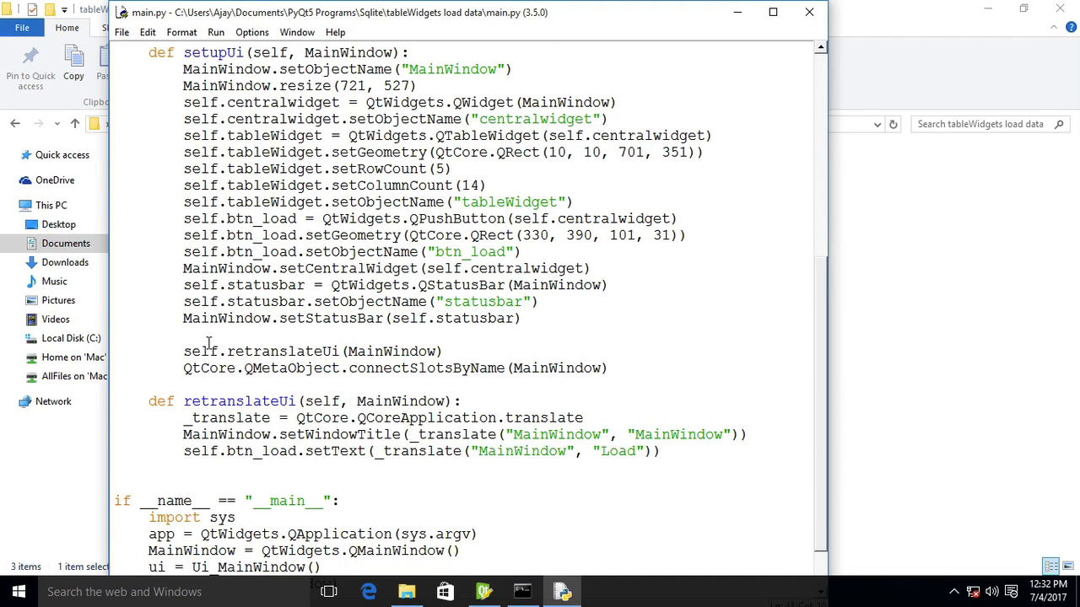
left_click(184, 334)
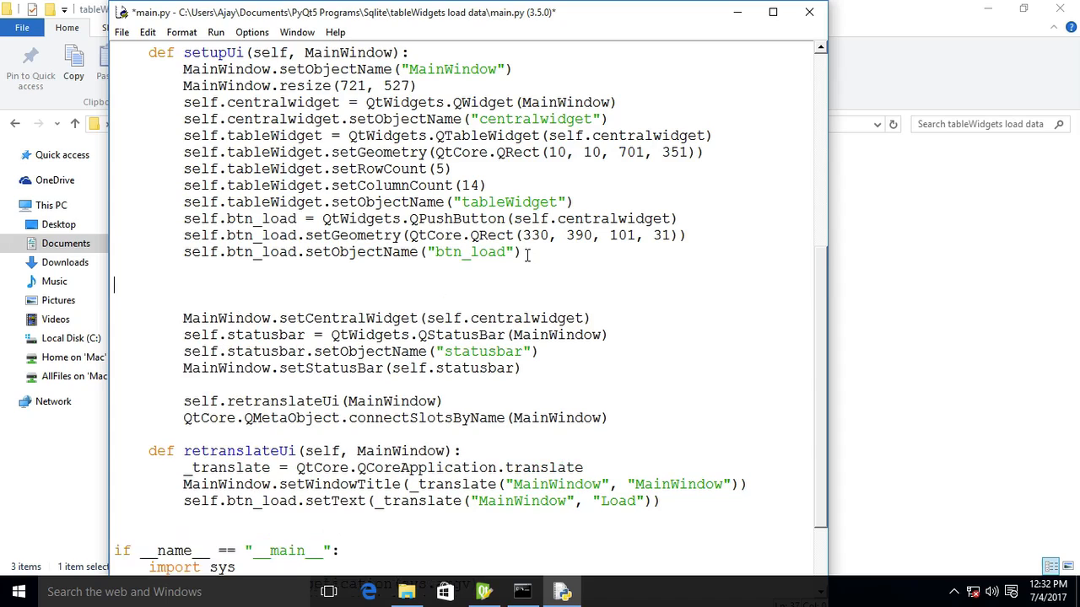
type("se;")
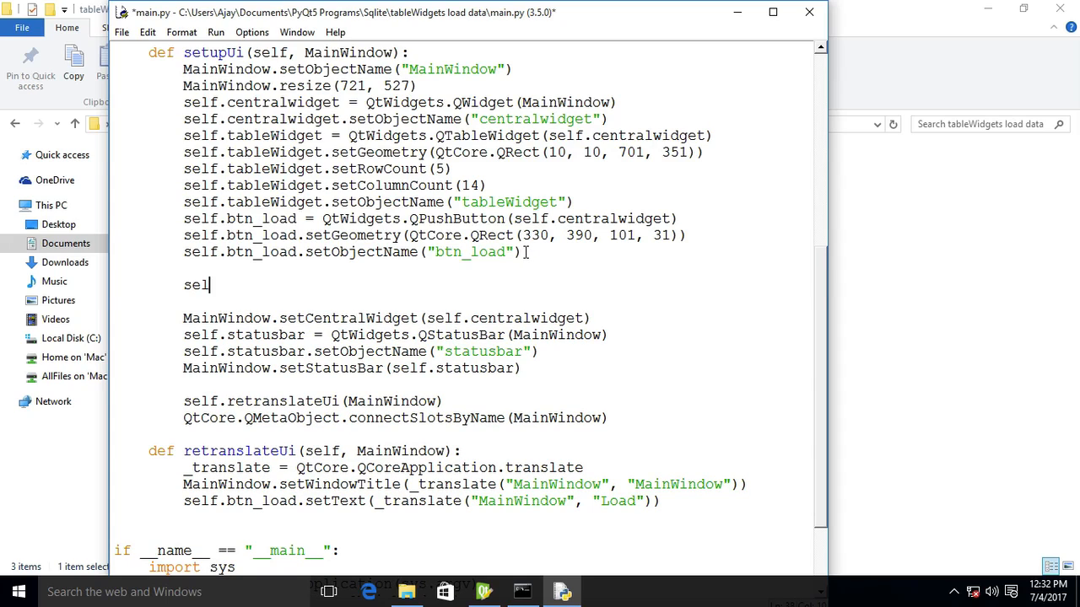
type("f.btn_load.cl")
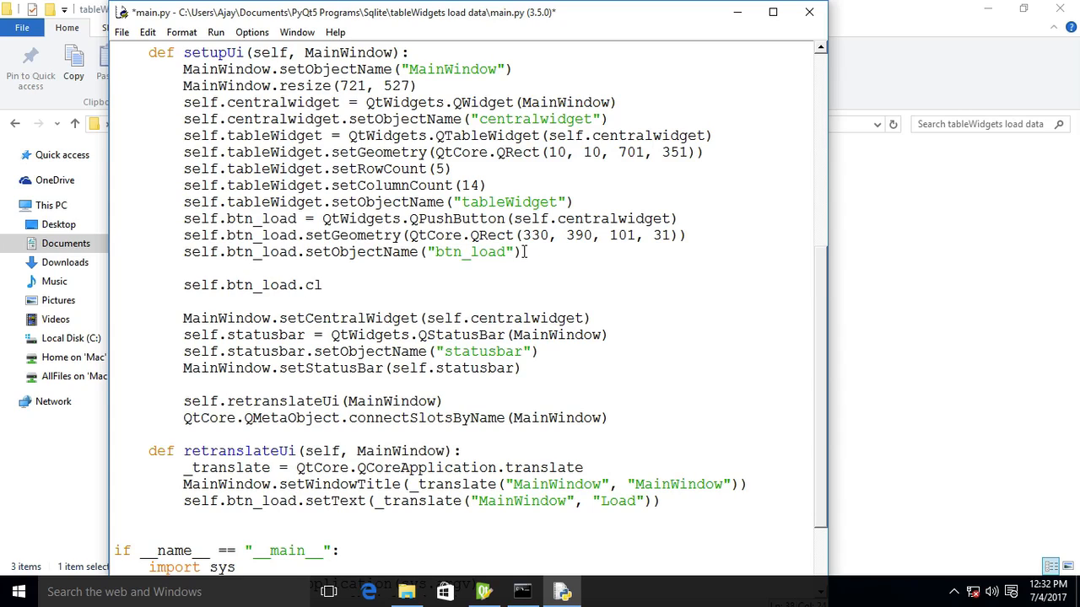
type("icked.conn")
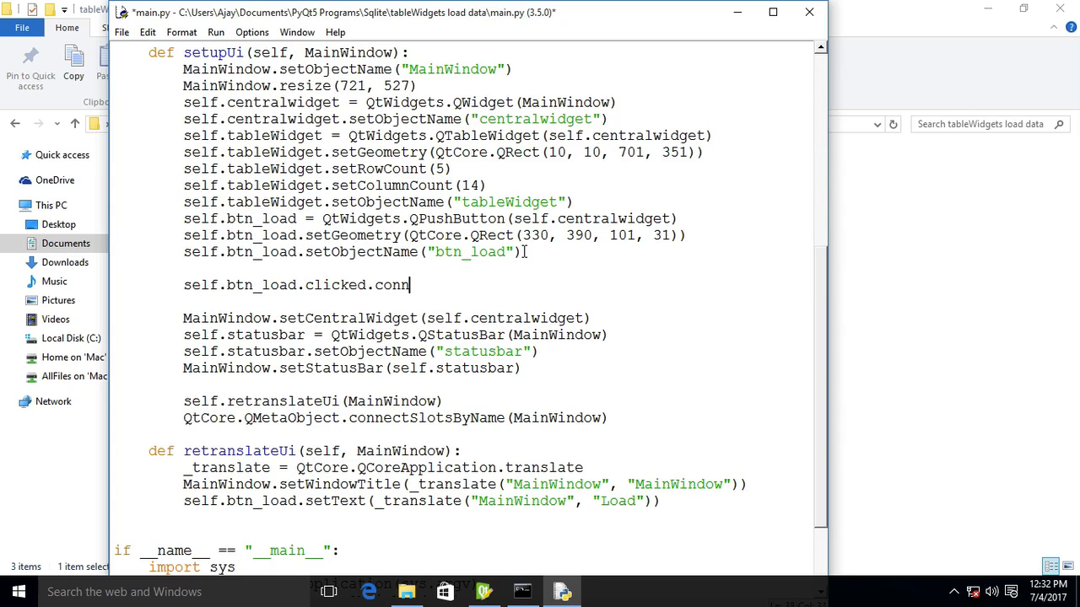
type("ect (")
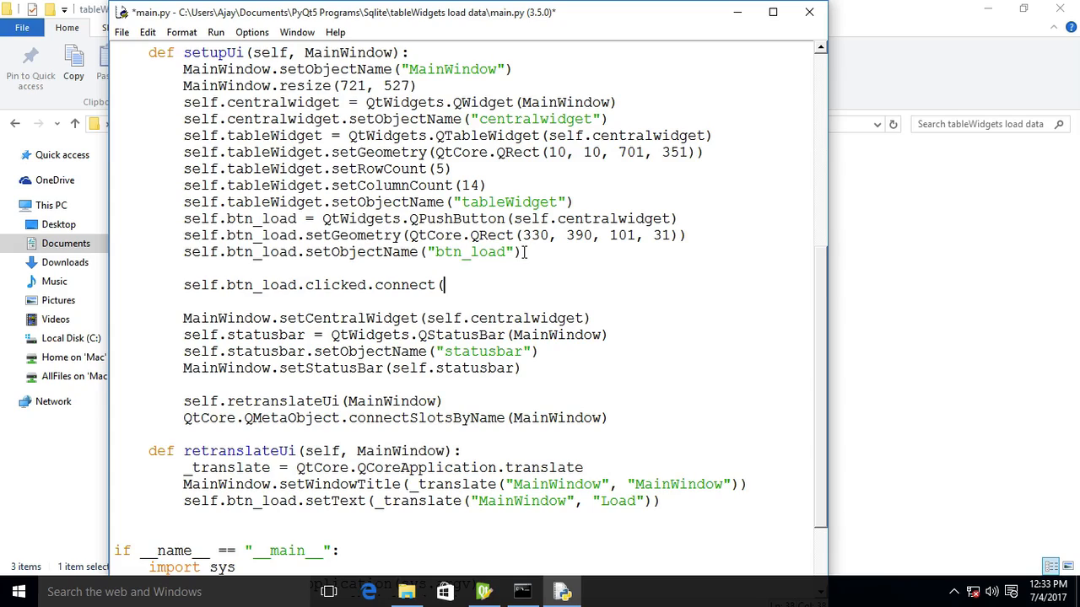
scroll("up", 3)
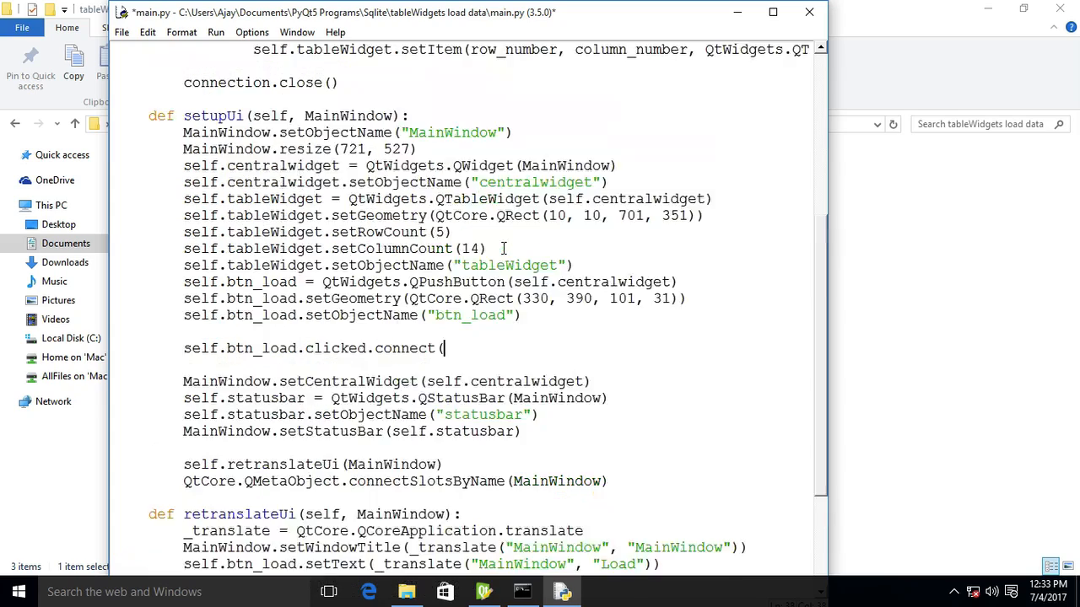
scroll("up", 3)
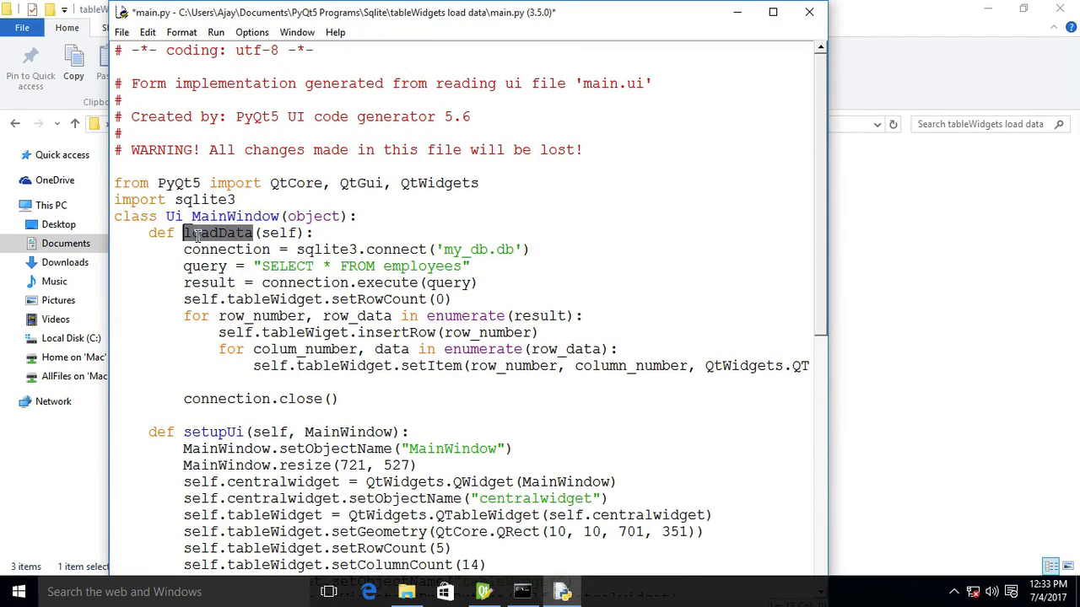
scroll("down", 3)
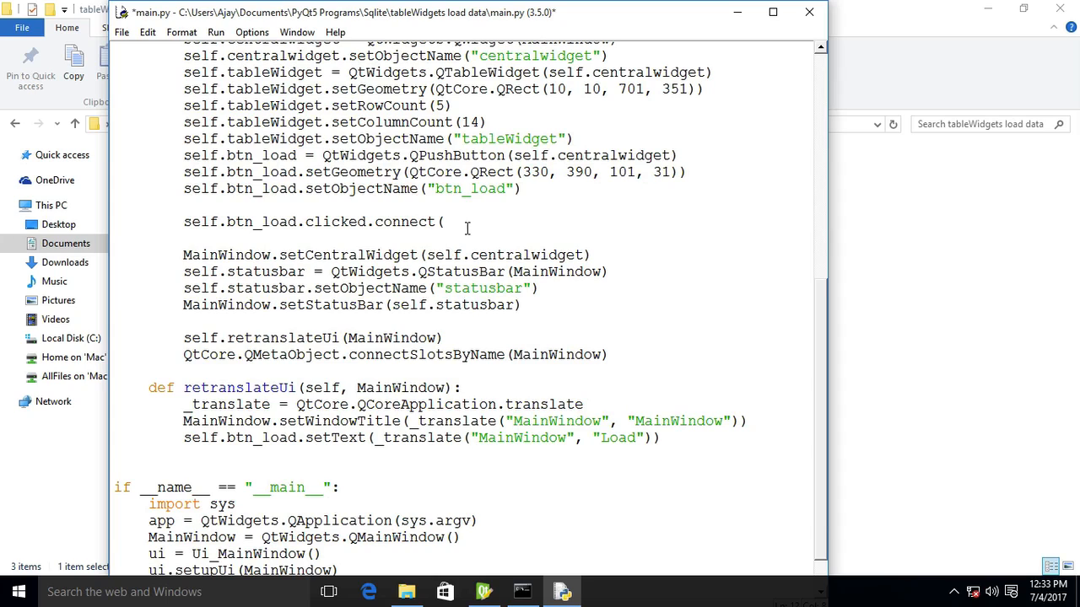
type("self.loadData(")
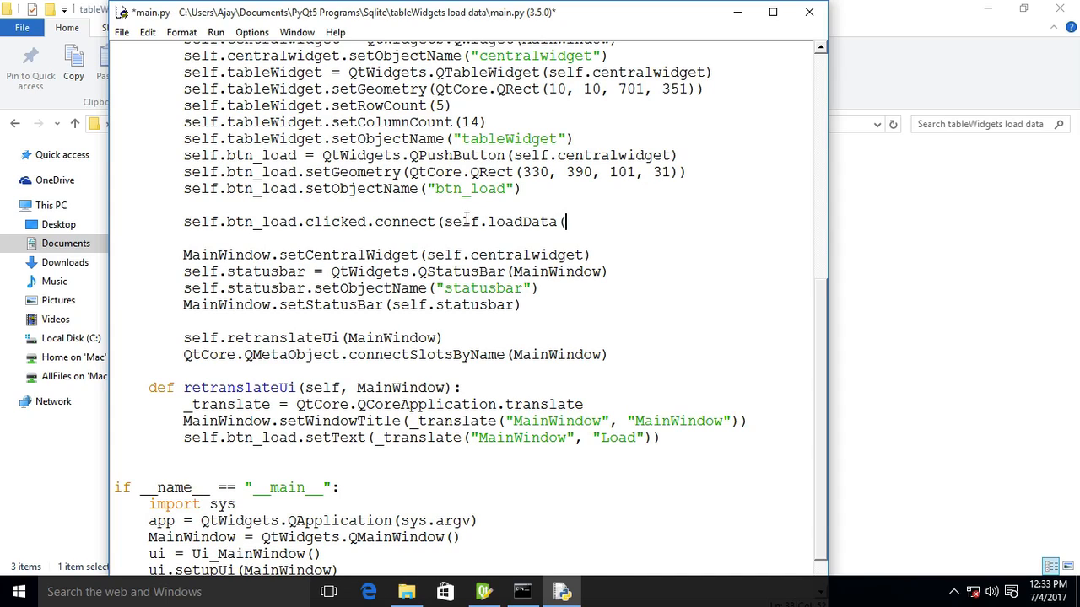
type(")")
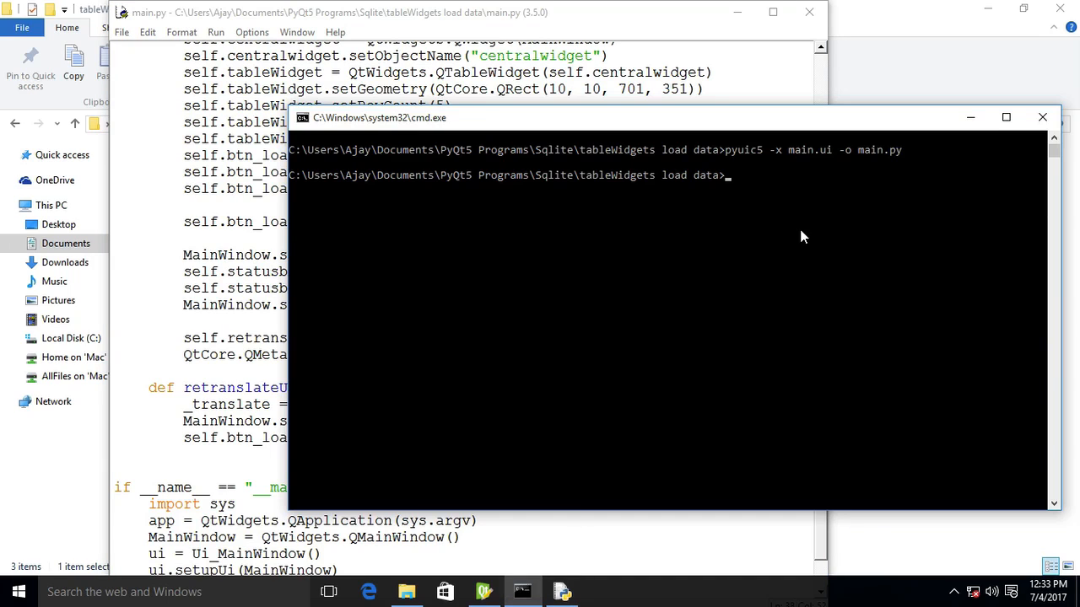
Run python main.py and click Load, hitting AttributeError: no attribute 'tableWiget'.
type("python")
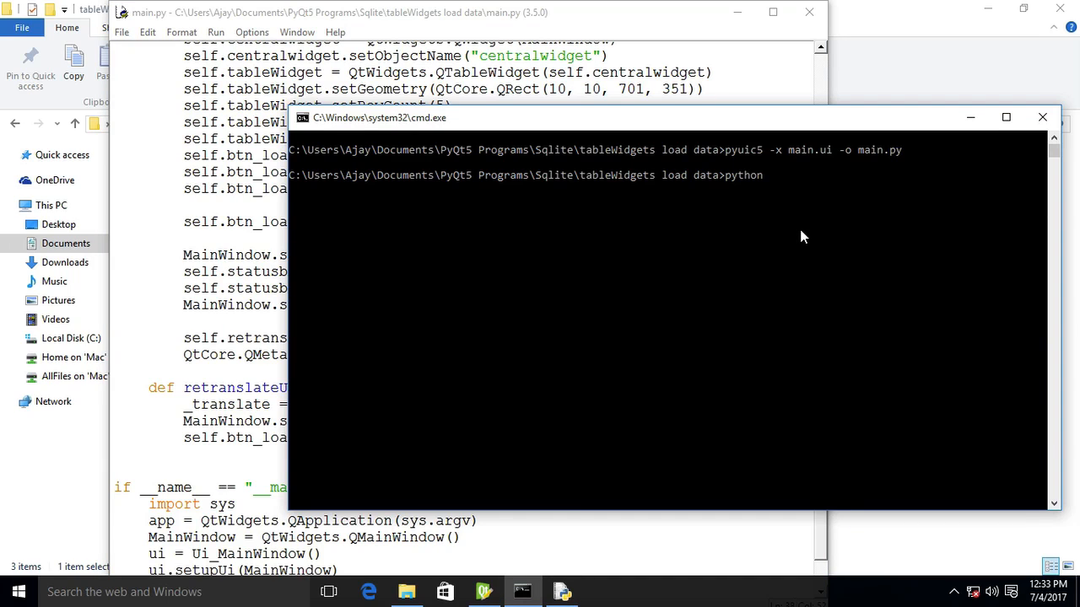
type("main.py")
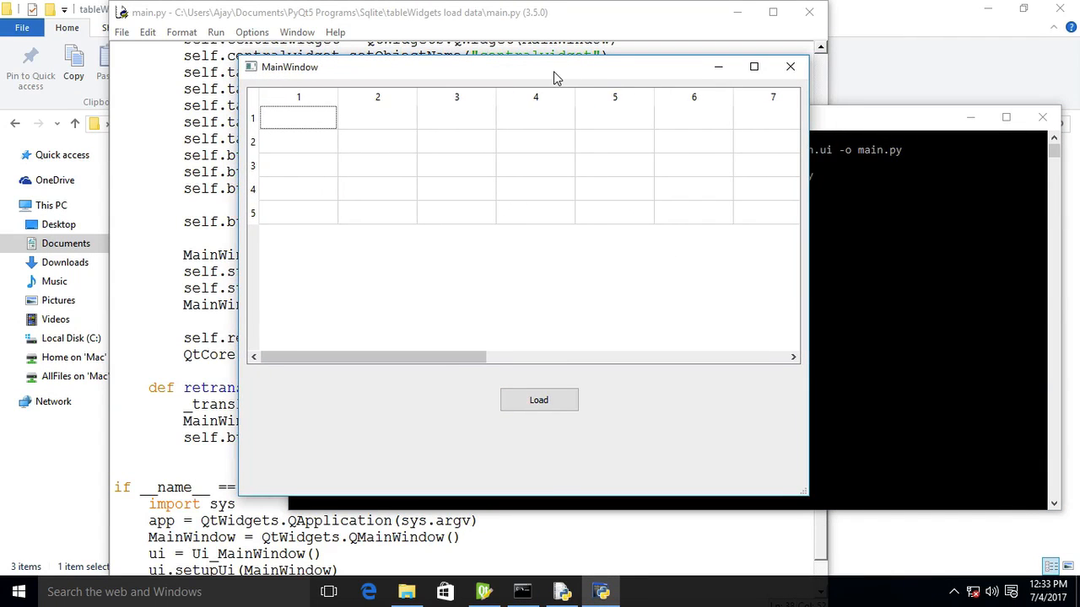
mouse_move(490, 324)
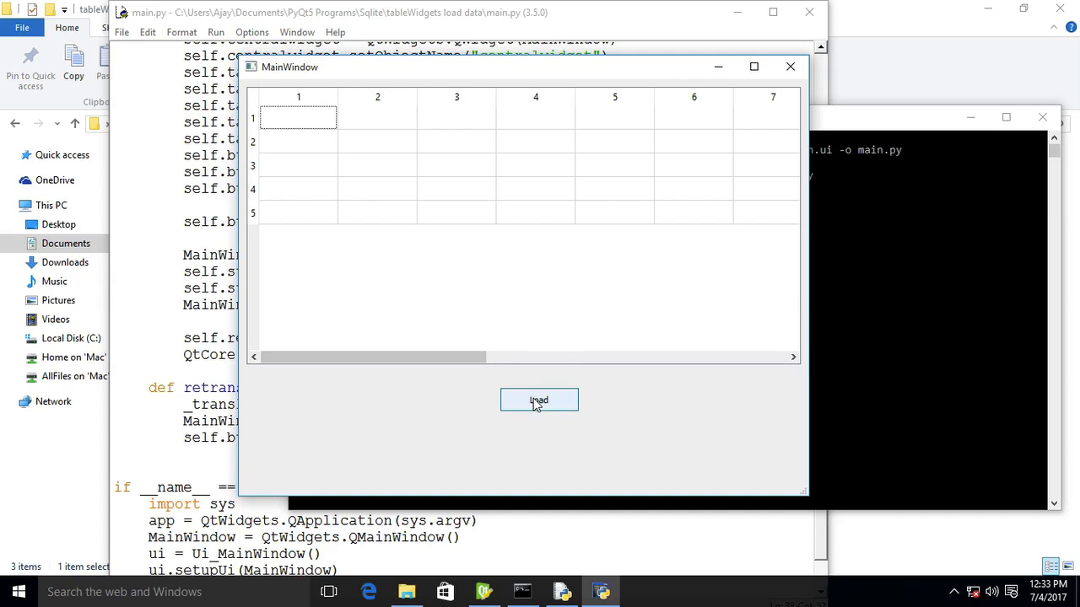
left_click(538, 400)
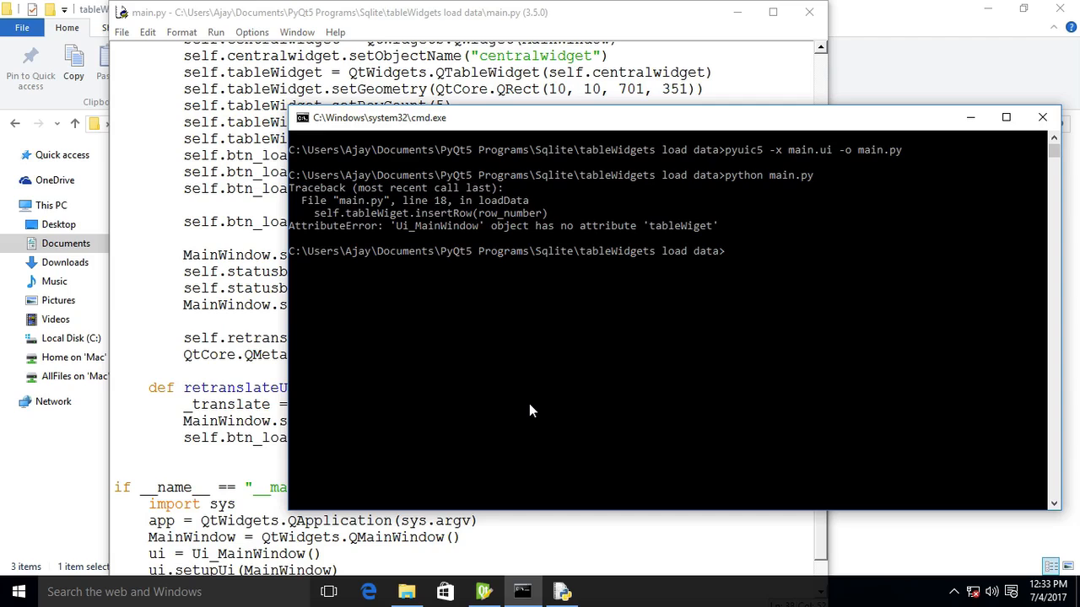
mouse_move(652, 246)
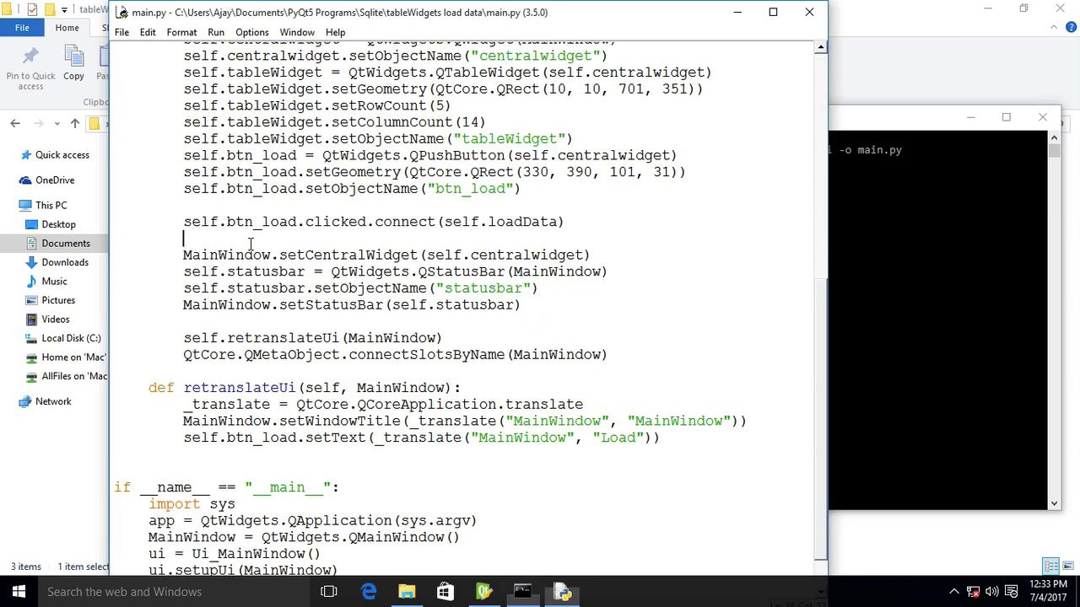
Scroll up to the misspelled self.tableWiget.insertRow(row_number) line in loadData.
scroll("up", 3)
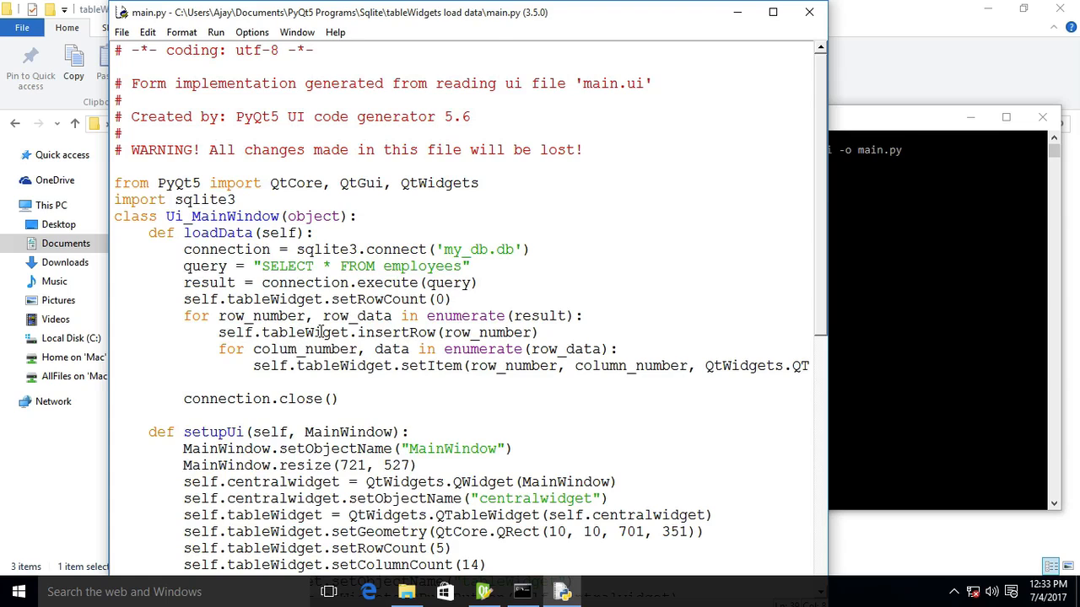
mouse_move(418, 282)
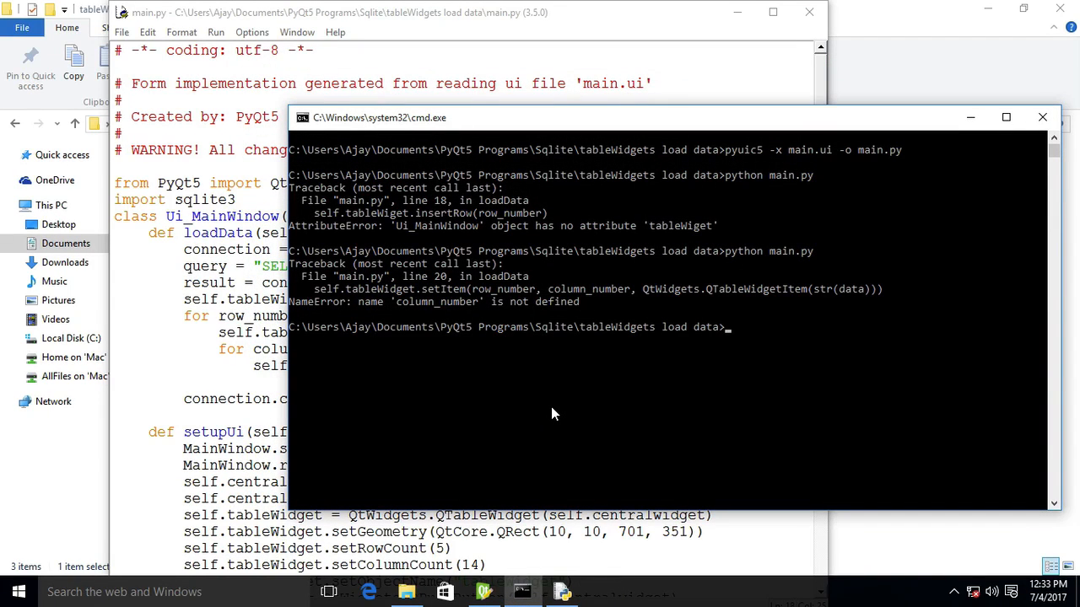
mouse_move(506, 316)
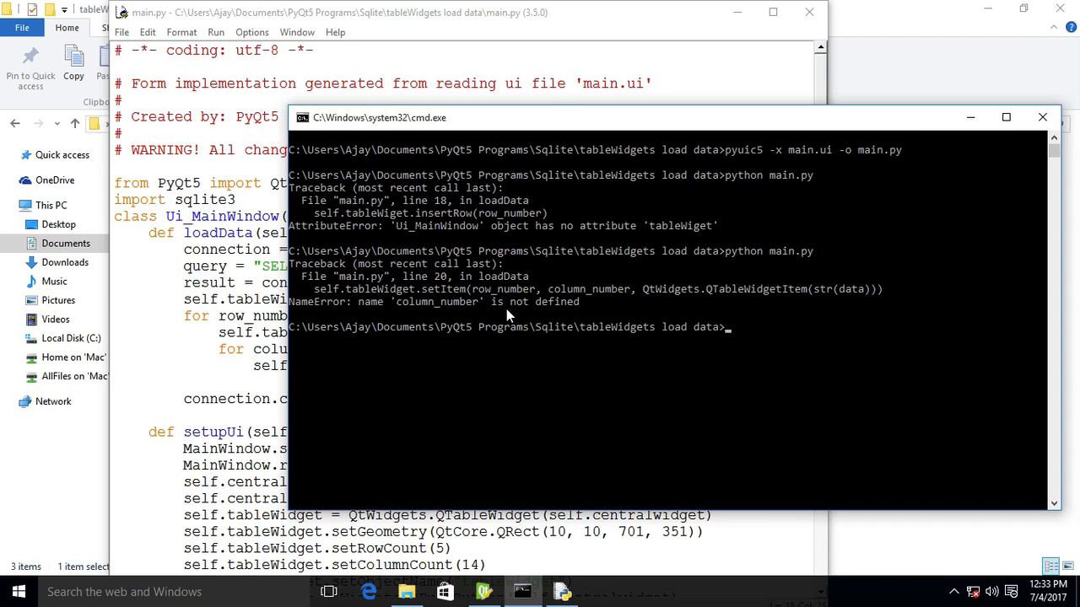
mouse_move(259, 306)
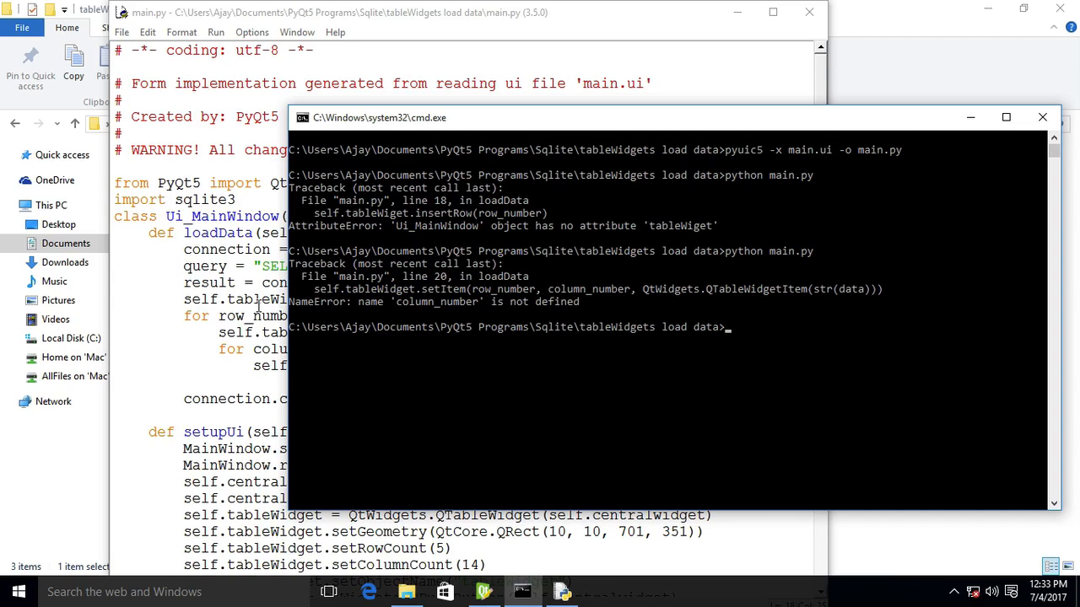